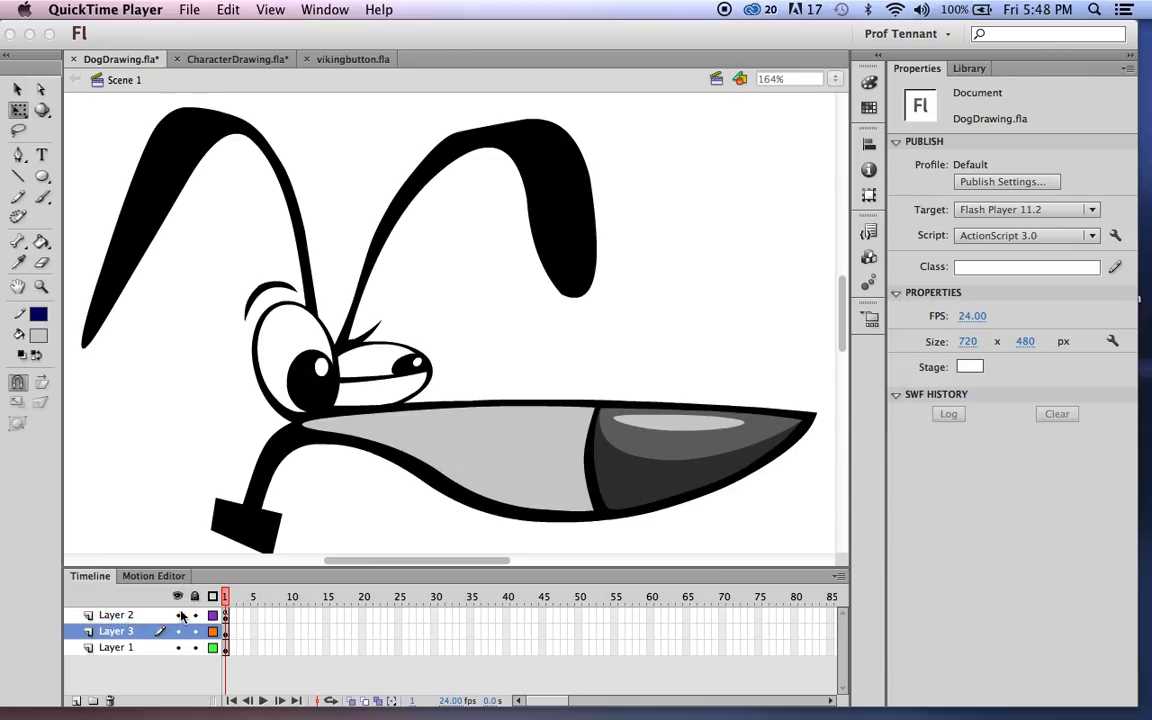
mouse_move(135, 622)
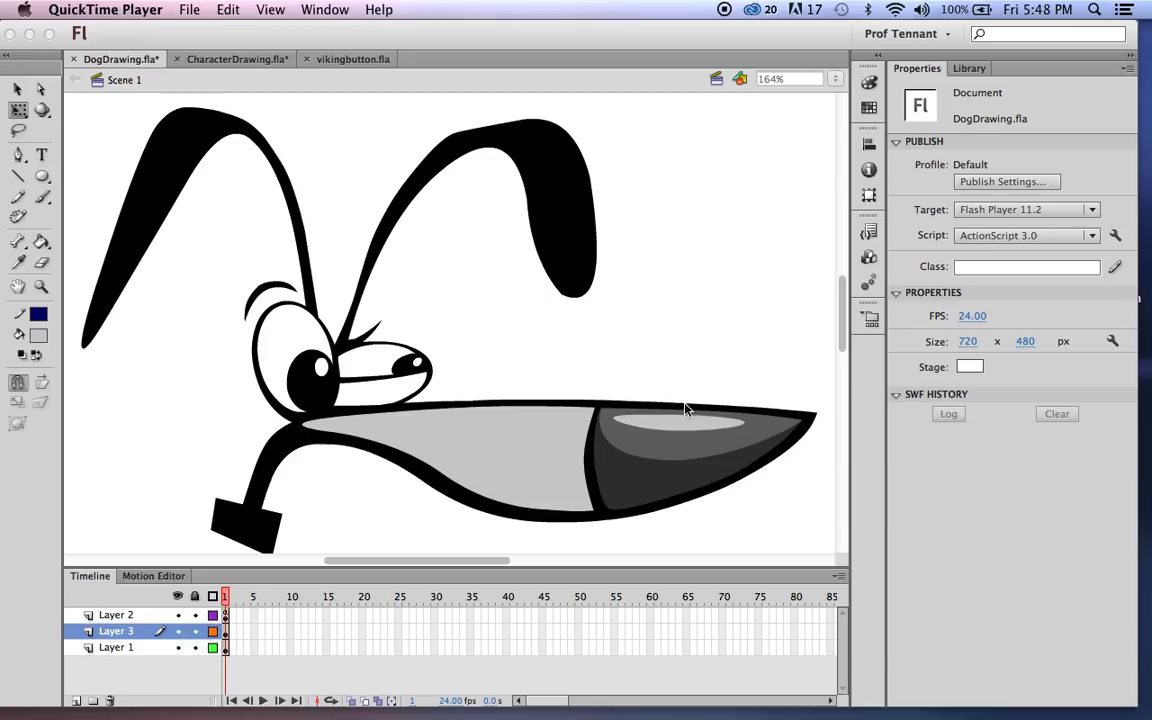
mouse_move(778, 422)
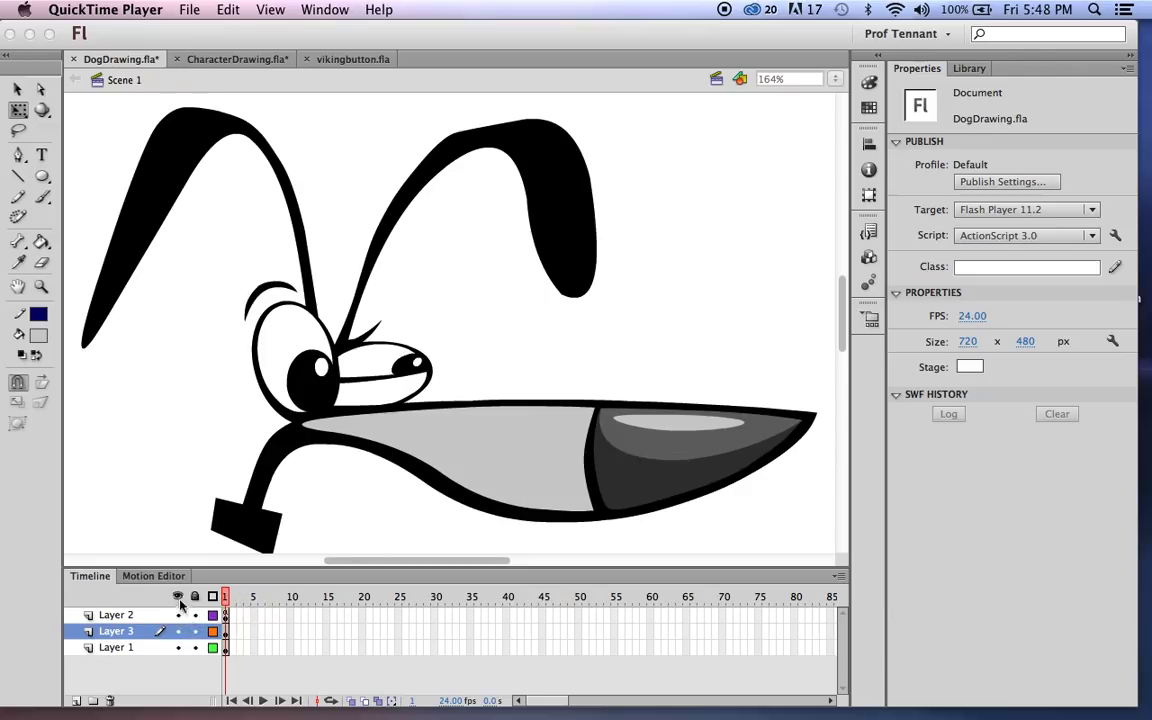
Step: Hide the snout highlight (Layer 2) and grey shading (Layer 3), leaving Layer 1's black outline
left_click(177, 615)
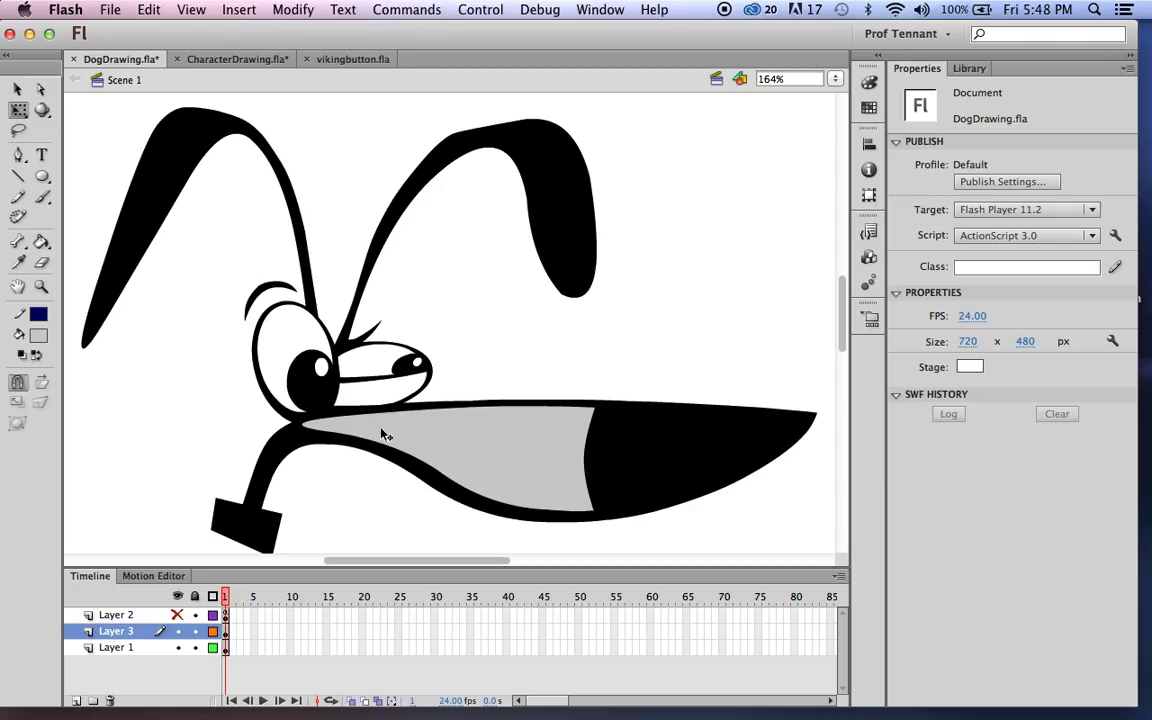
left_click(485, 418)
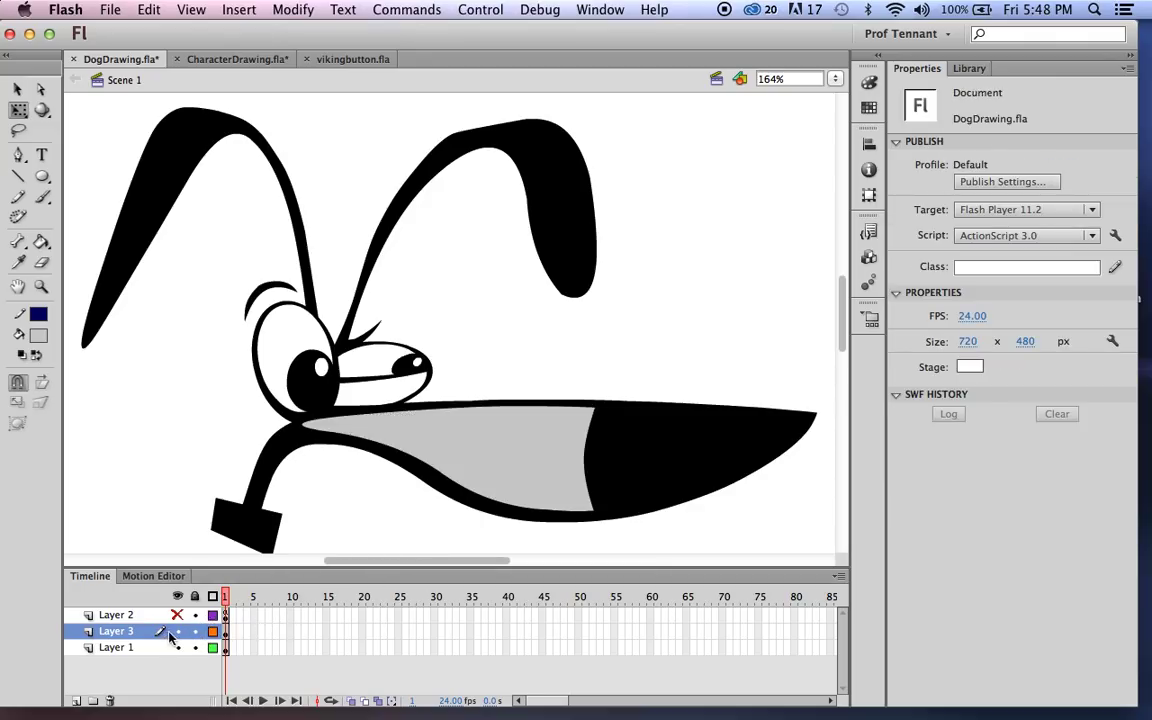
left_click(195, 631)
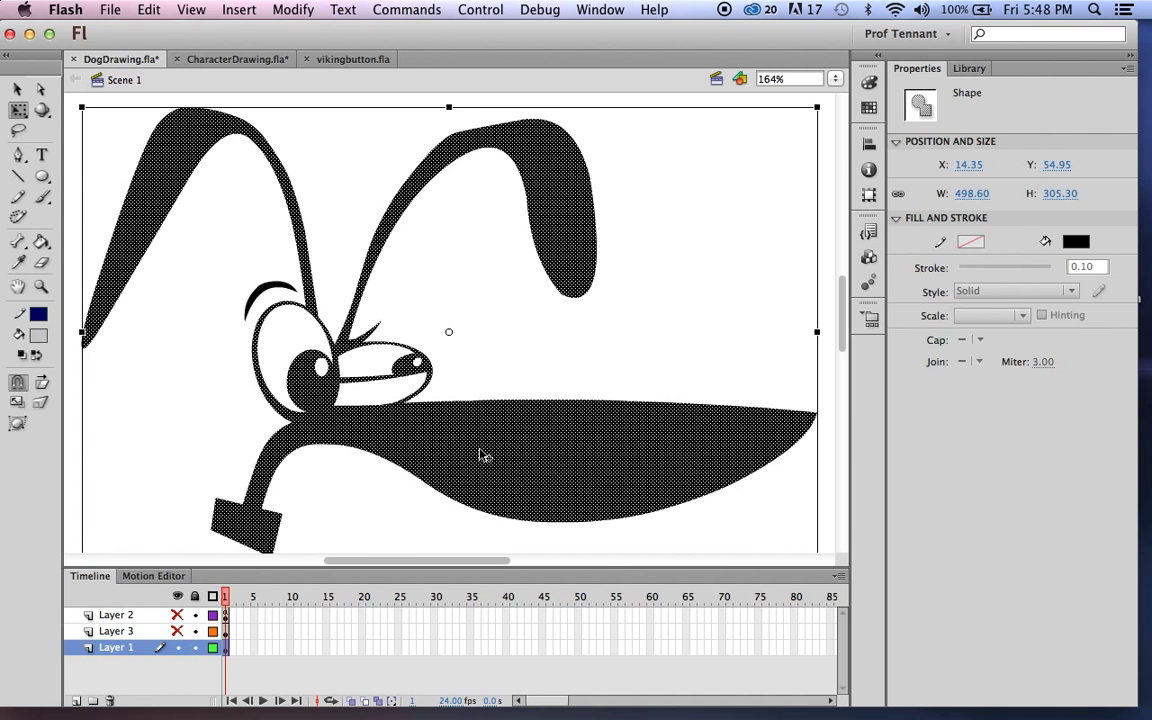
mouse_move(335, 315)
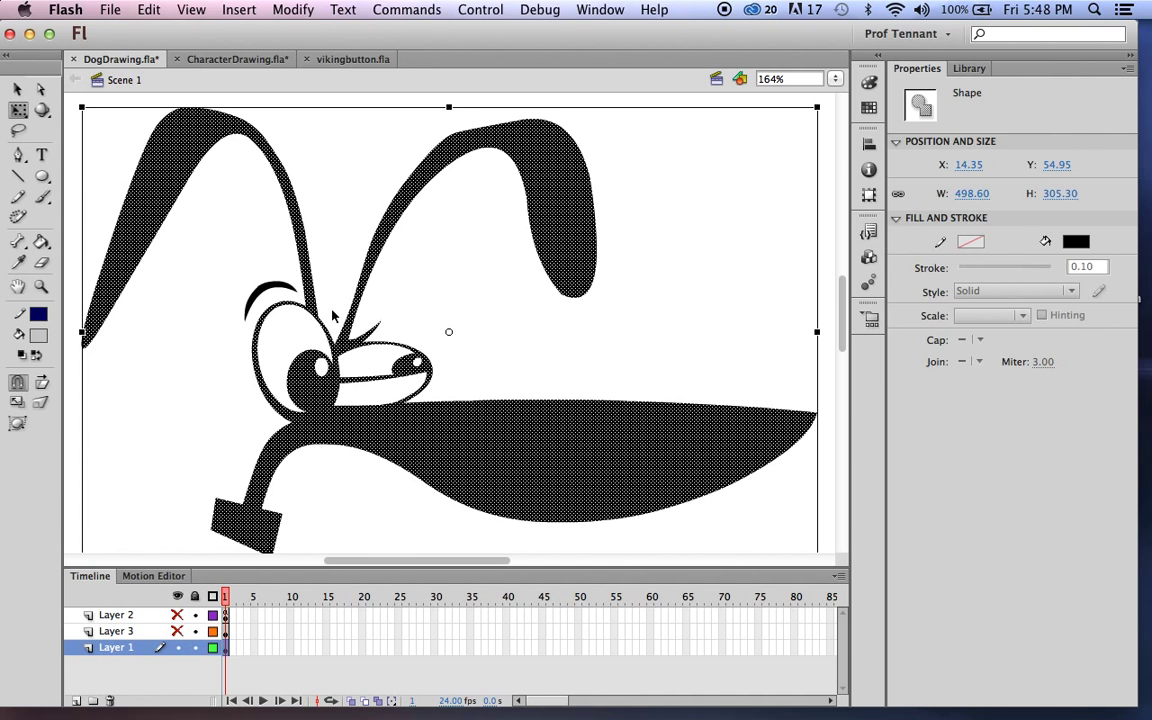
mouse_move(268, 293)
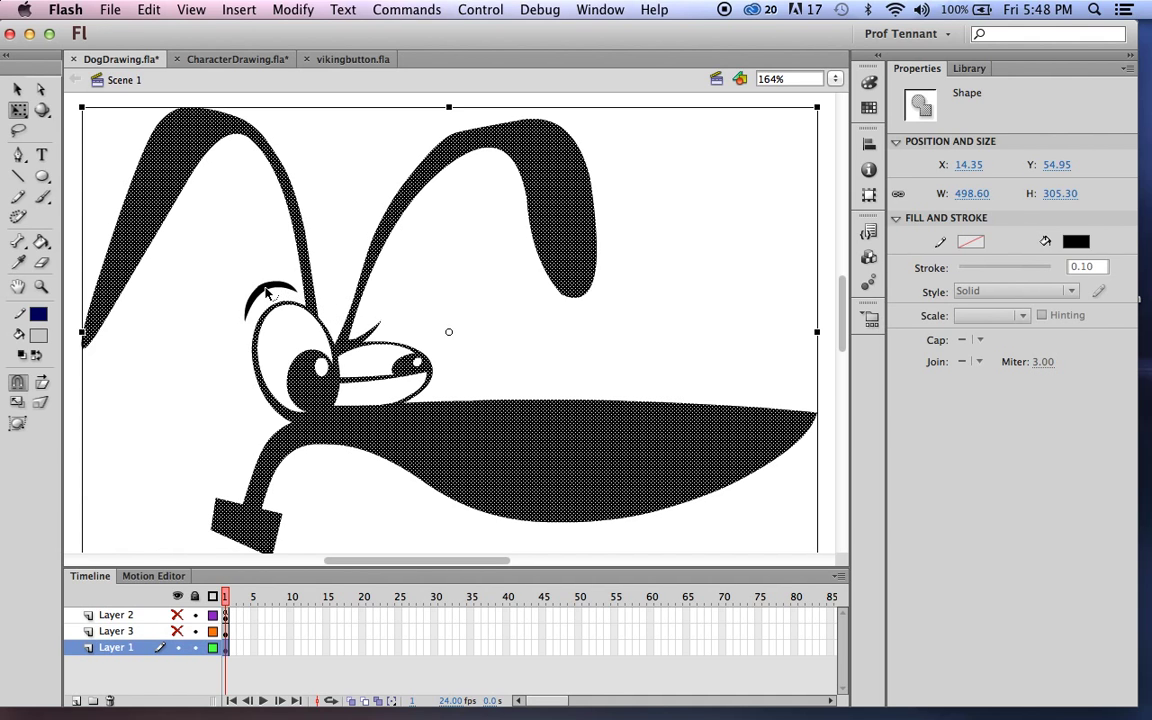
left_click(270, 290)
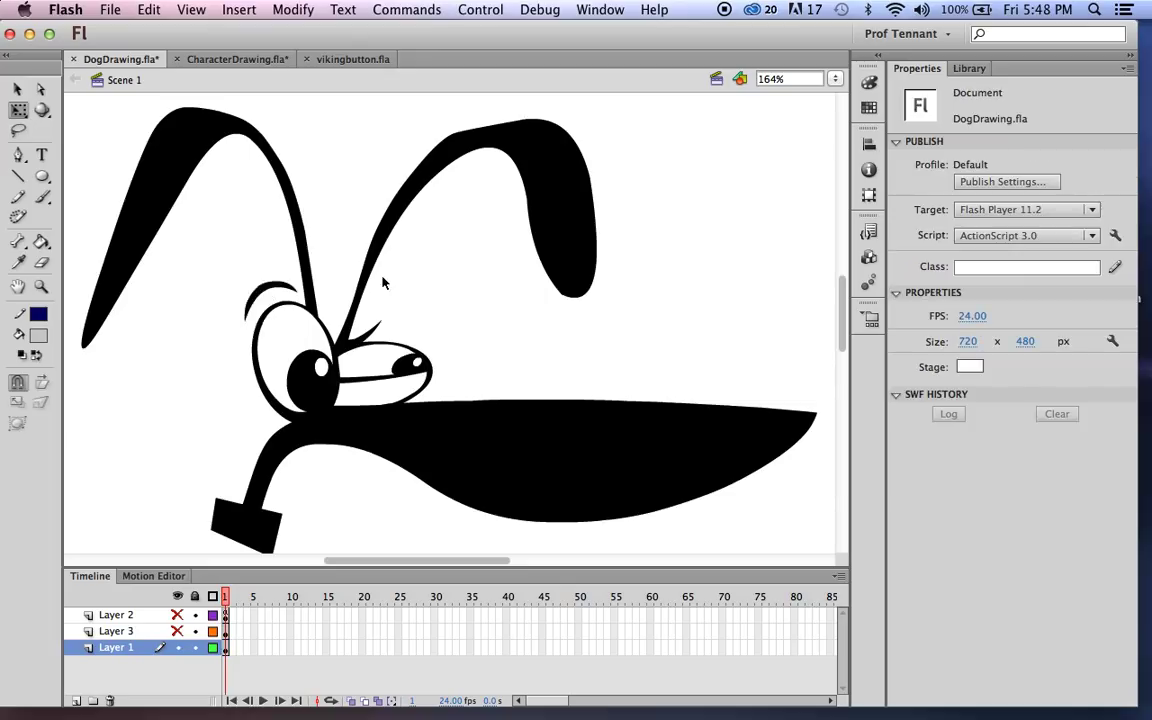
left_click(42, 178)
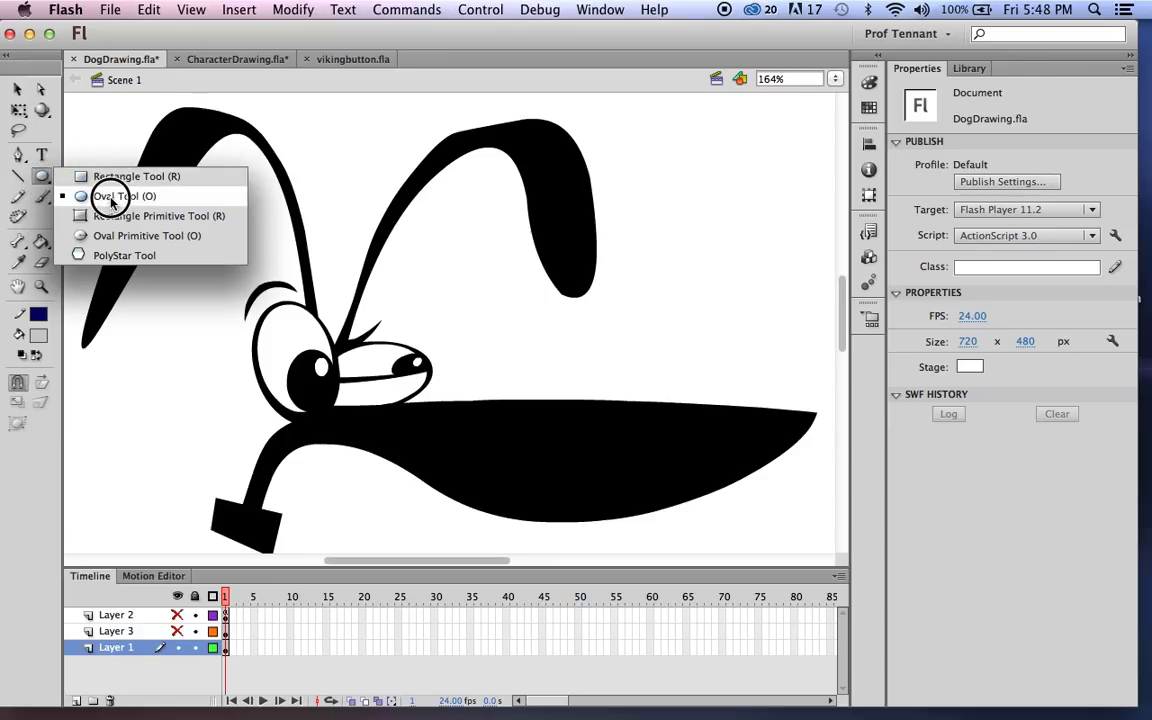
Step: Set the Oval Tool to no stroke and navy fill, test-draw an oval, then remove it
left_click(110, 196)
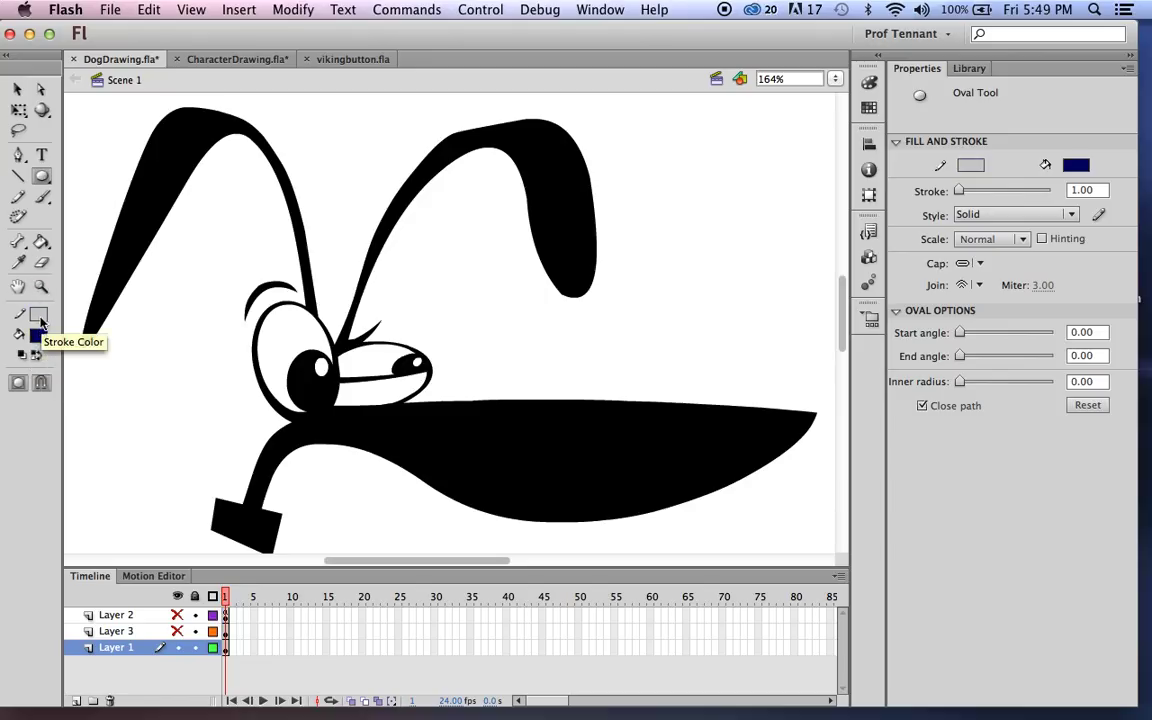
mouse_move(38, 337)
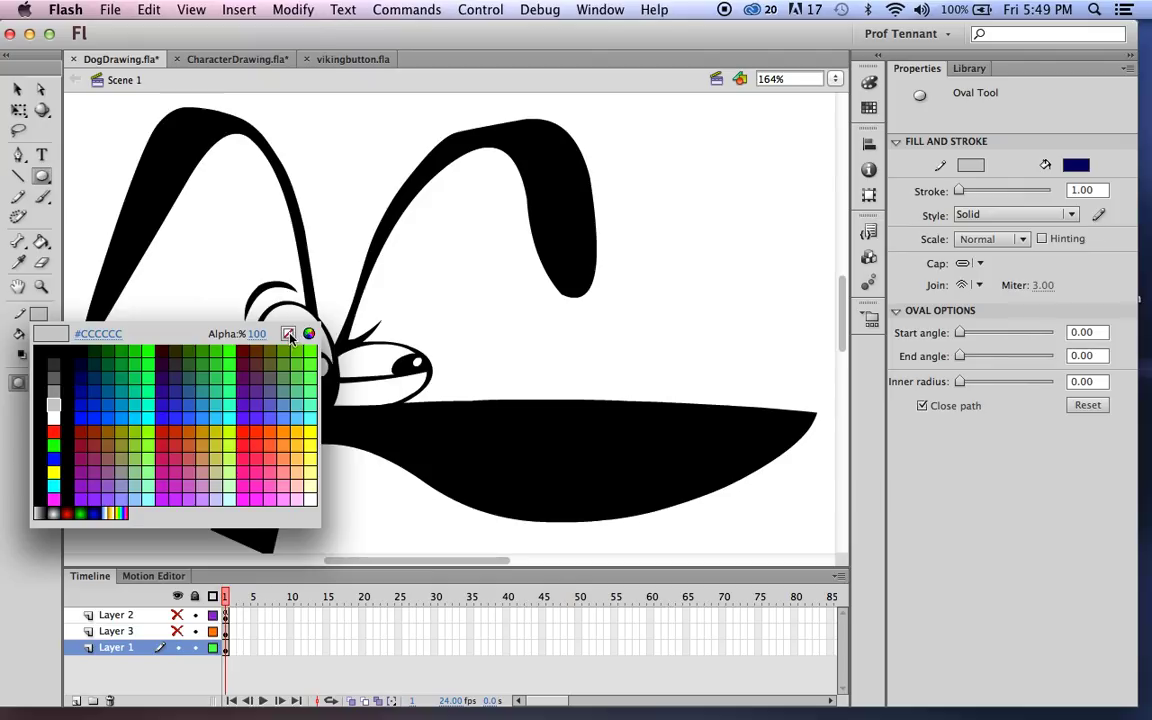
left_click(289, 333)
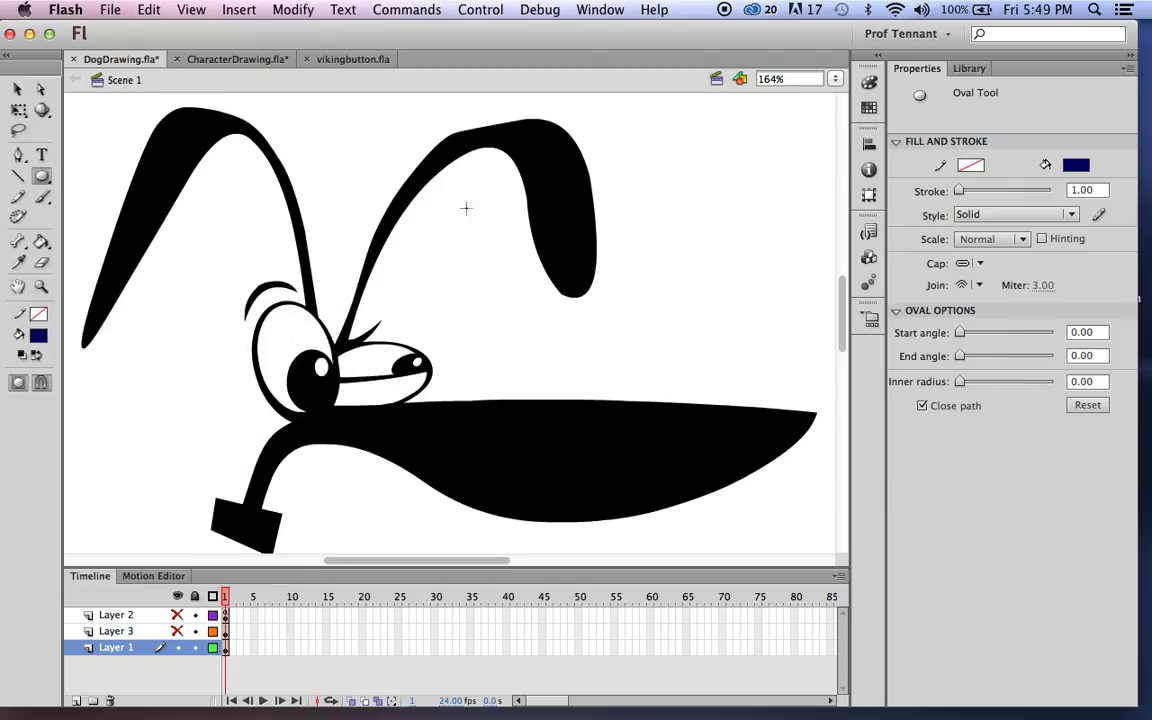
mouse_move(640, 150)
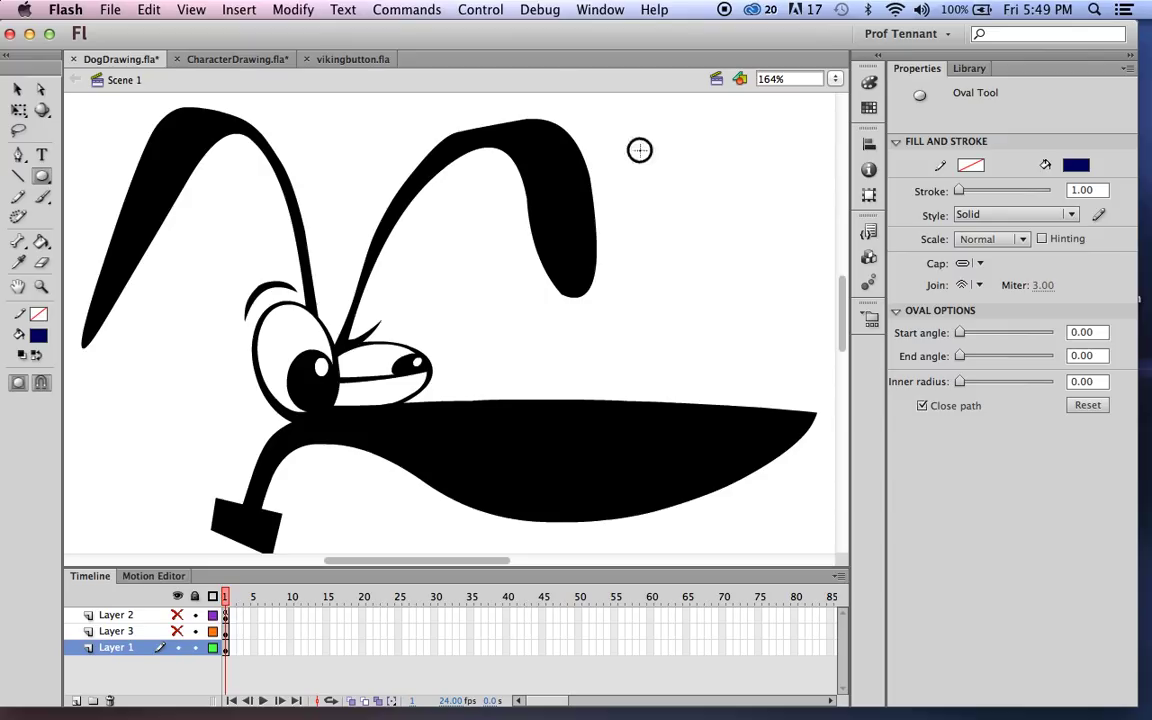
left_click_drag(640, 150, 758, 258)
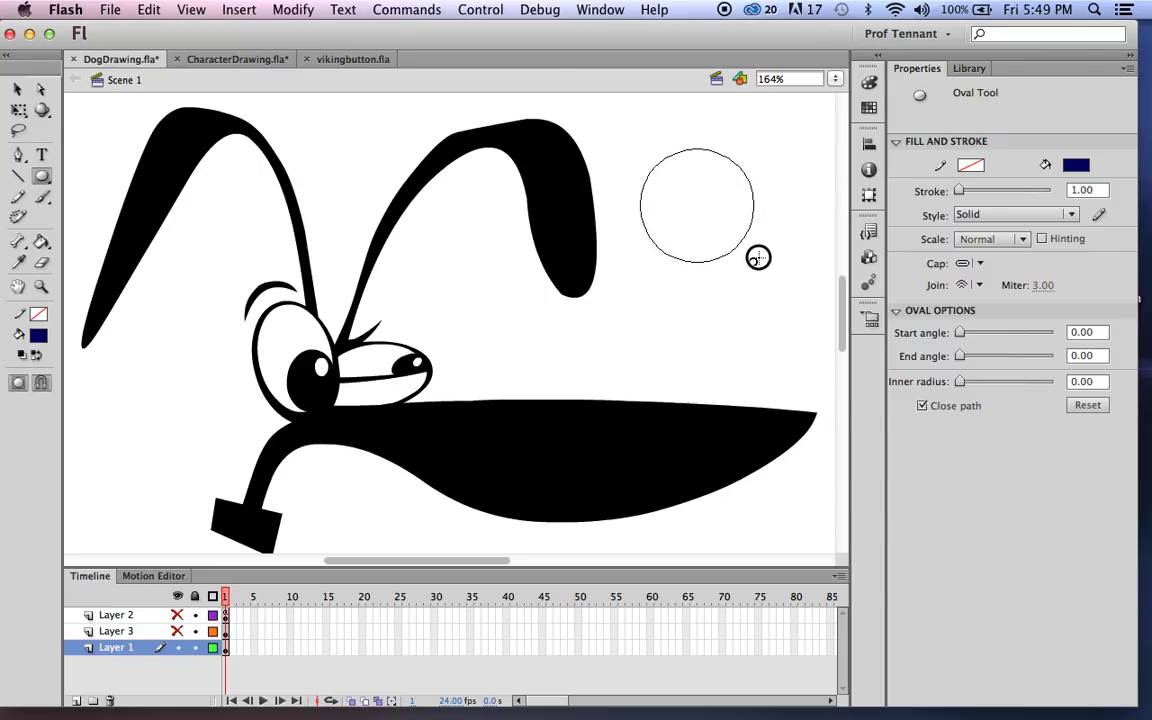
left_click_drag(648, 160, 758, 258)
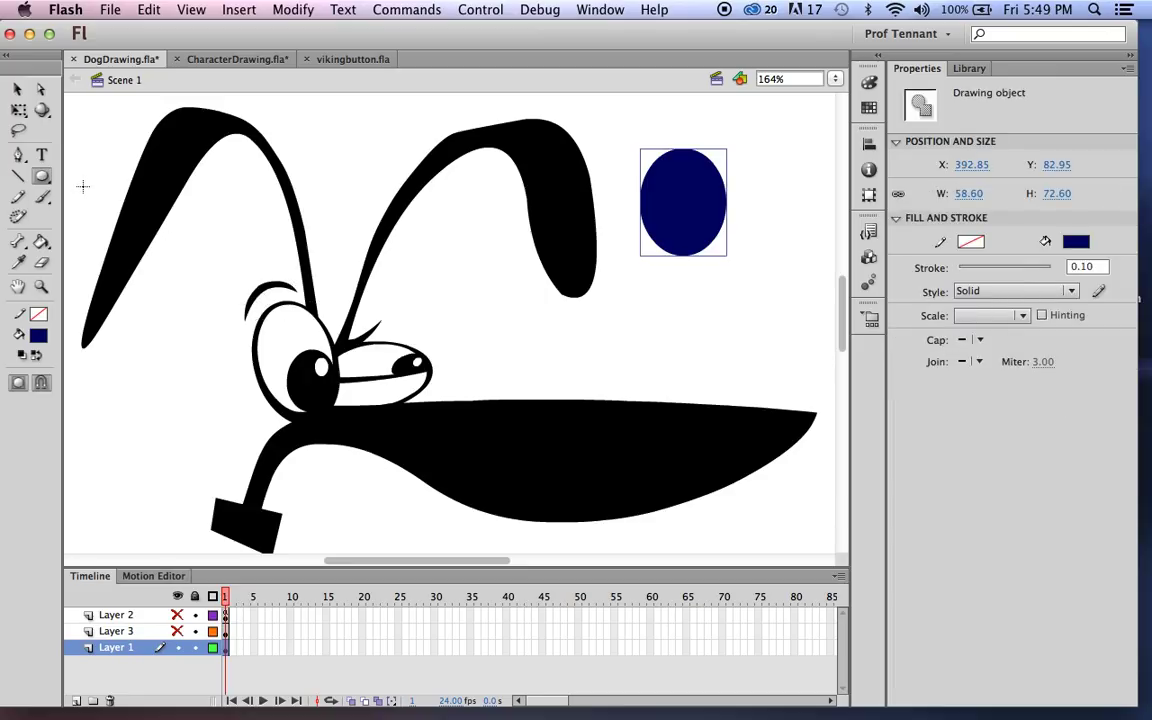
mouse_move(751, 128)
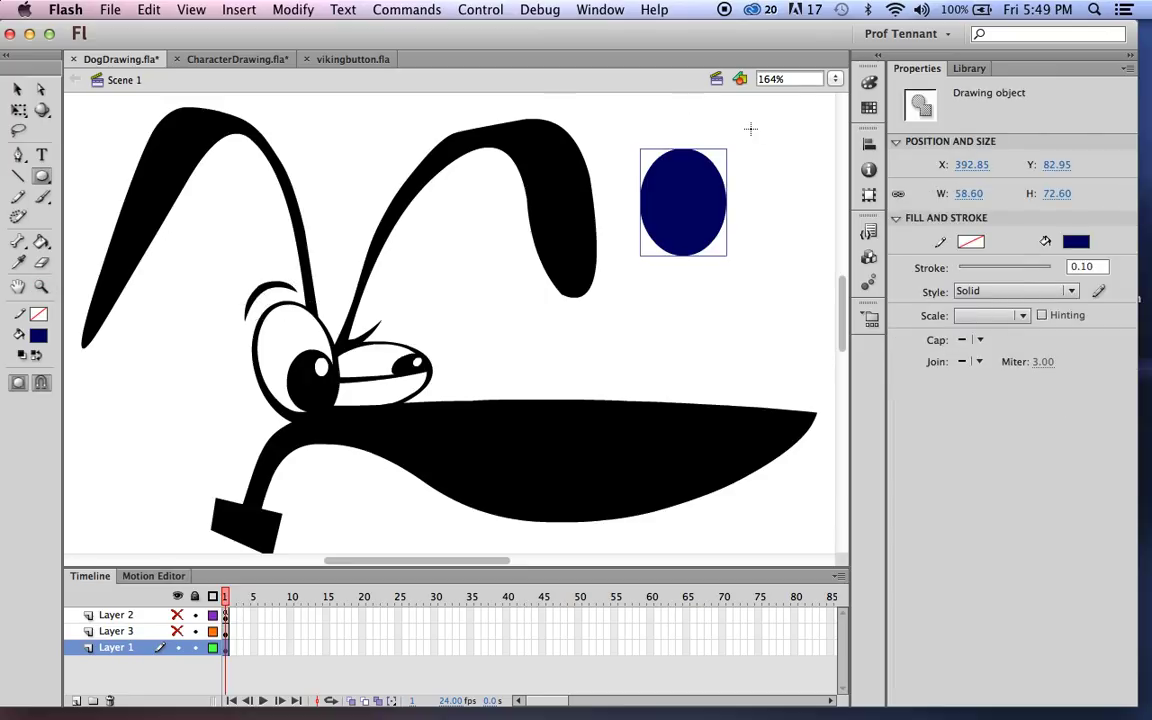
left_click(41, 383)
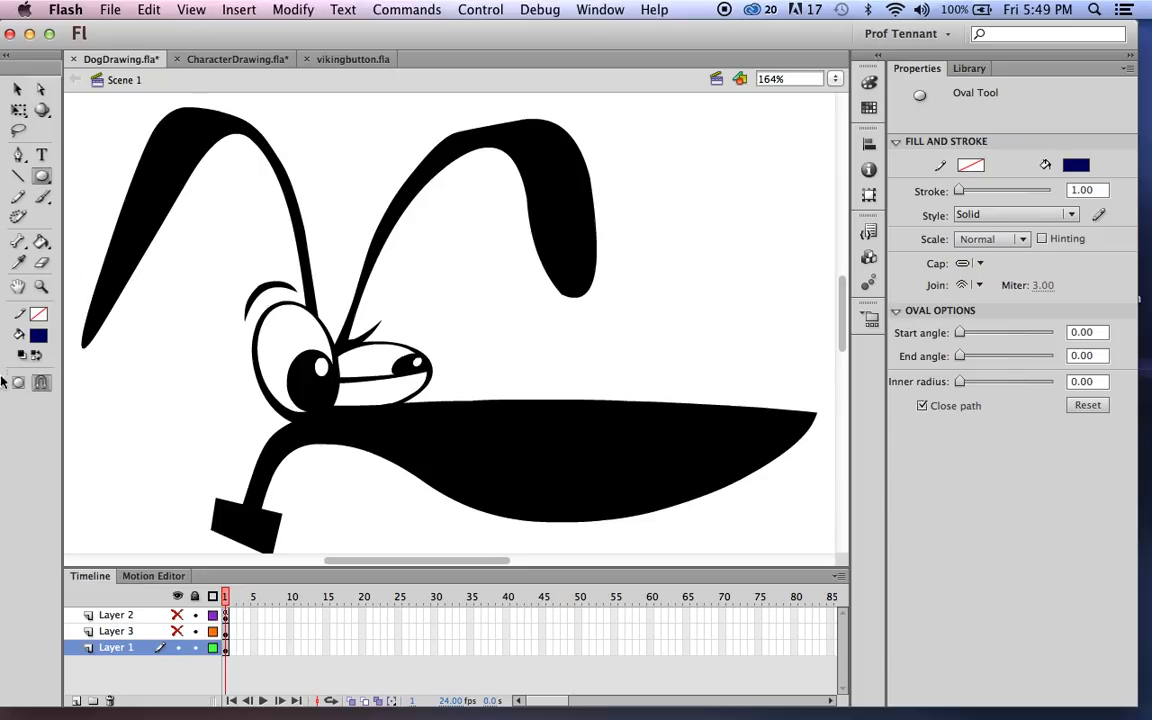
mouse_move(18, 382)
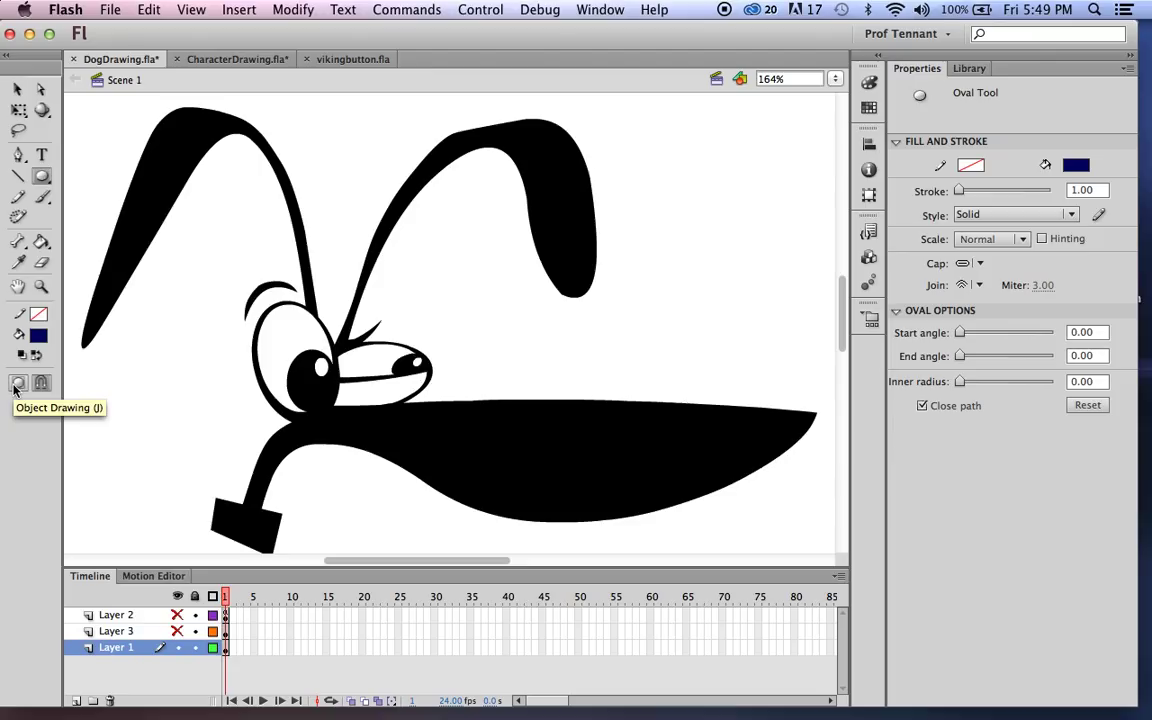
Step: Draw a navy oval right of the ear and a white-filled circle below it
left_click_drag(632, 140, 740, 278)
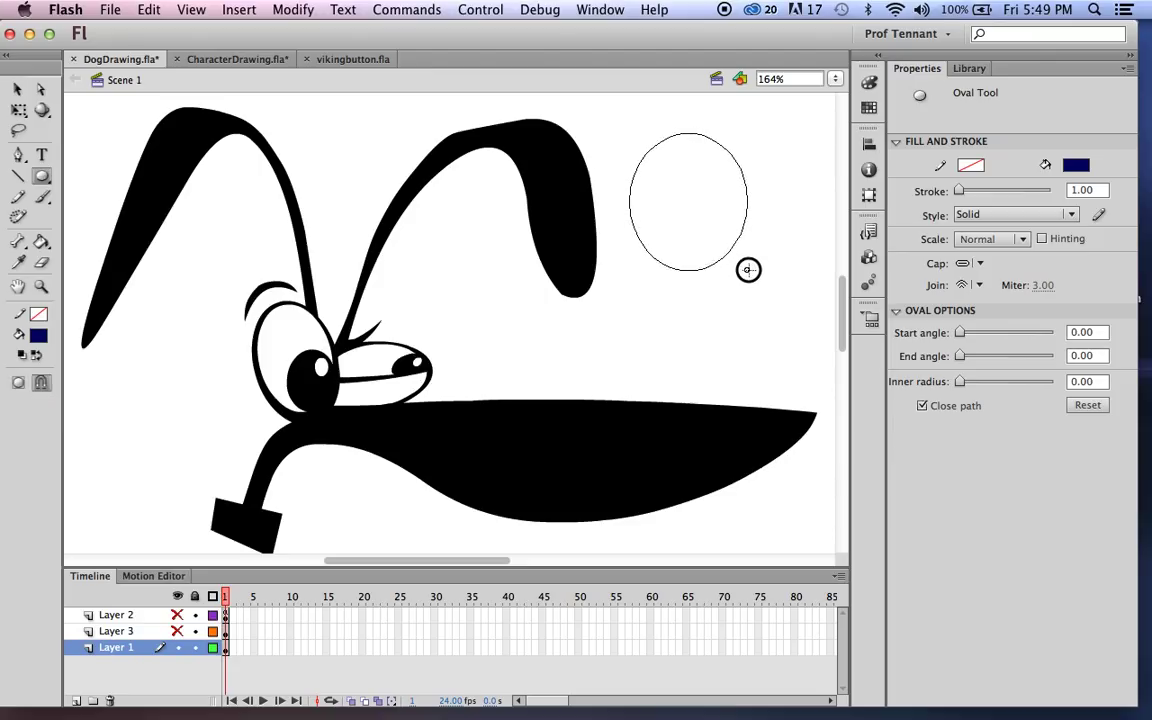
left_click(687, 203)
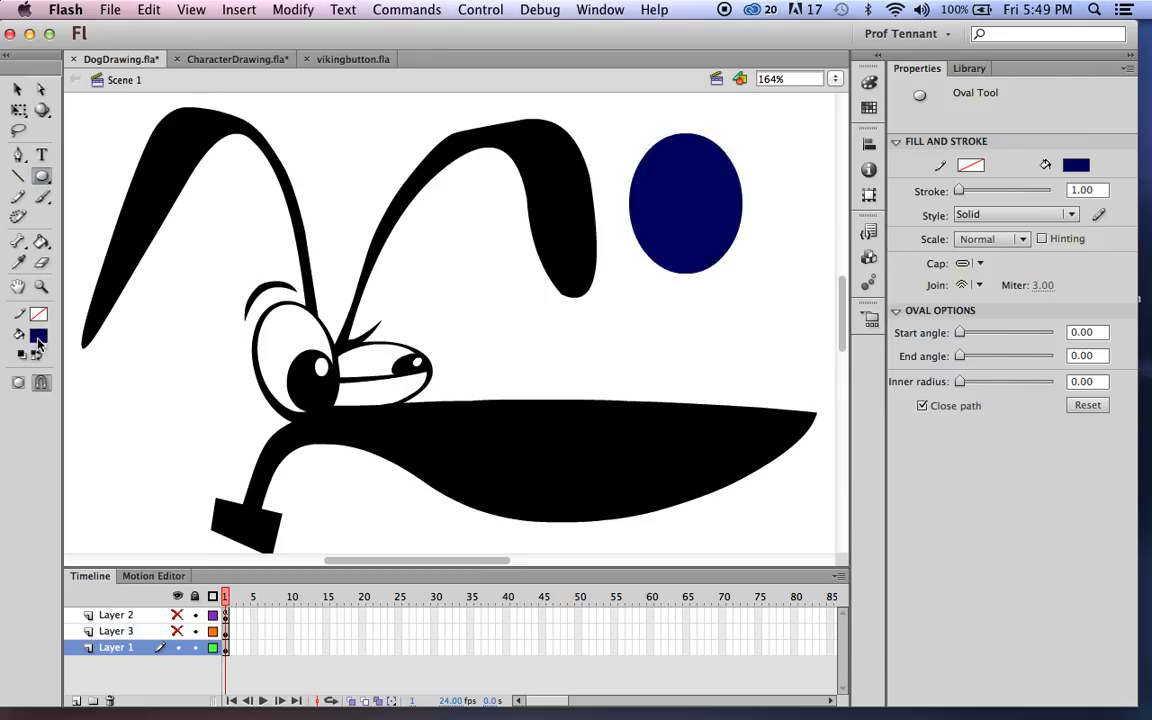
left_click(38, 335)
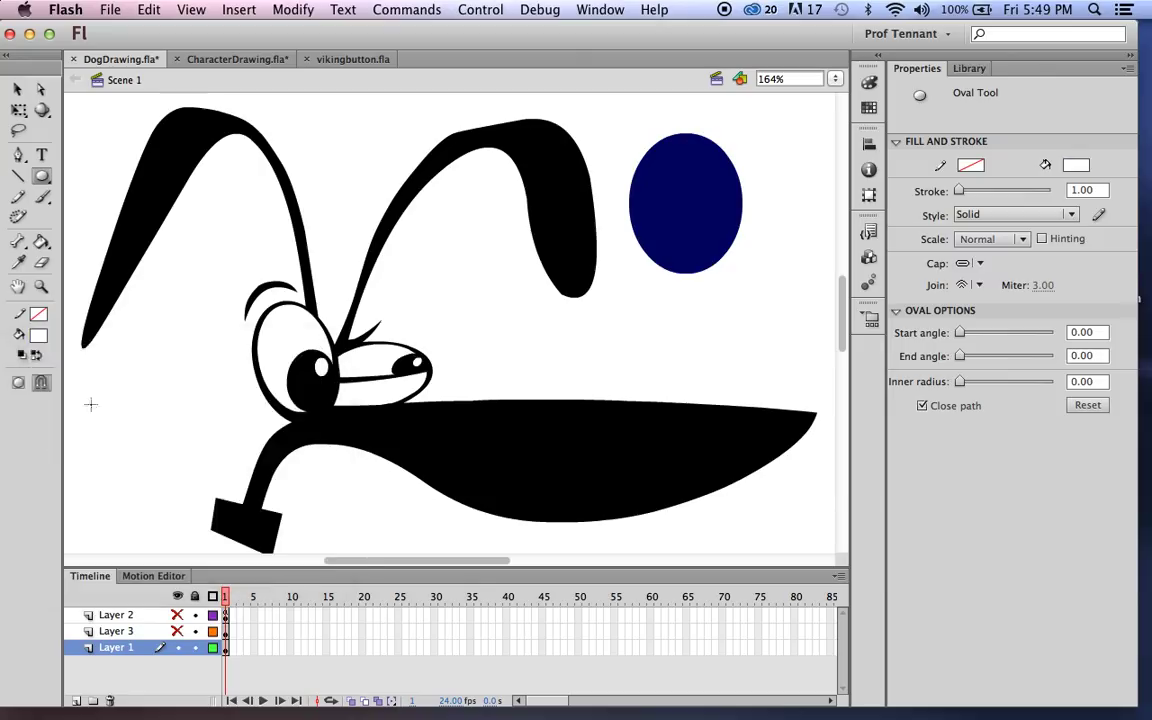
mouse_move(769, 330)
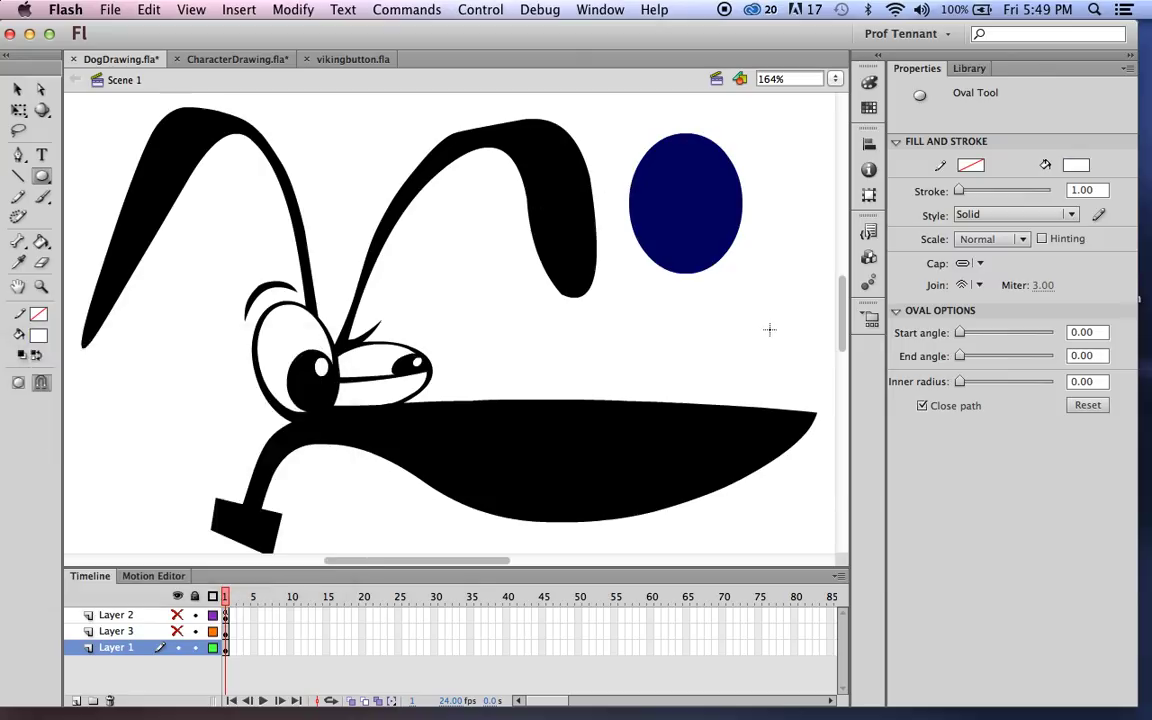
mouse_move(815, 386)
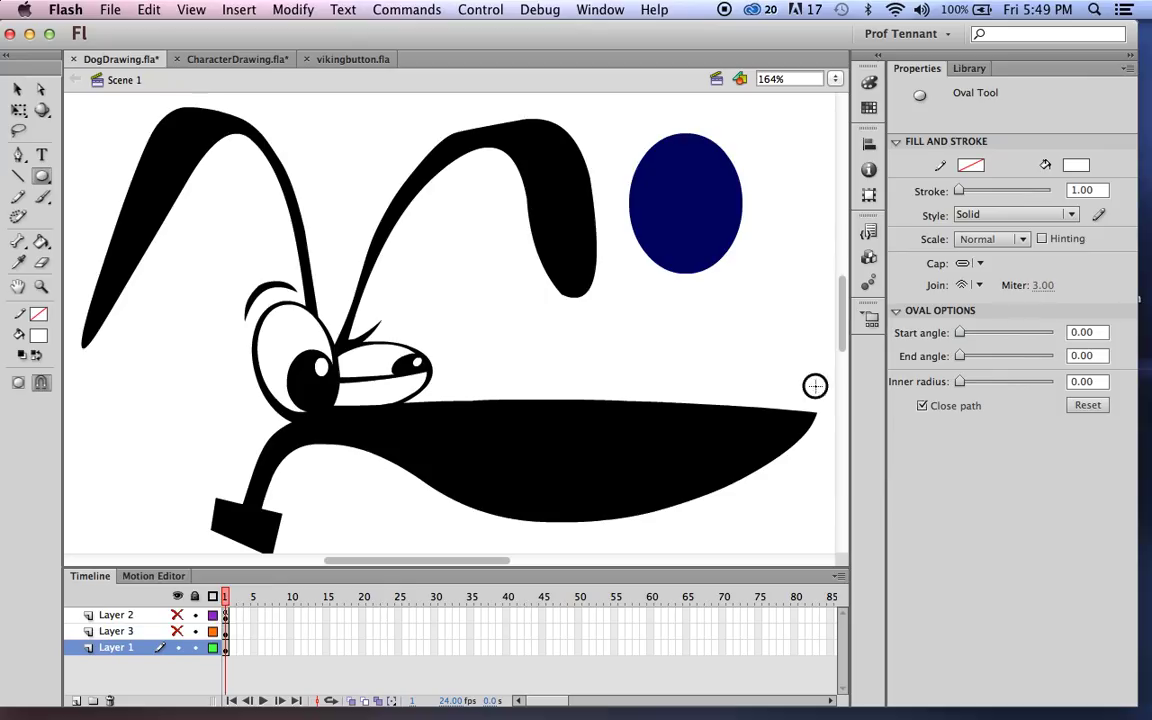
left_click_drag(700, 248, 815, 386)
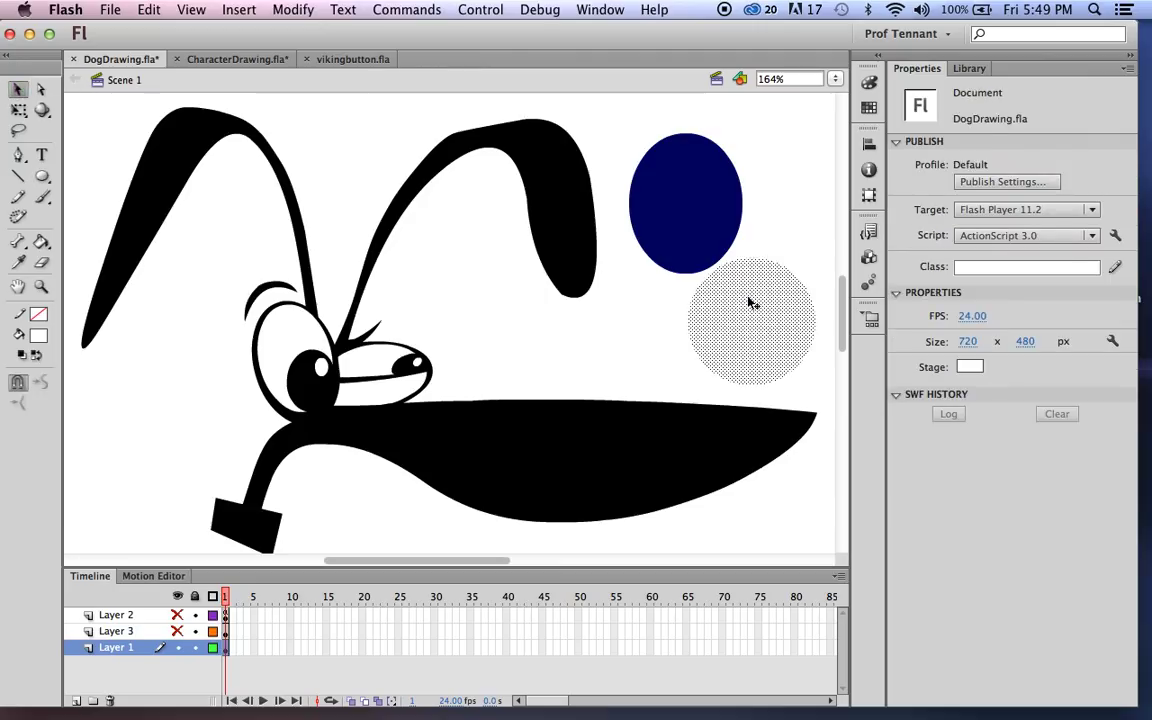
Step: Move the white circle over most of the navy oval, cutting it into a crescent
left_click(750, 320)
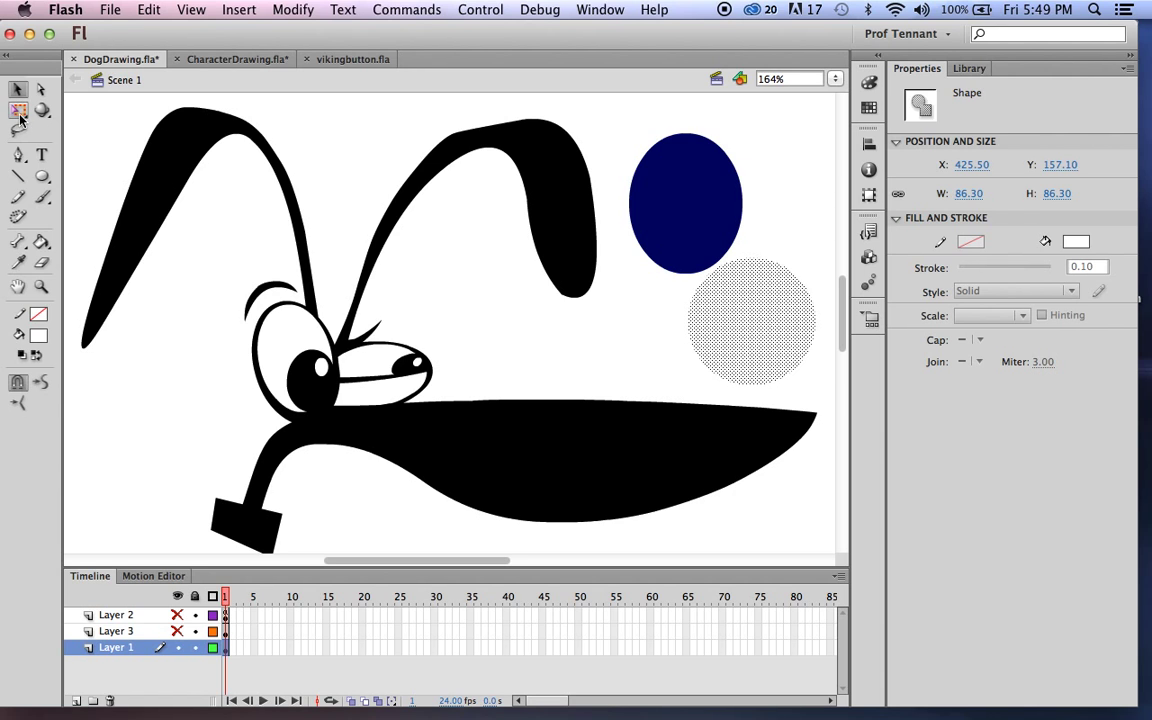
left_click(18, 112)
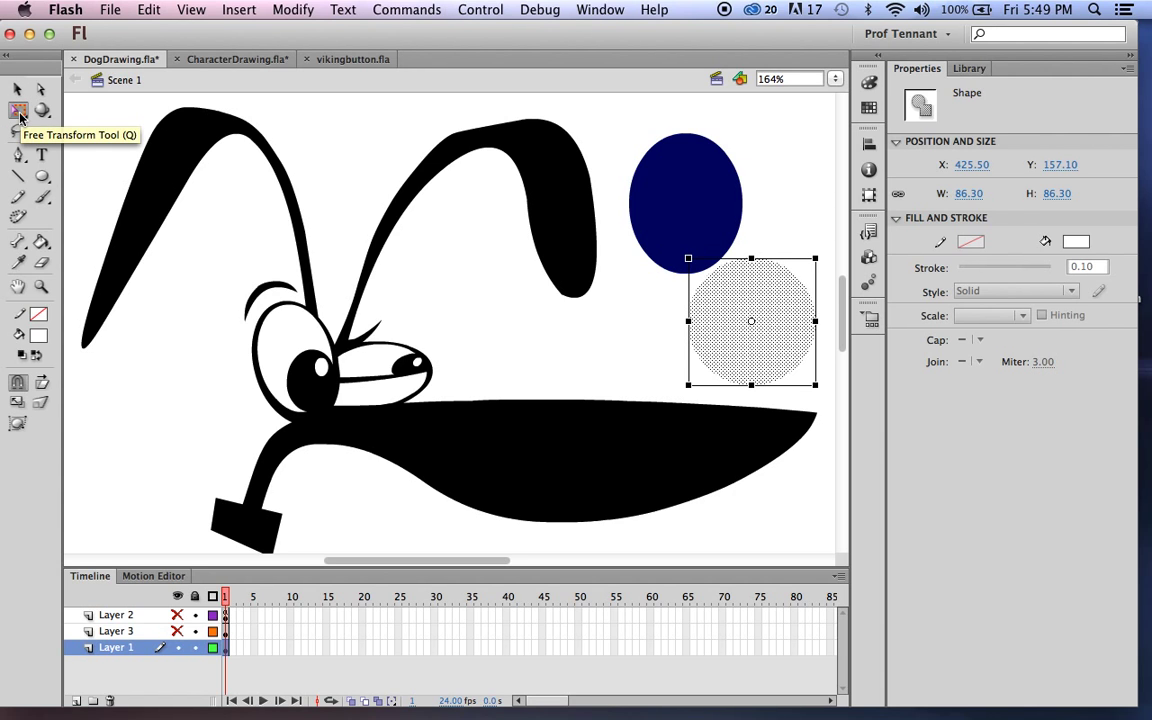
left_click_drag(751, 320, 700, 255)
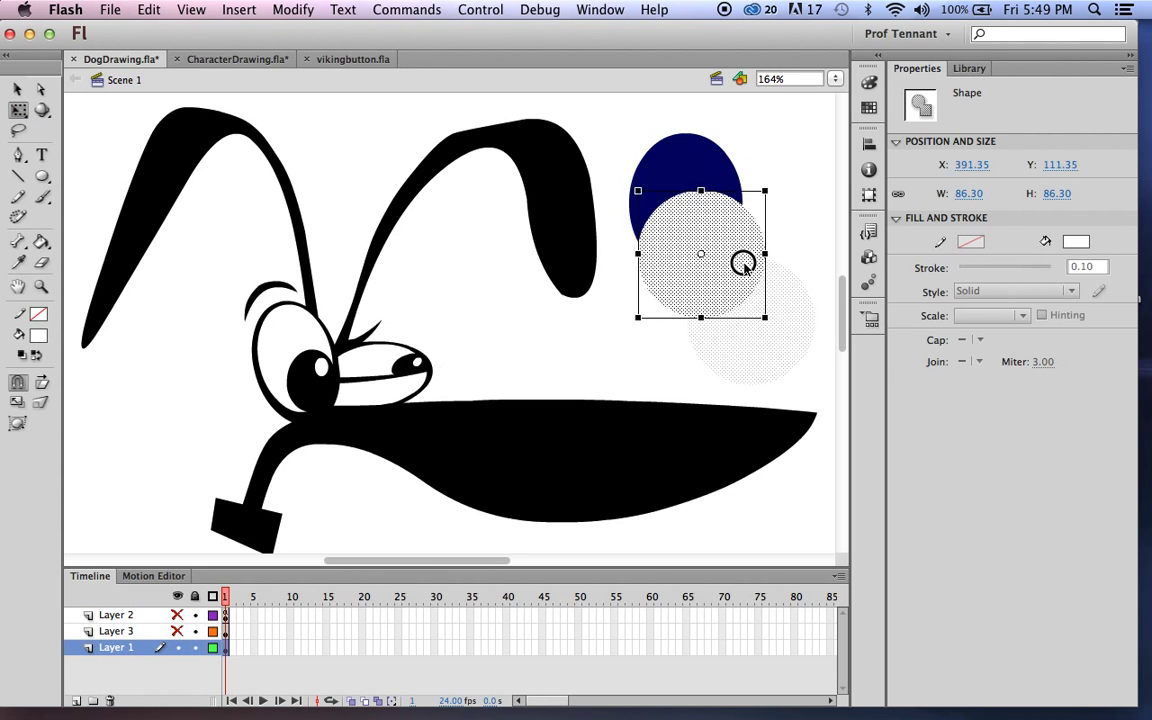
left_click_drag(700, 250, 678, 210)
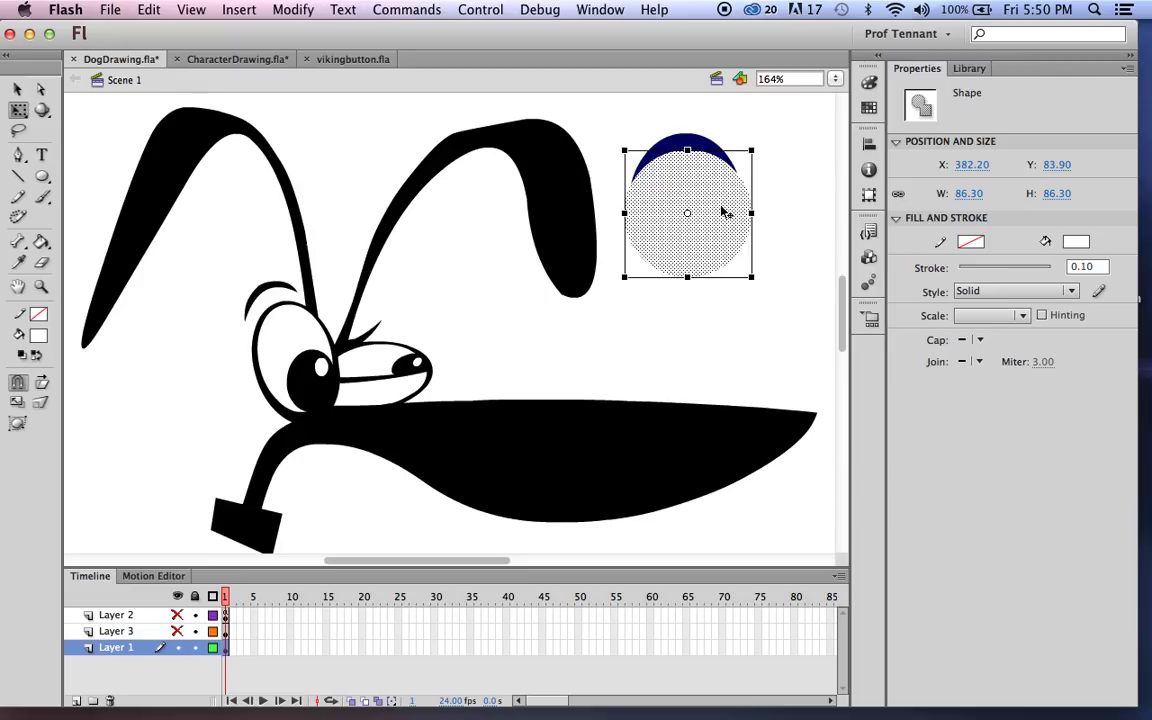
left_click(485, 157)
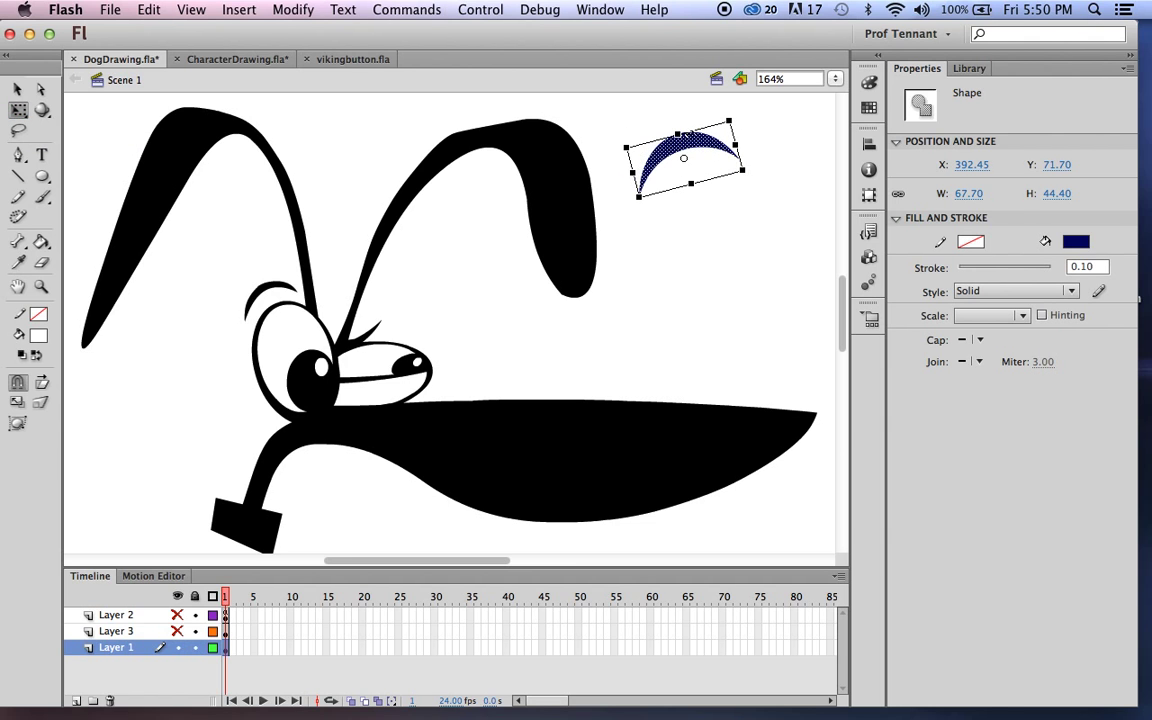
Step: Shrink and tilt the navy crescent and place it above the front eye as an eyebrow
left_click_drag(683, 158, 227, 282)
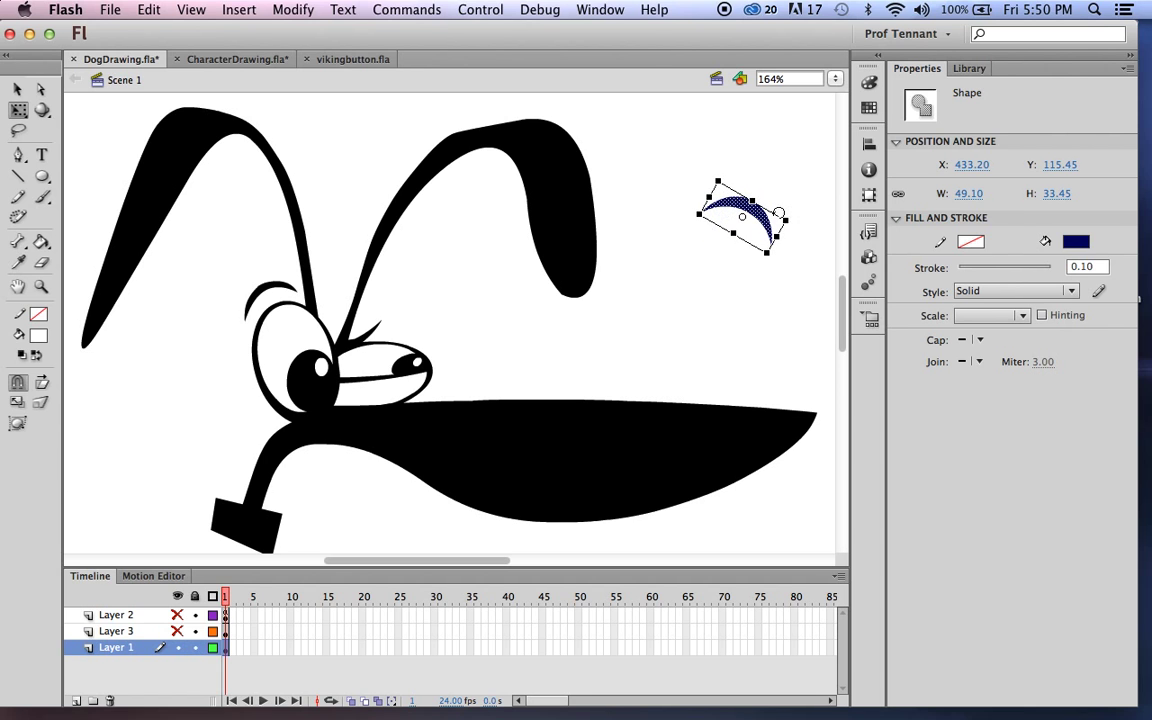
left_click_drag(740, 215, 440, 300)
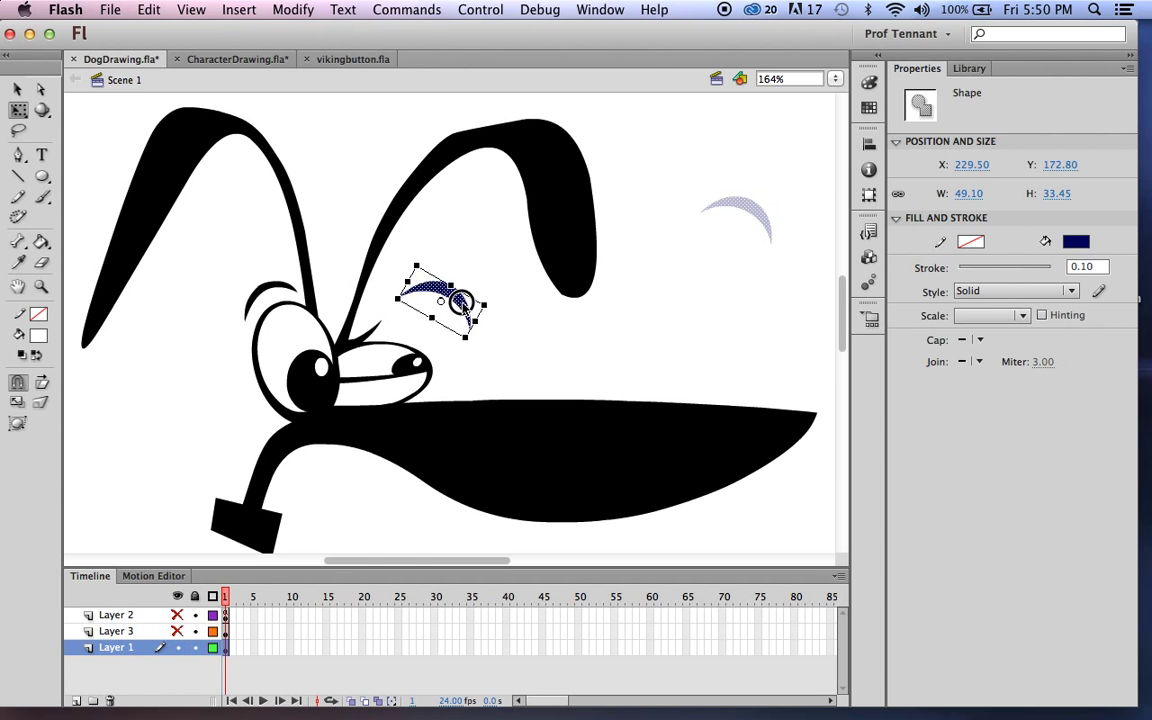
left_click_drag(440, 300, 435, 340)
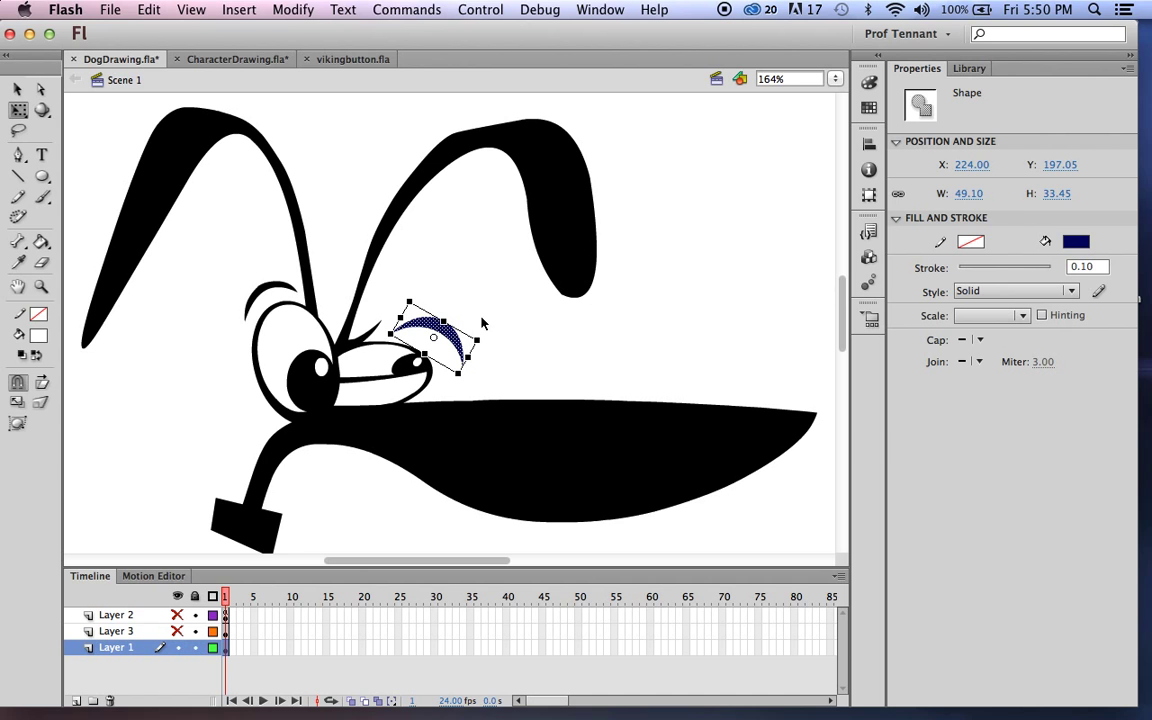
left_click_drag(433, 338, 686, 192)
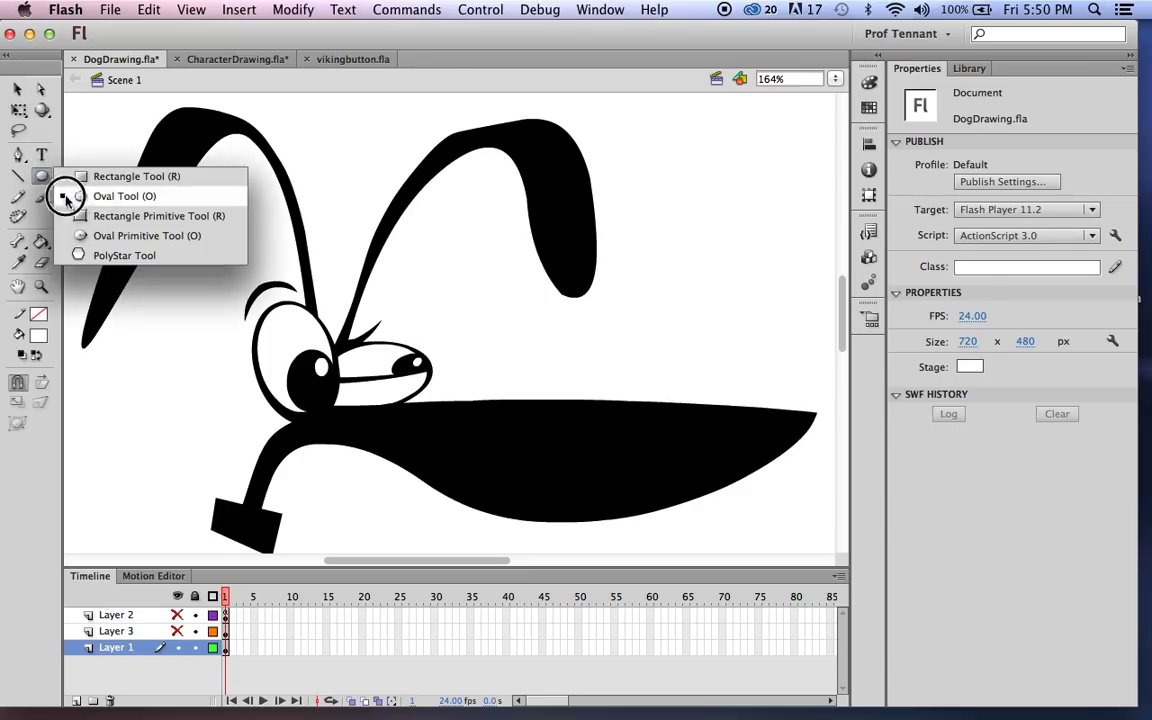
Step: Draw a black, strokeless oval beside the dog's ear, then switch the fill to white
left_click(124, 196)
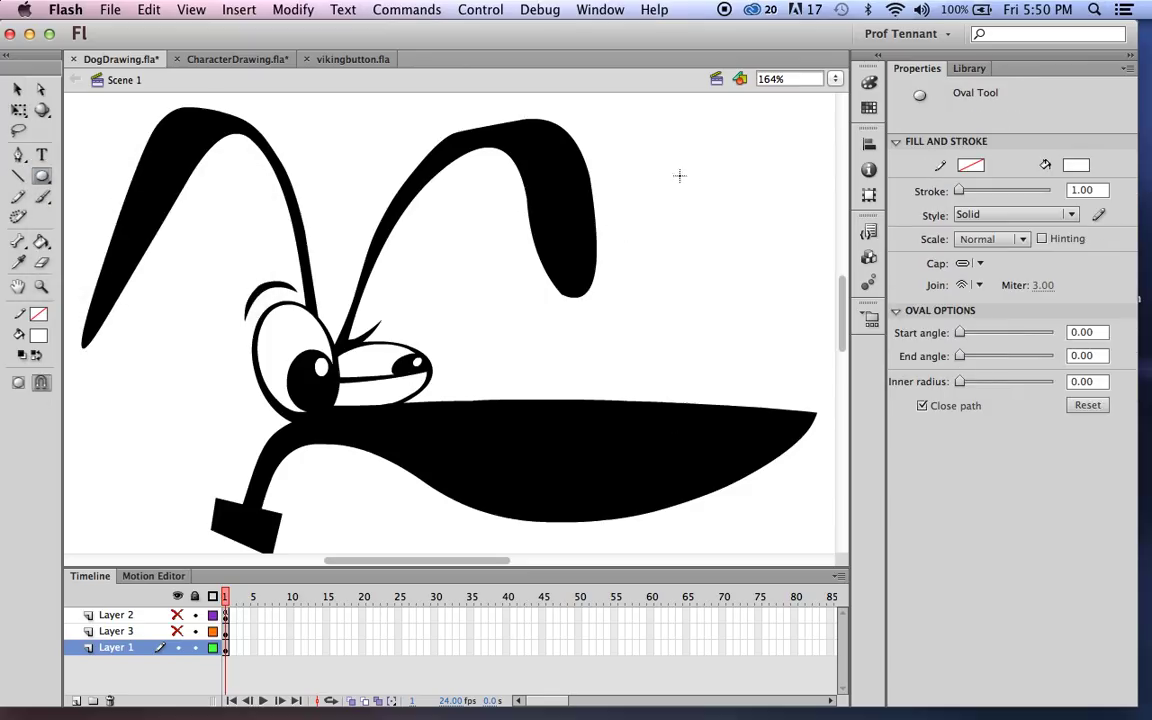
left_click_drag(680, 177, 755, 334)
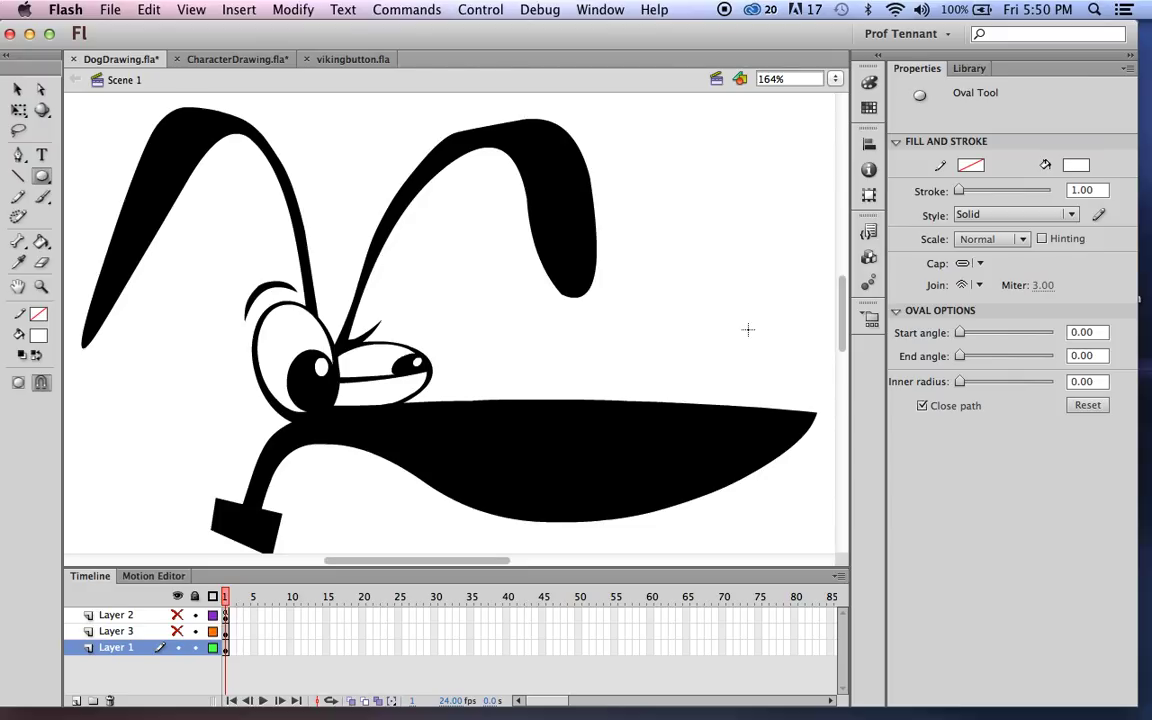
left_click(17, 90)
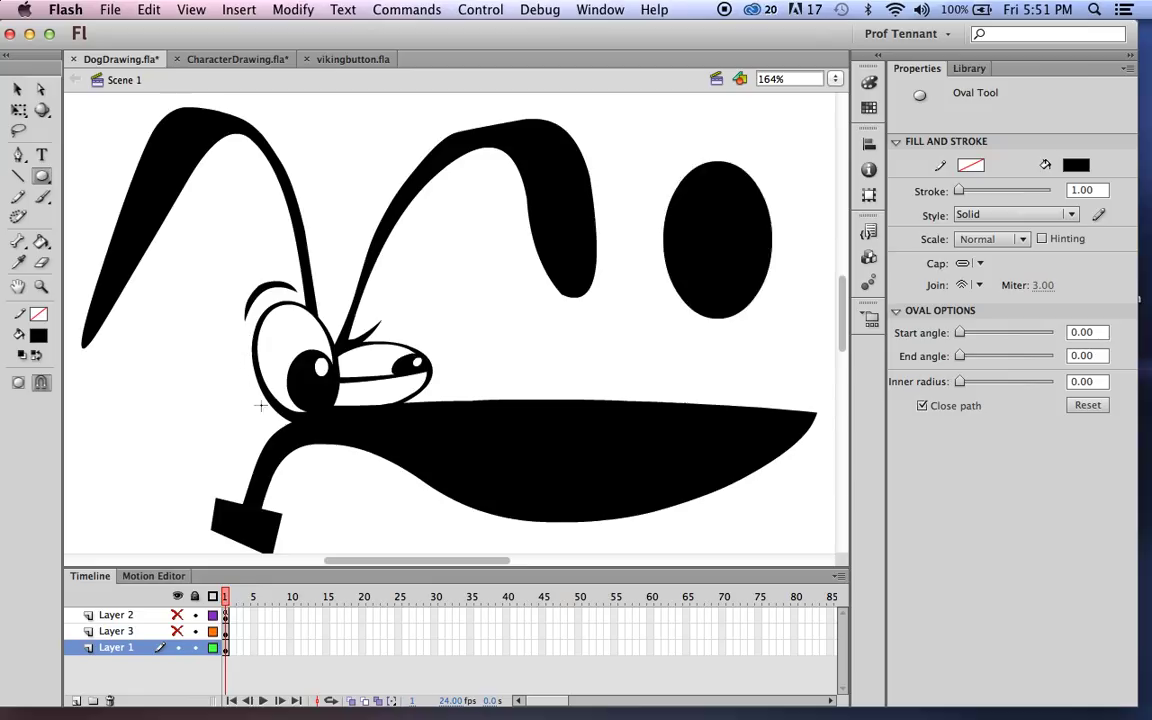
mouse_move(316, 365)
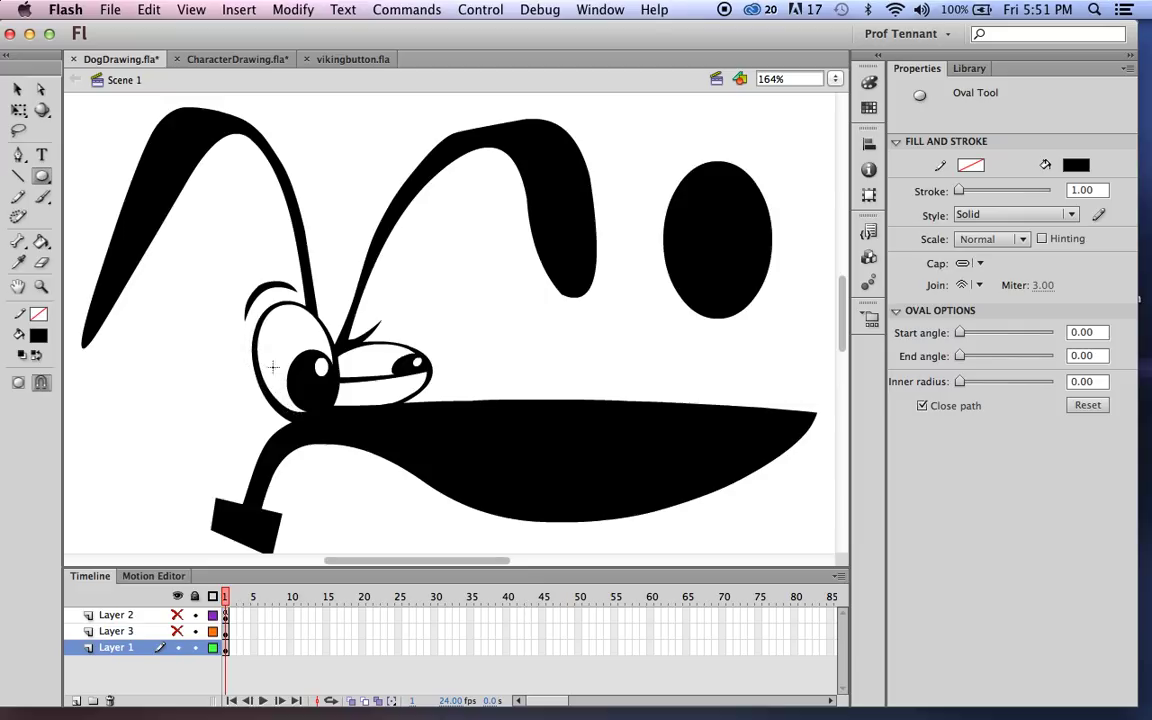
mouse_move(275, 363)
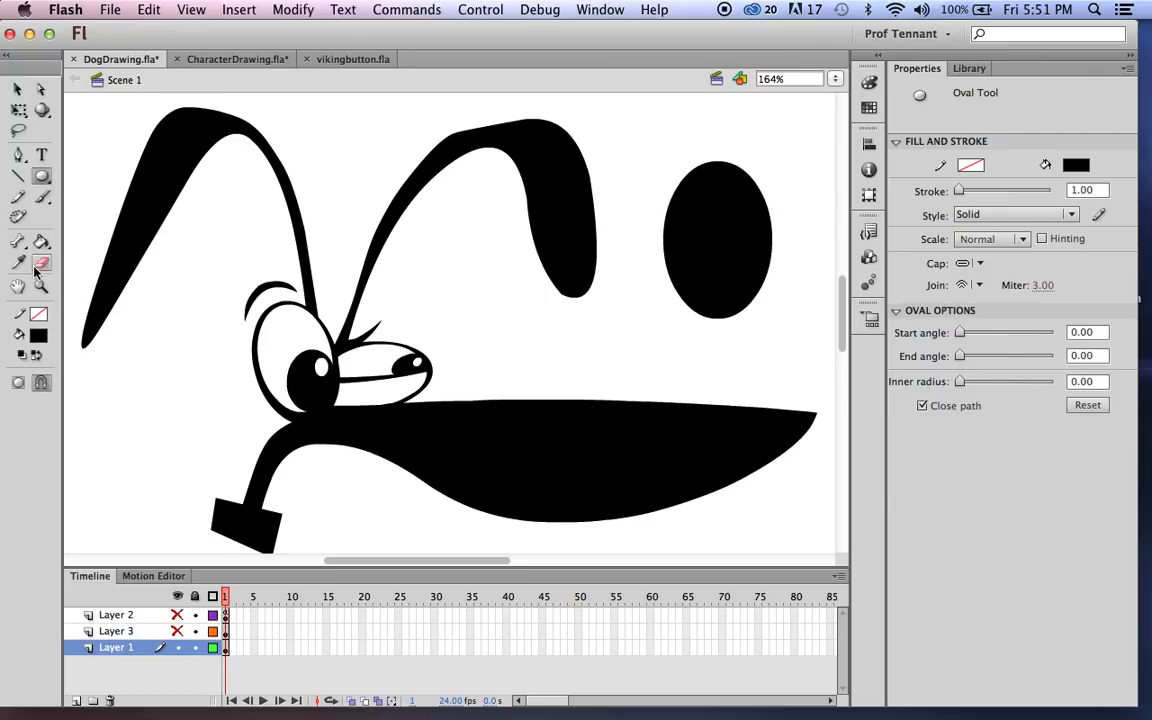
left_click(38, 336)
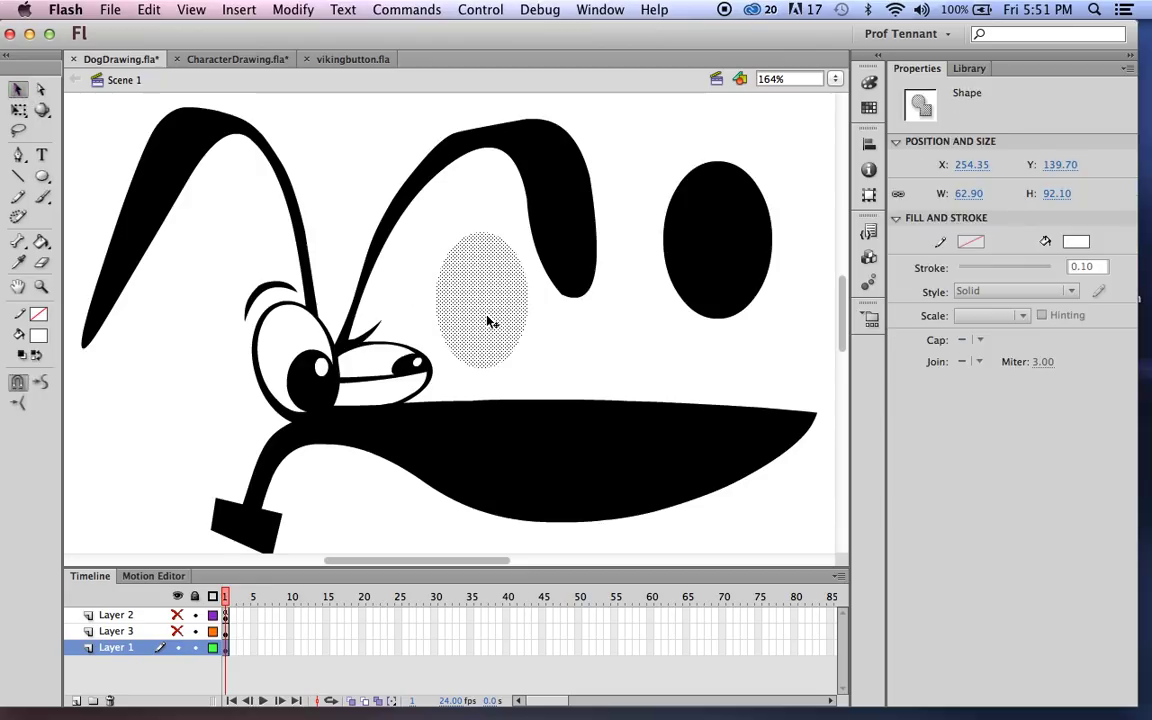
Step: Move the white oval onto the black oval to form a ringed eye, then set fill to black
left_click(483, 301)
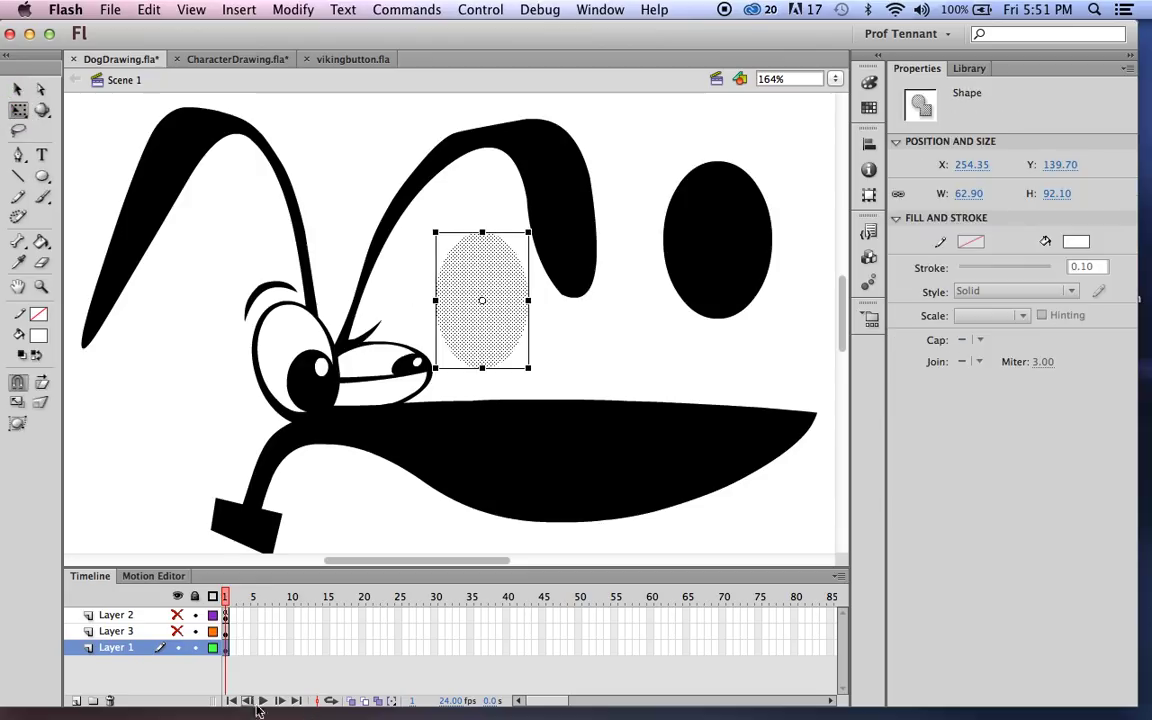
left_click_drag(482, 300, 717, 237)
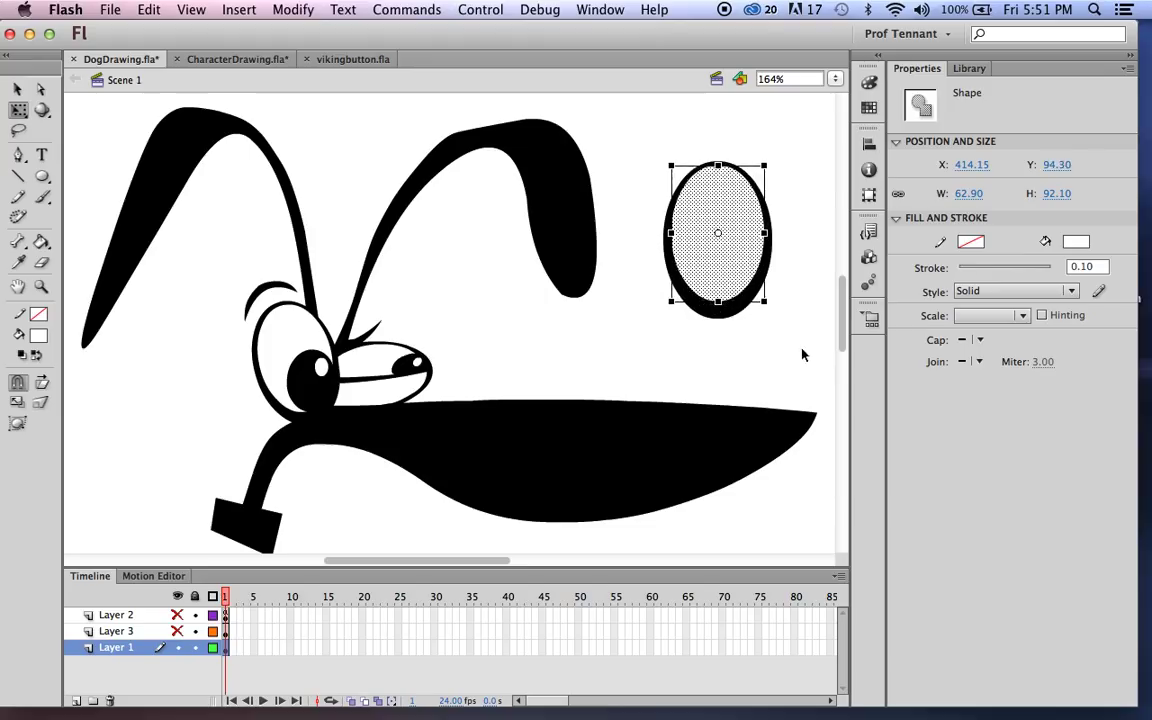
mouse_move(745, 247)
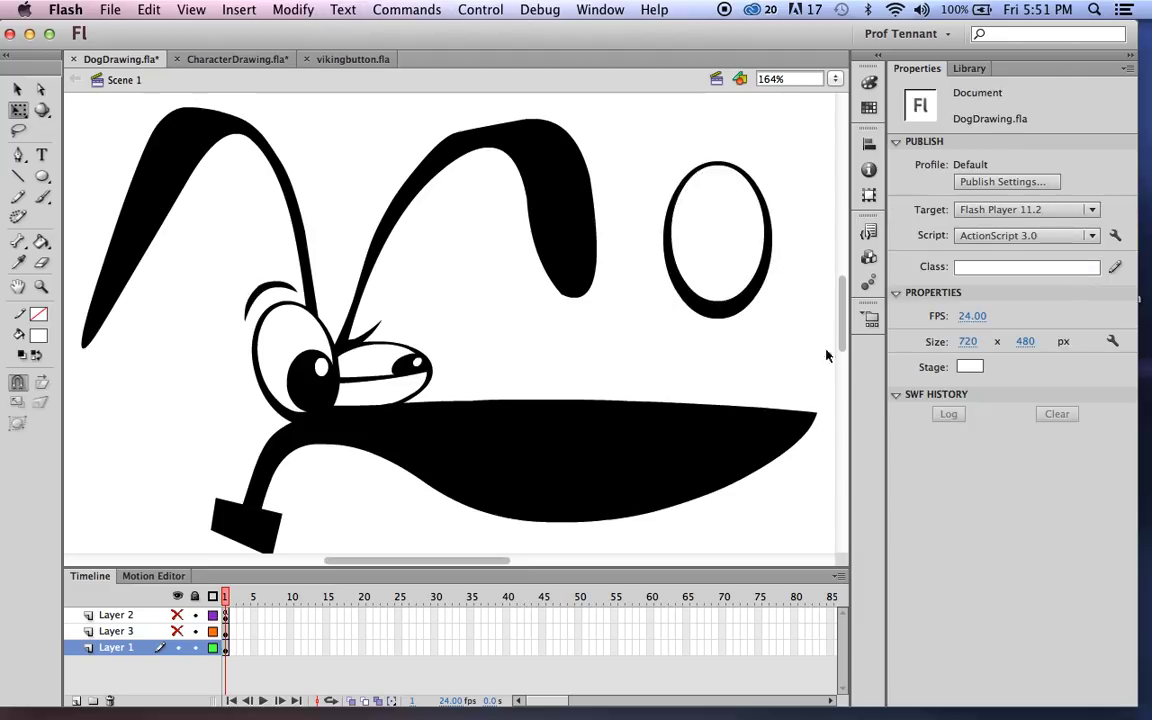
left_click(718, 233)
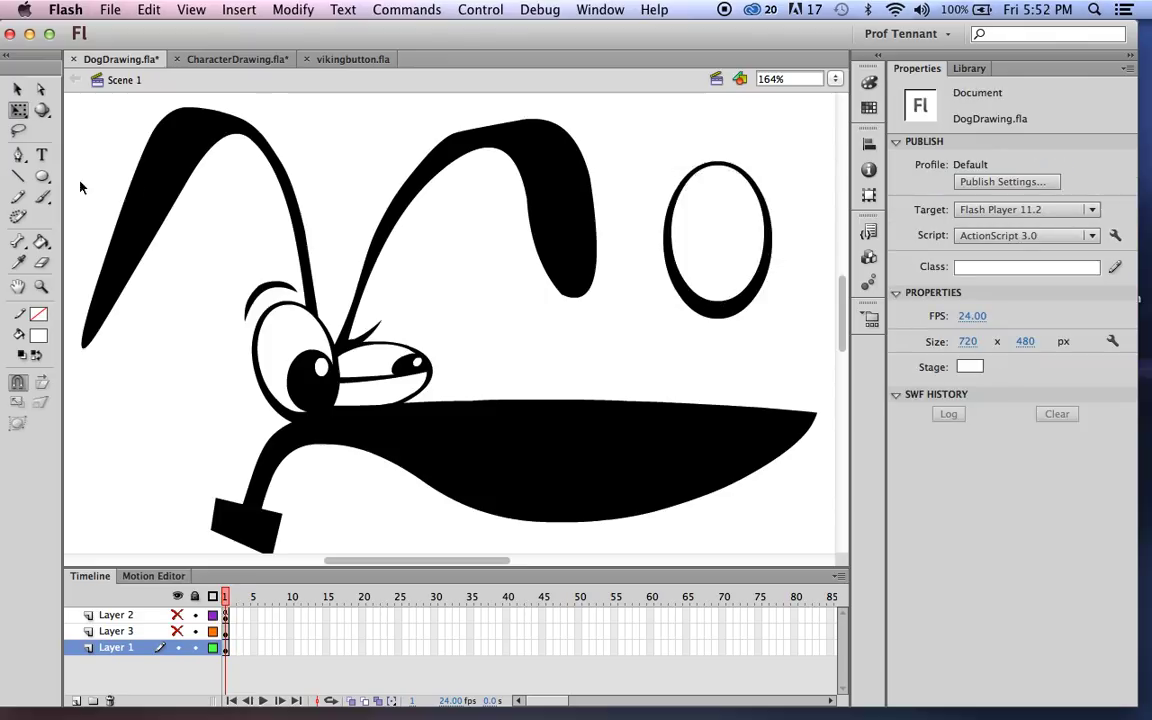
left_click(38, 336)
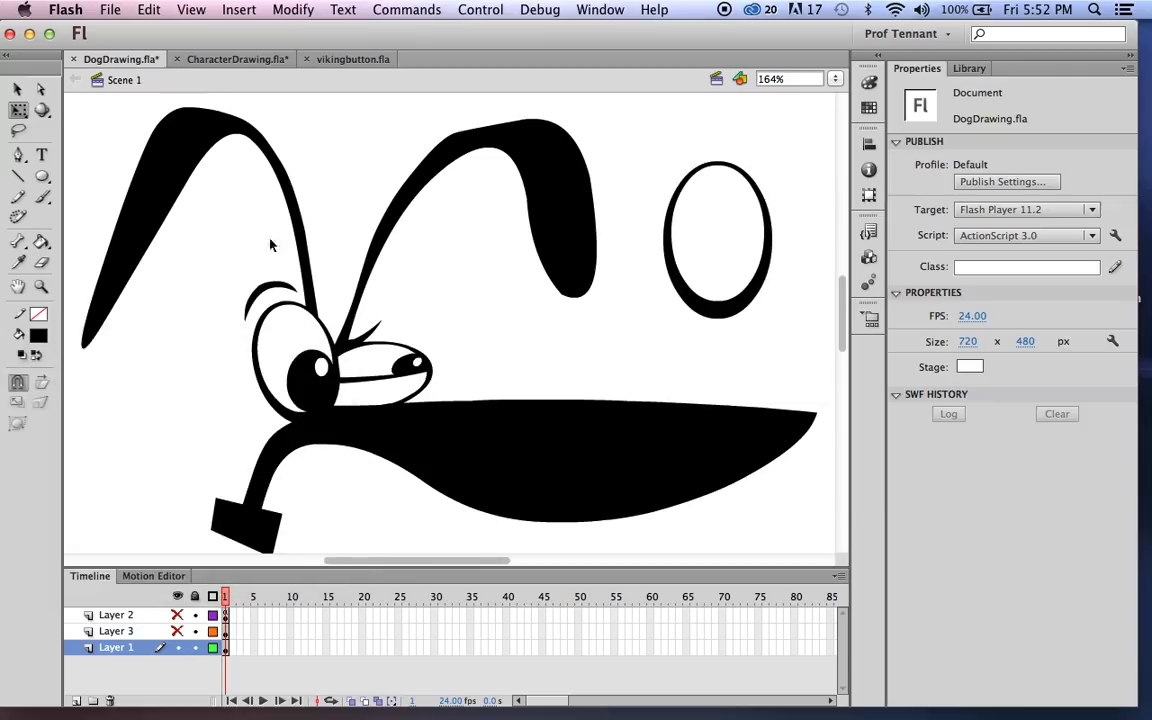
mouse_move(678, 180)
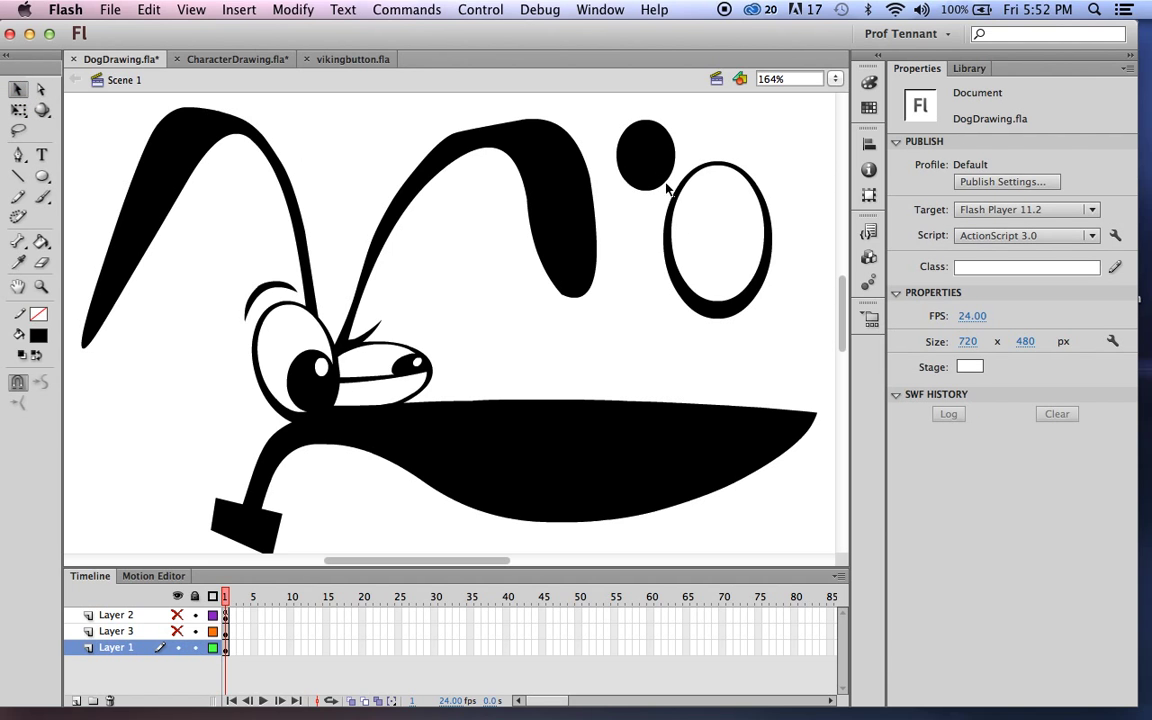
Step: Tilt the small black oval and drop it inside the ringed eye as a pupil
left_click(645, 175)
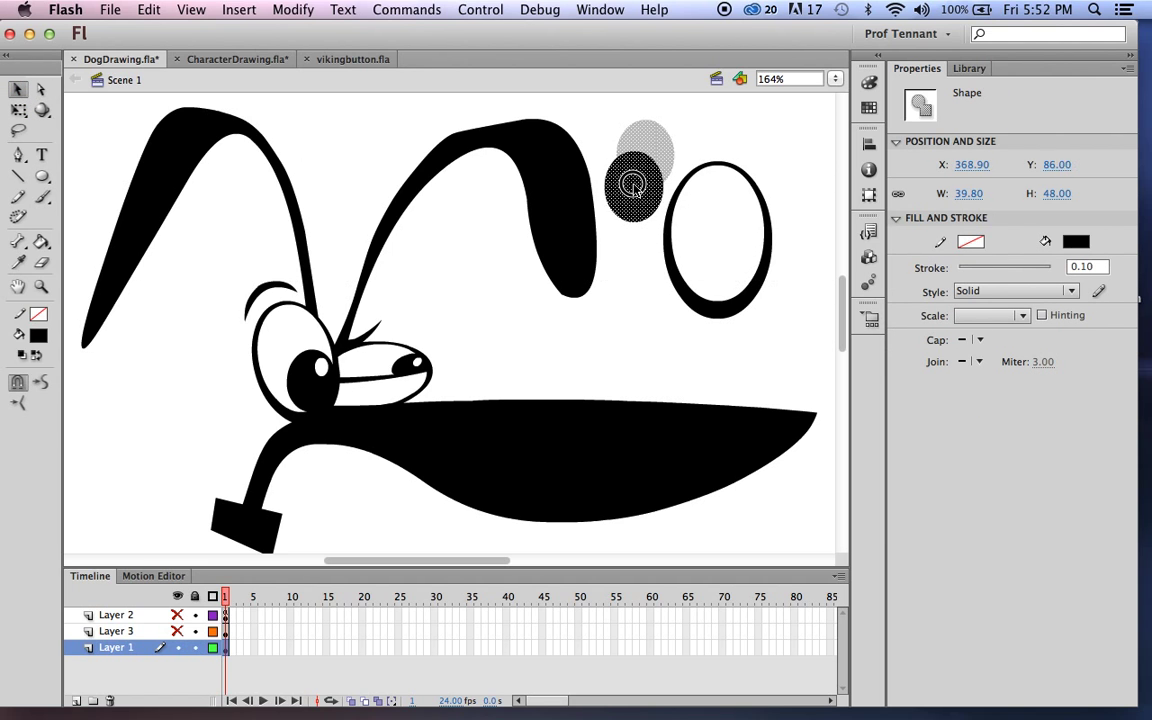
left_click_drag(632, 185, 632, 165)
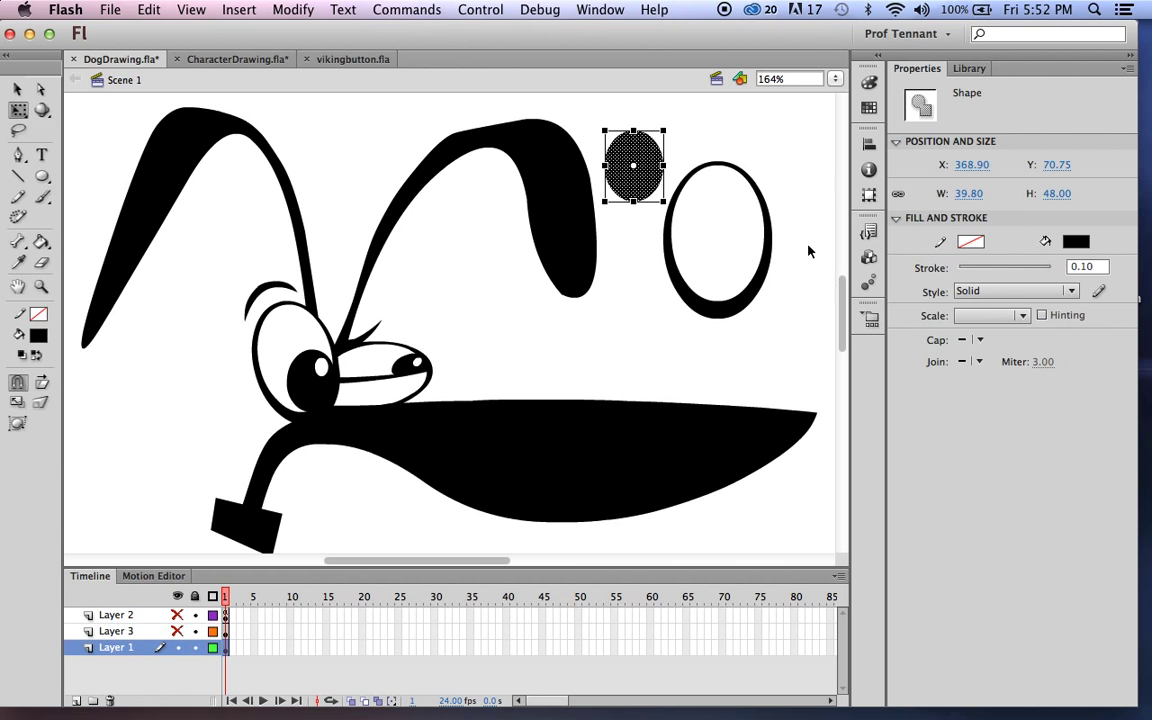
mouse_move(678, 127)
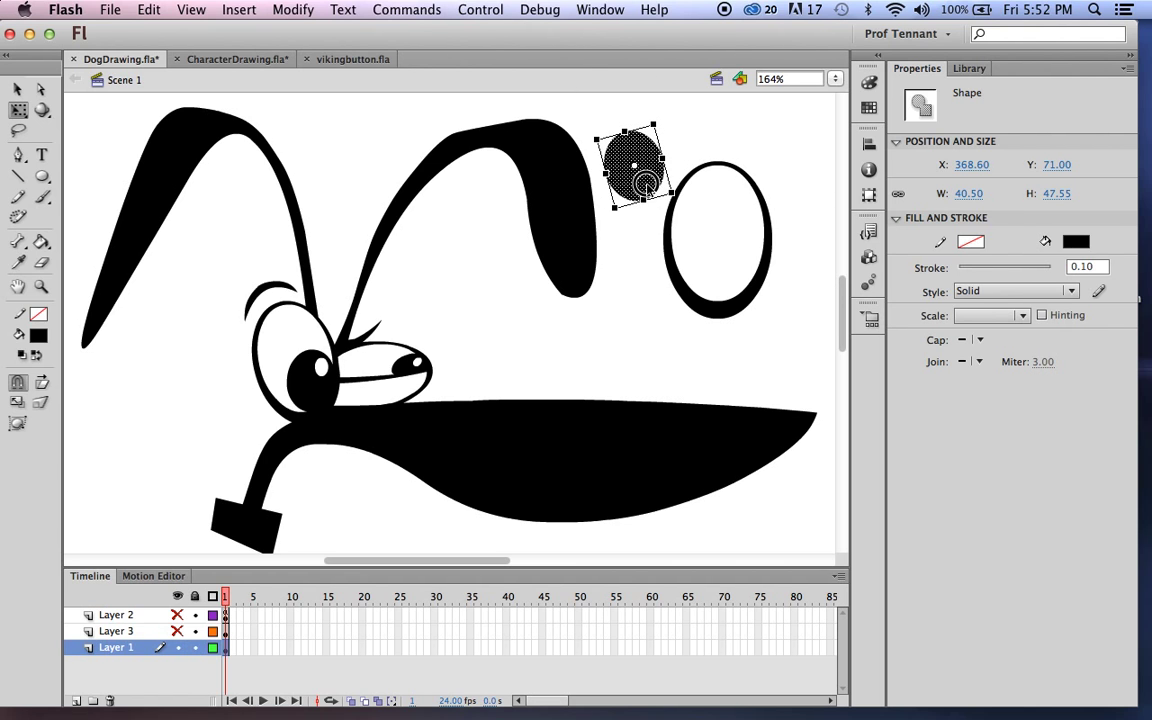
left_click_drag(635, 165, 720, 255)
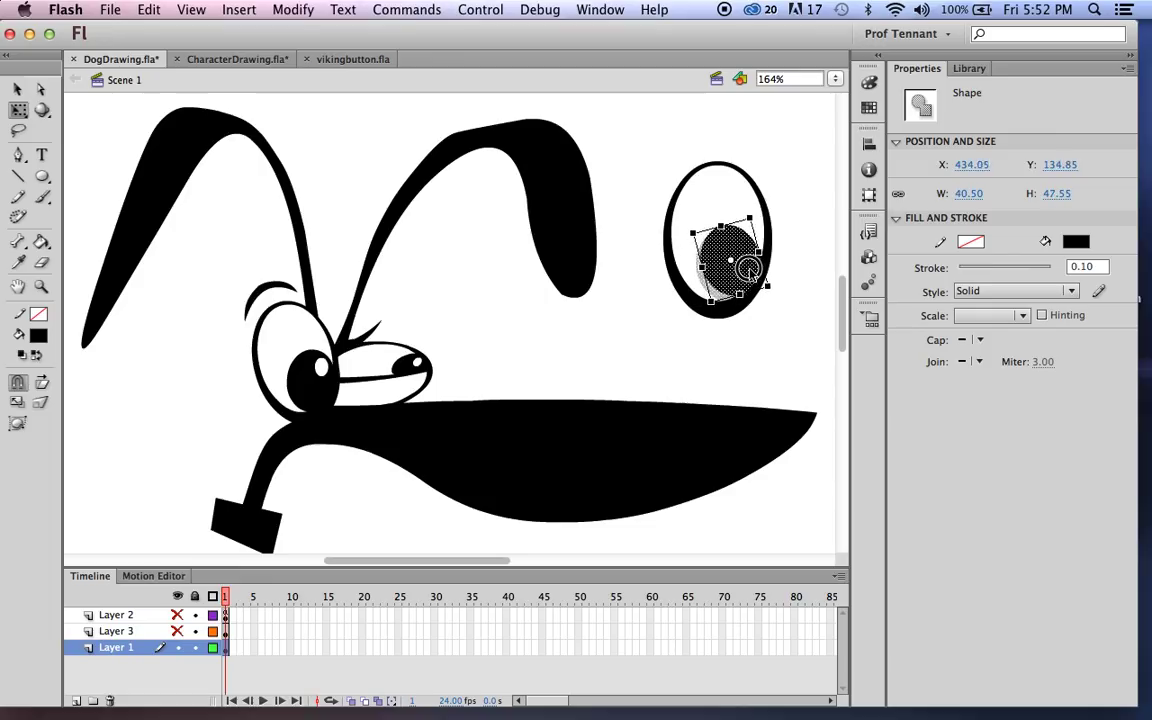
left_click(780, 258)
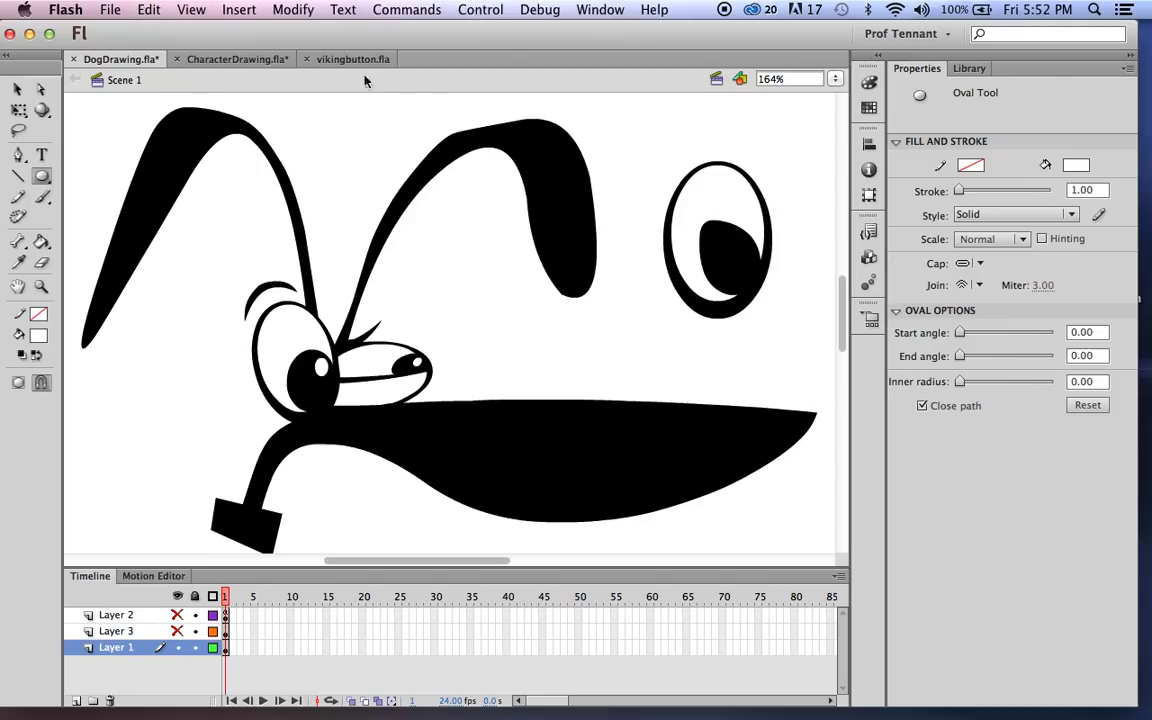
mouse_move(57, 55)
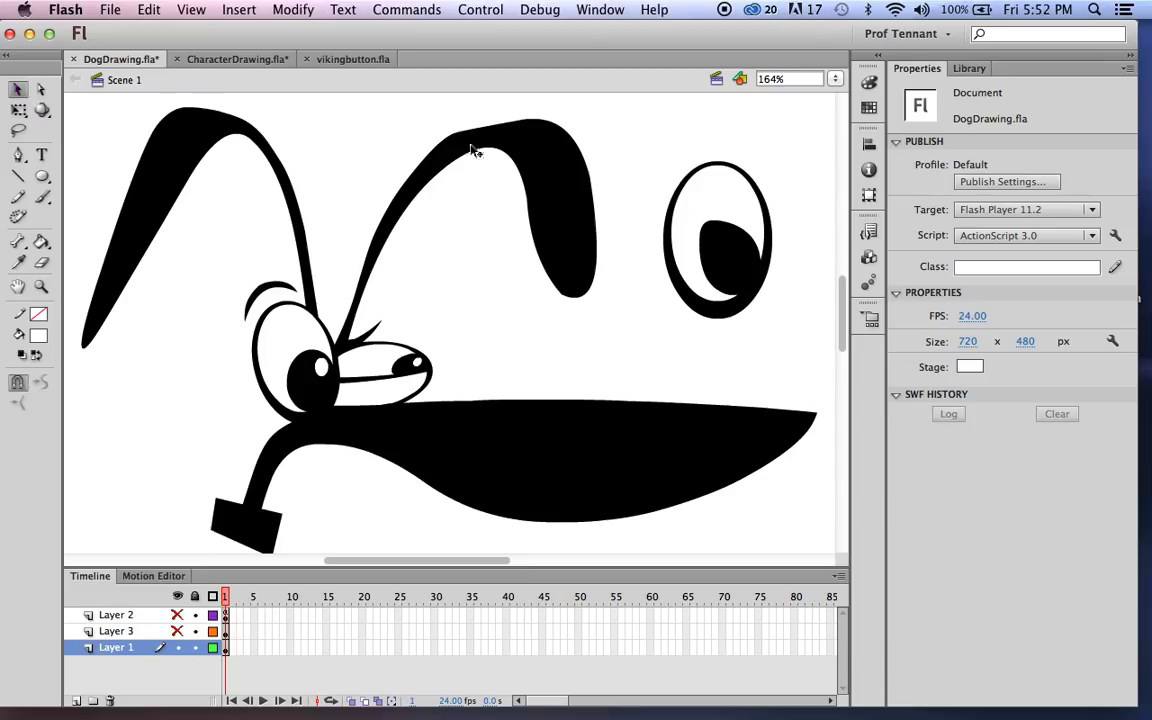
mouse_move(634, 129)
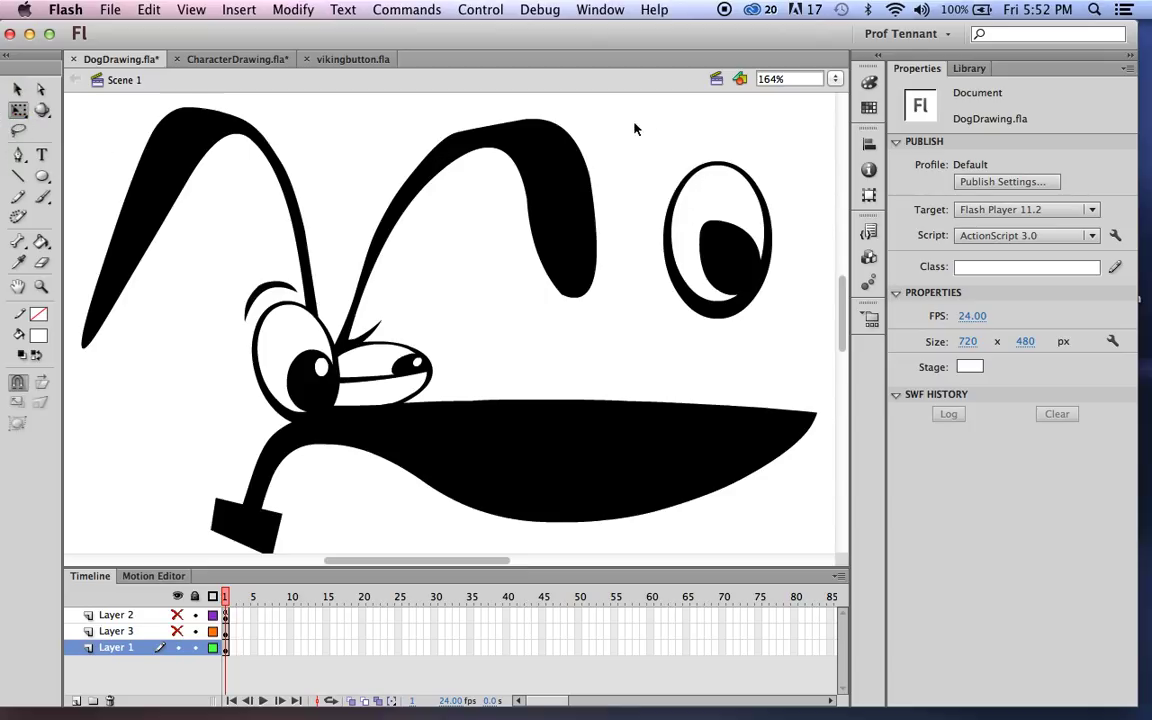
Step: Draw a tiny white dot onto the right pupil as a highlight, then zoom to 164%
left_click(660, 140)
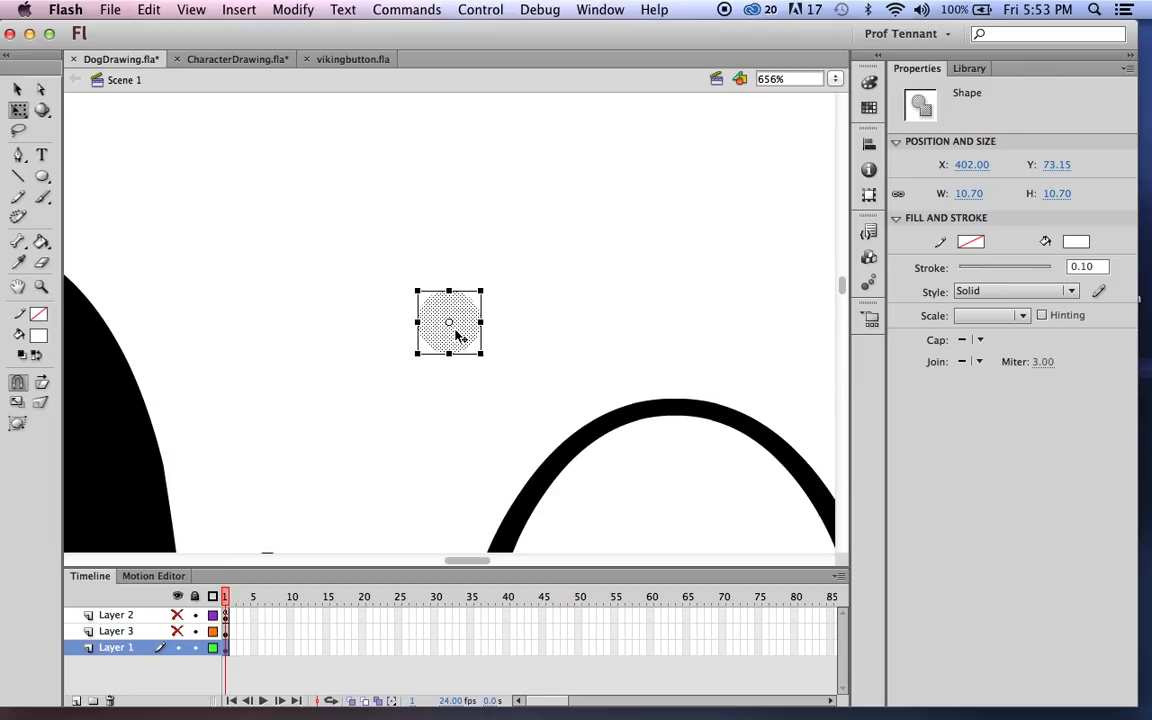
mouse_move(478, 342)
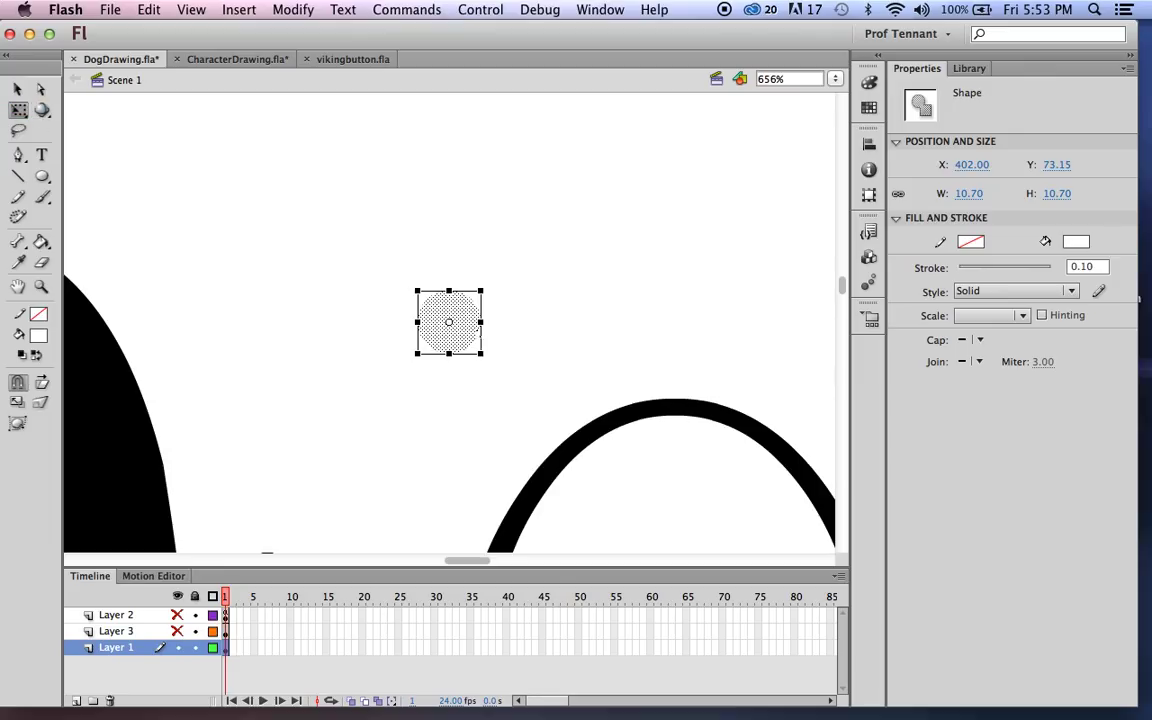
left_click_drag(478, 289, 495, 416)
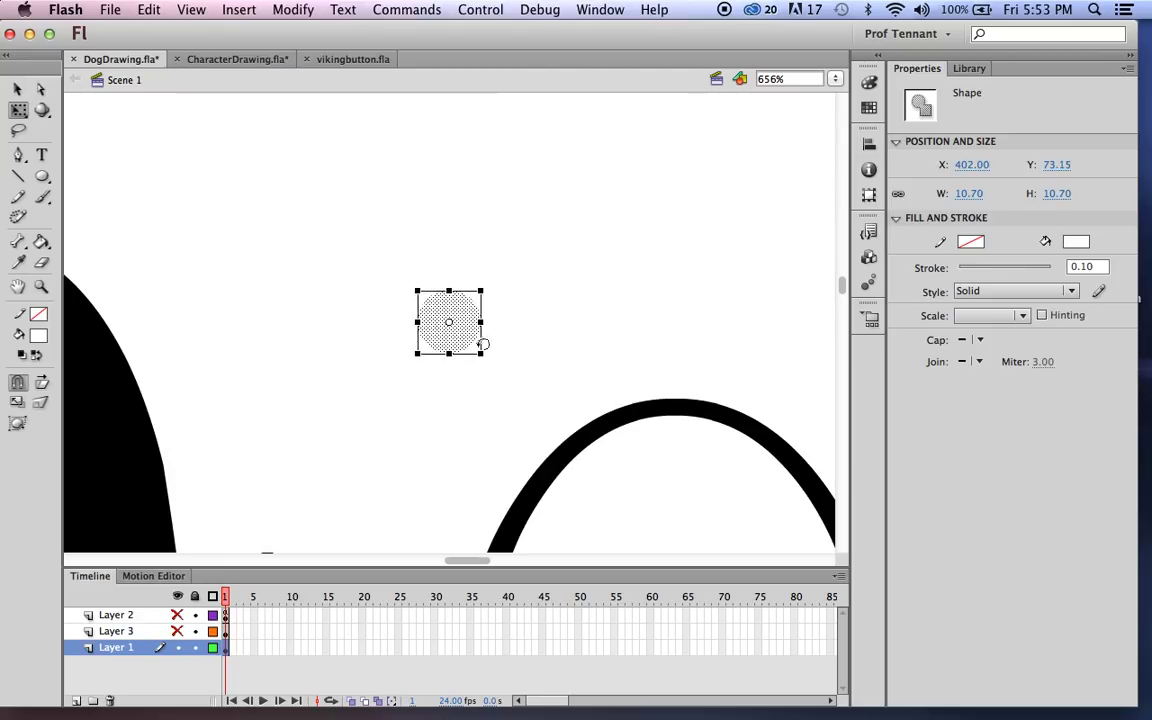
mouse_move(465, 337)
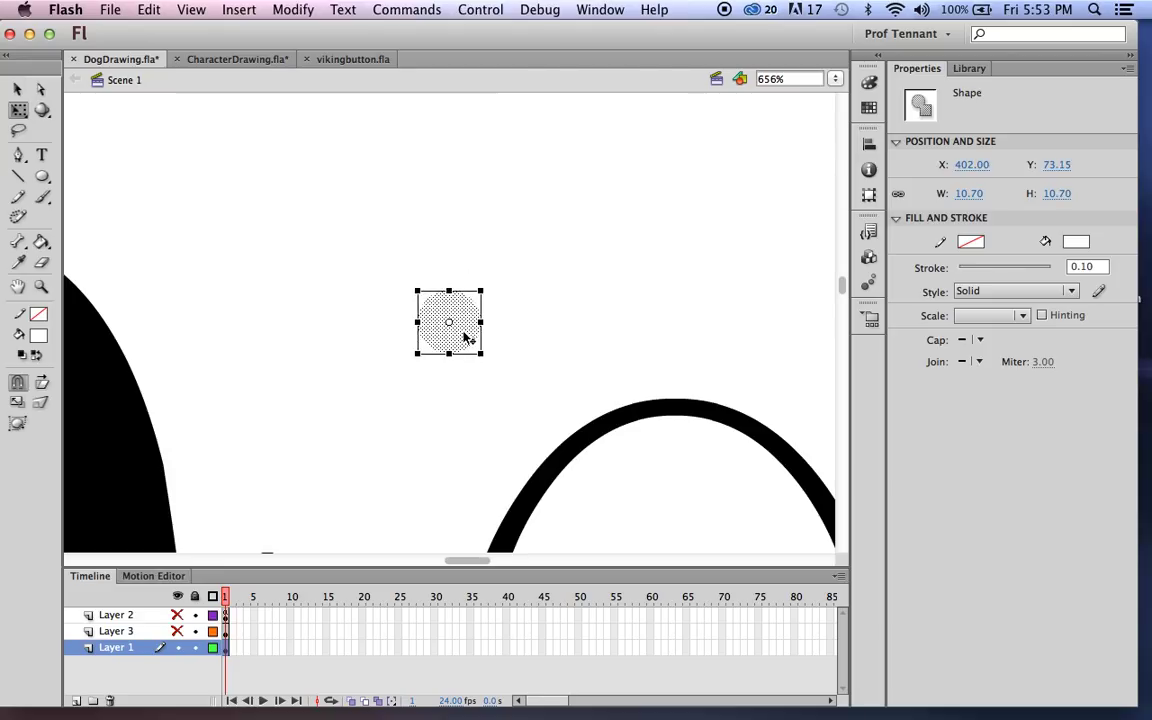
left_click_drag(449, 323, 657, 491)
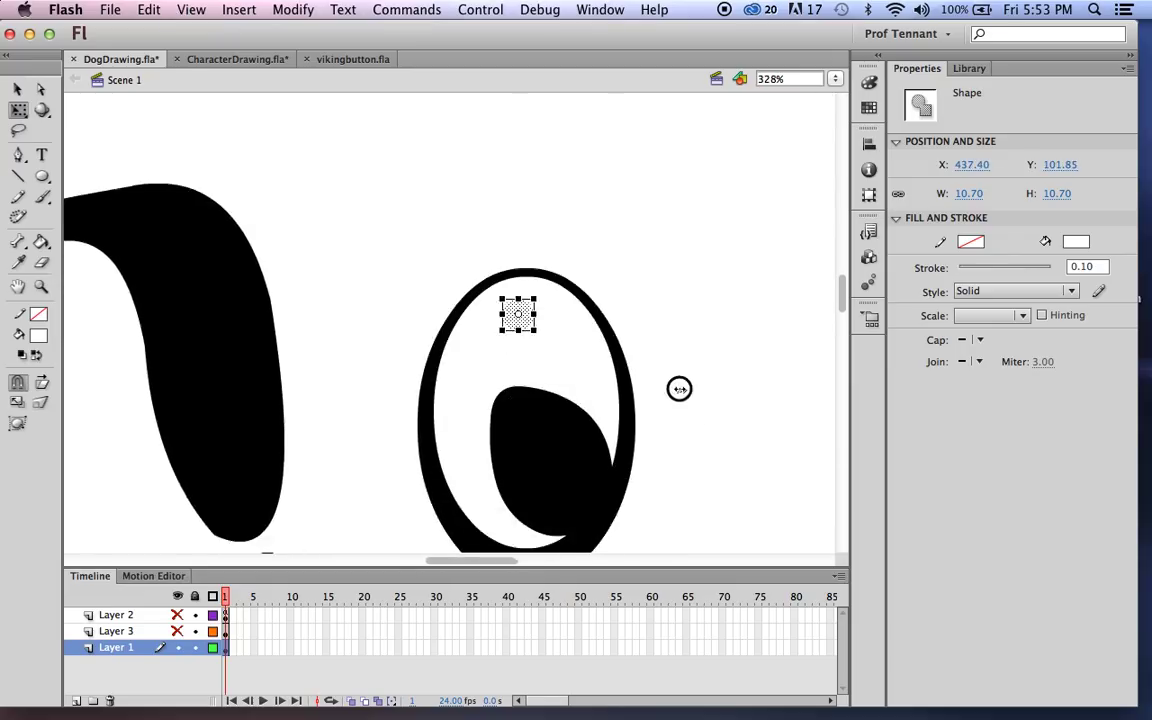
left_click_drag(518, 312, 563, 418)
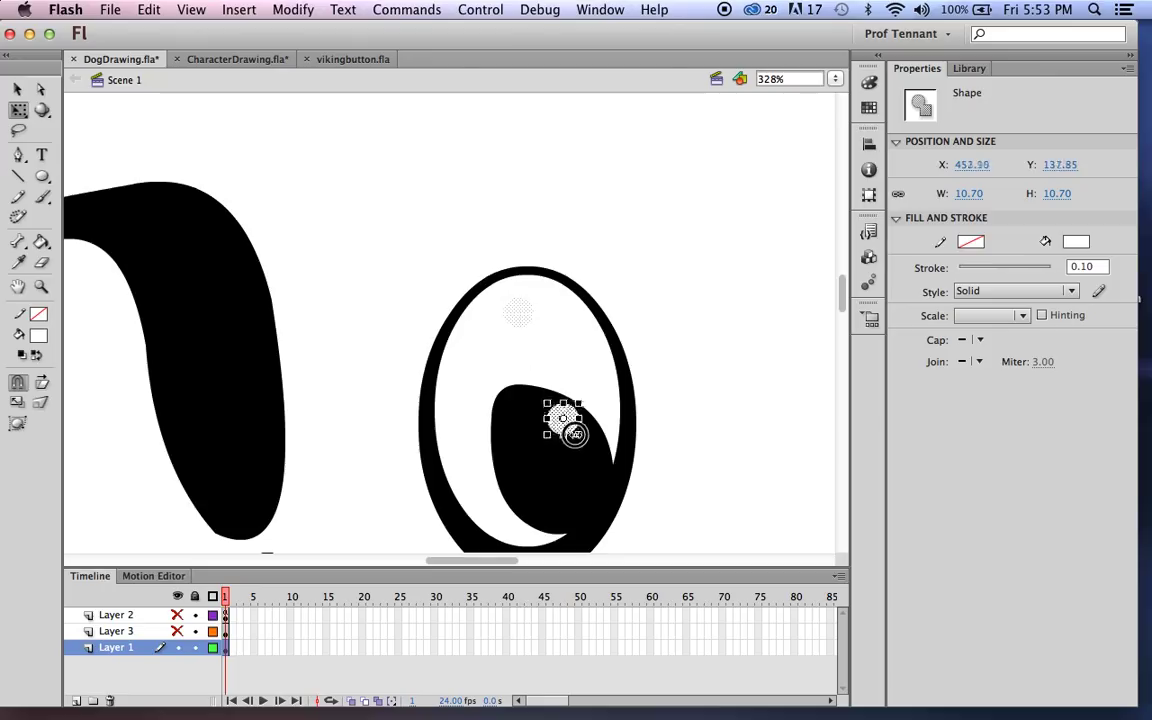
left_click(705, 438)
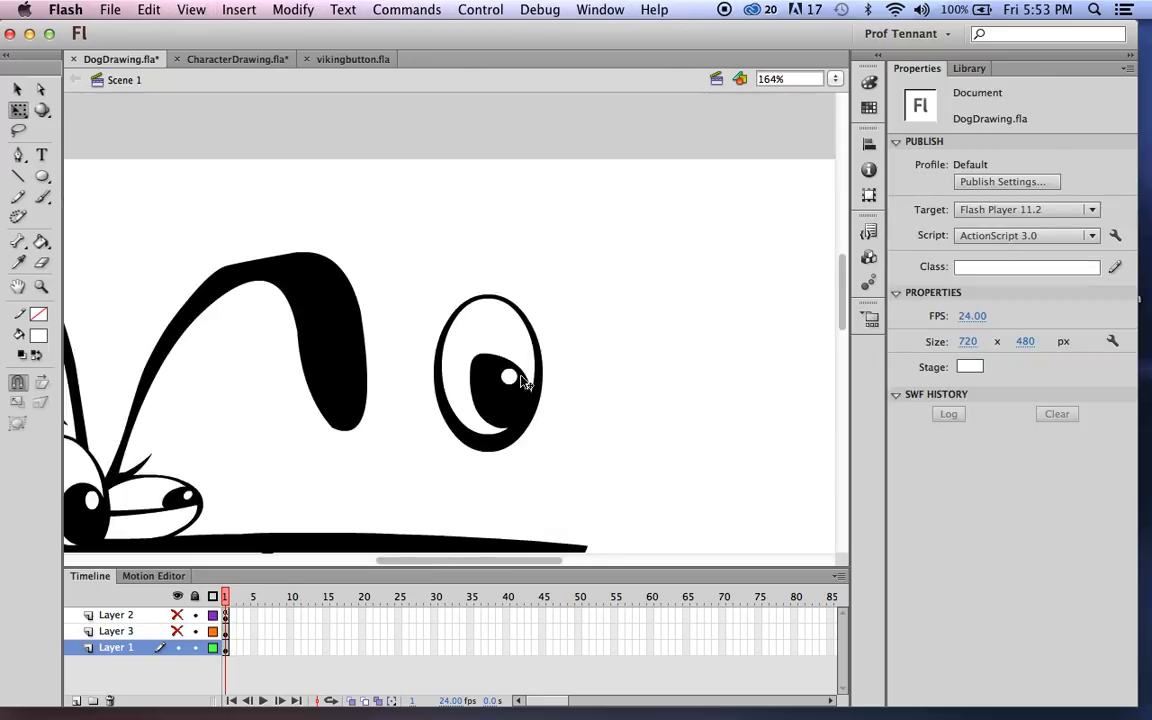
mouse_move(500, 370)
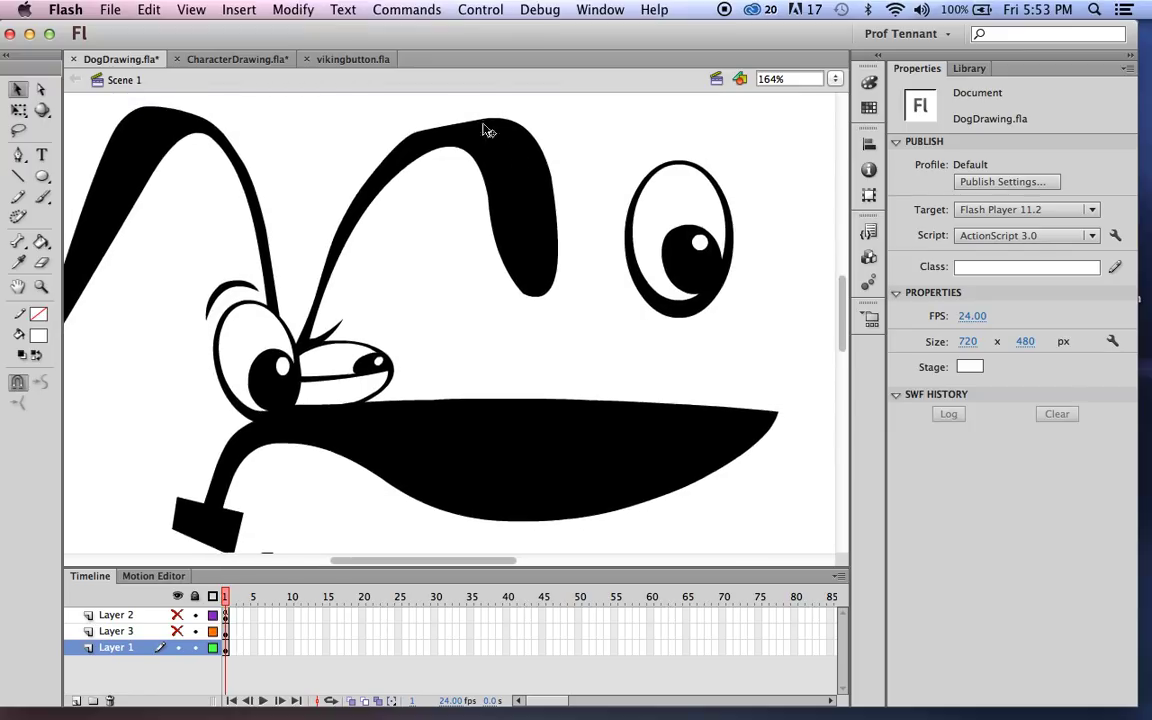
mouse_move(353, 59)
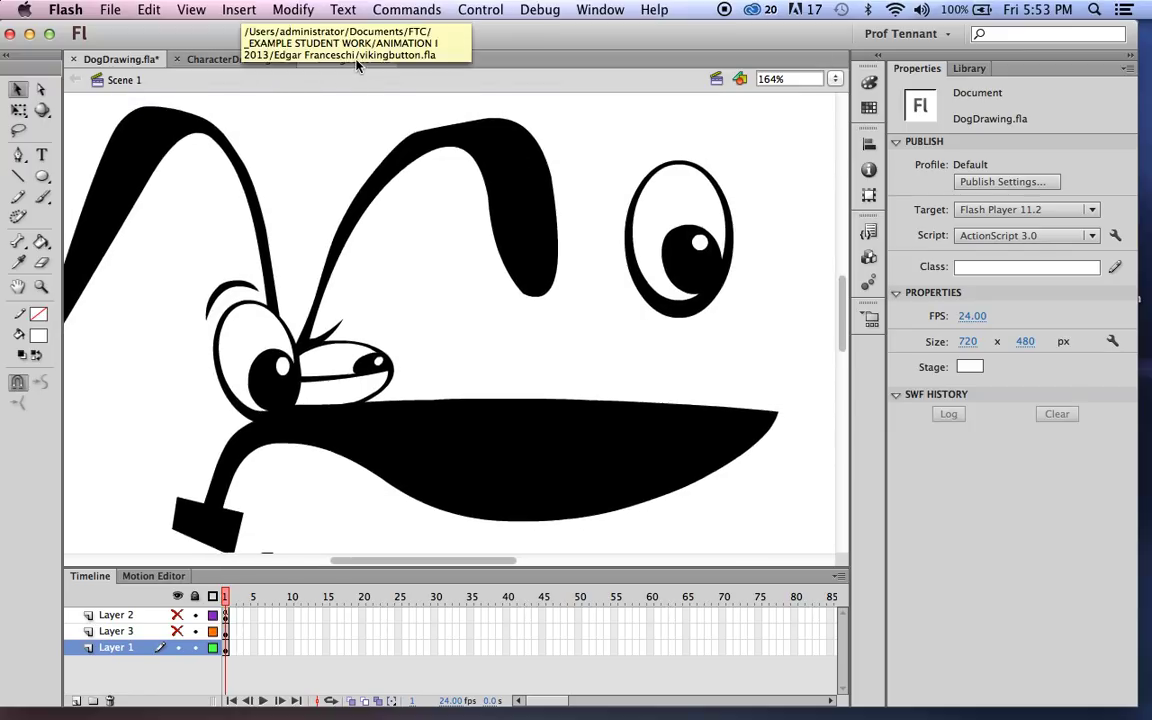
Step: Switch to vikingbutton.fla and enter the button symbol down to the viking head's objects
left_click(353, 59)
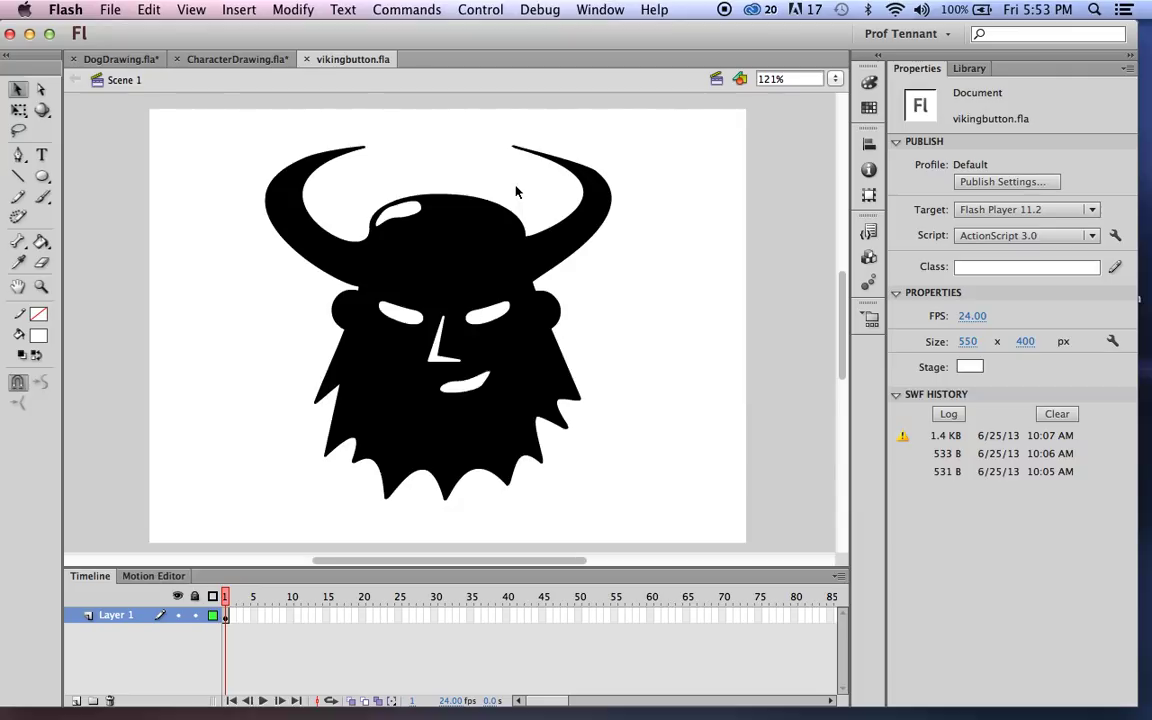
mouse_move(358, 308)
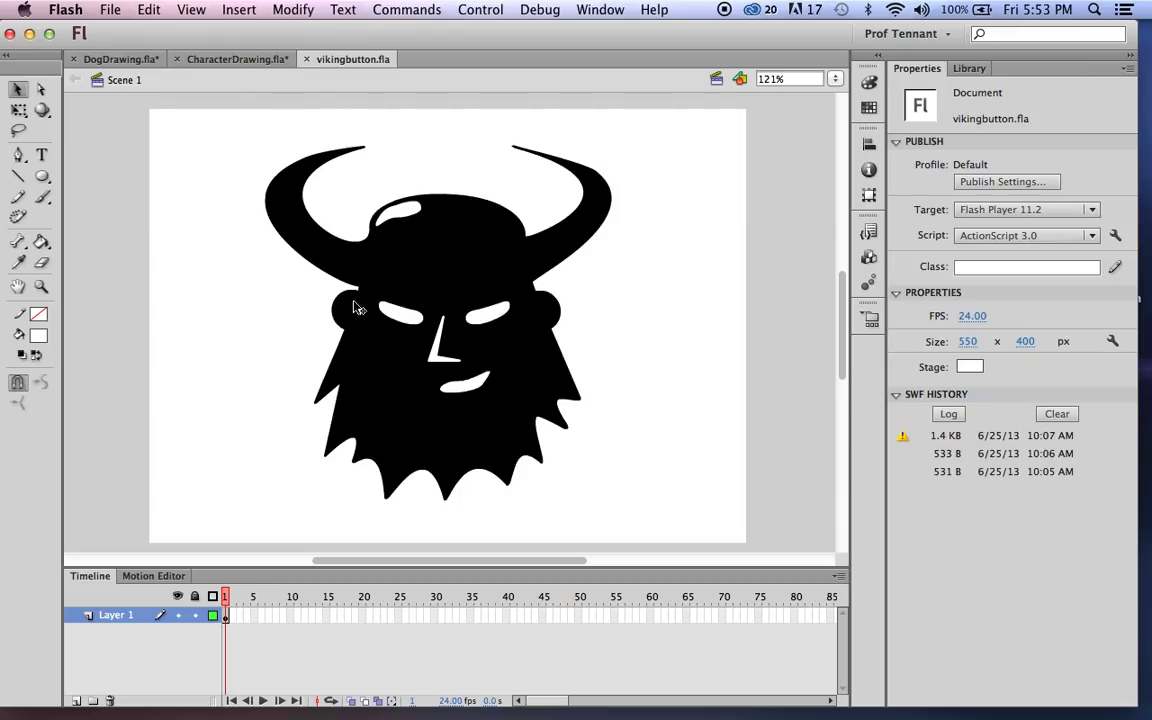
mouse_move(578, 420)
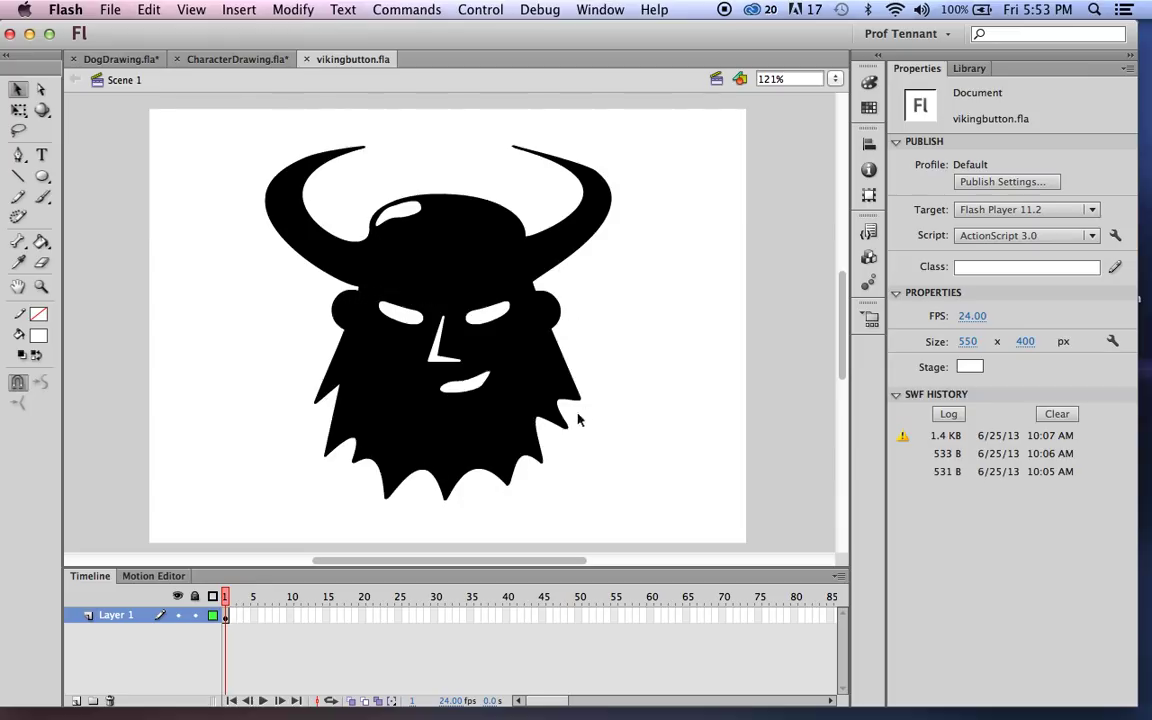
mouse_move(323, 410)
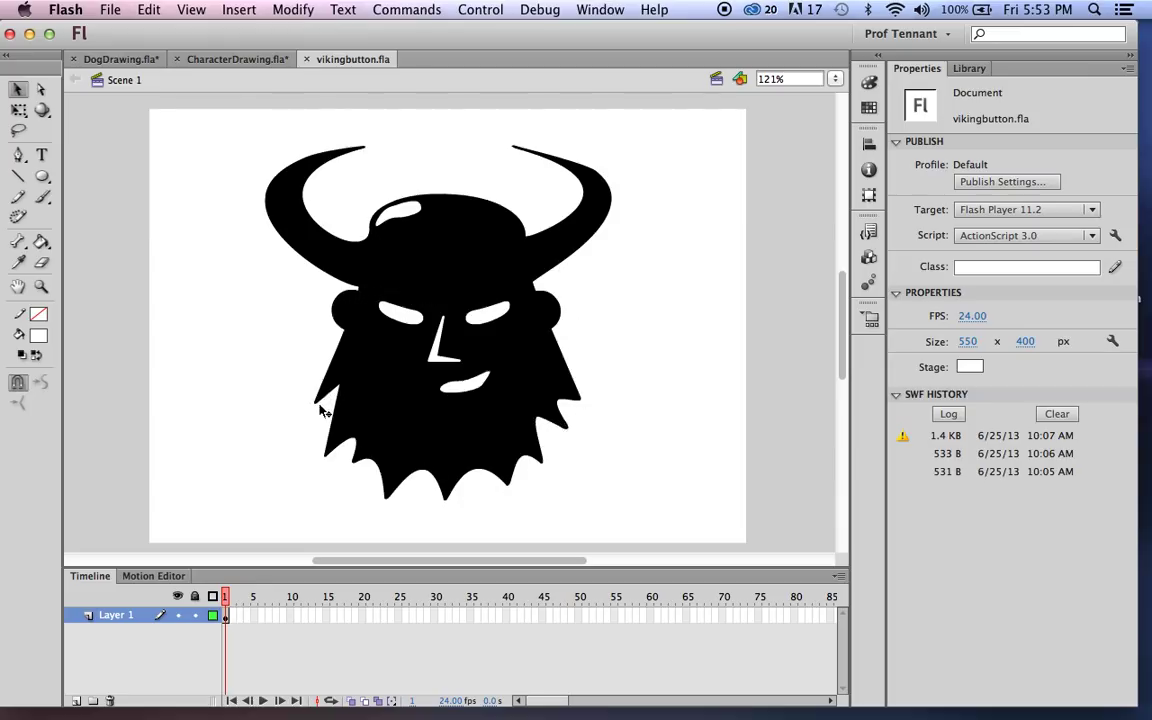
left_click(437, 320)
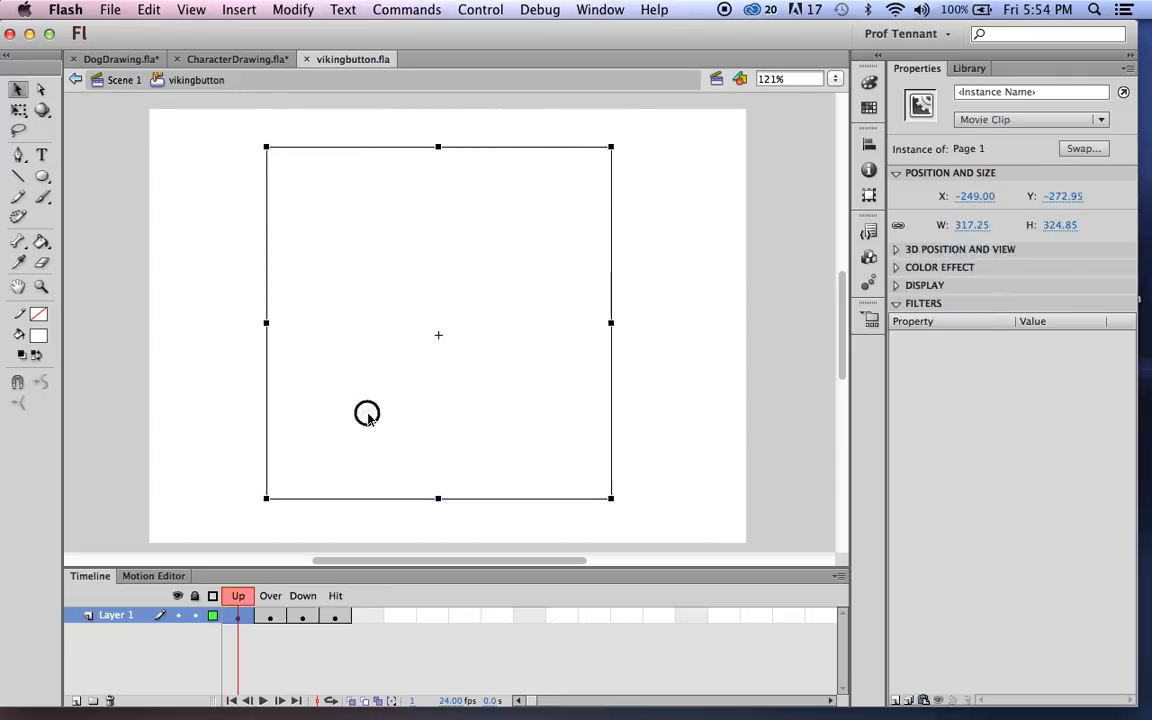
double_click(367, 413)
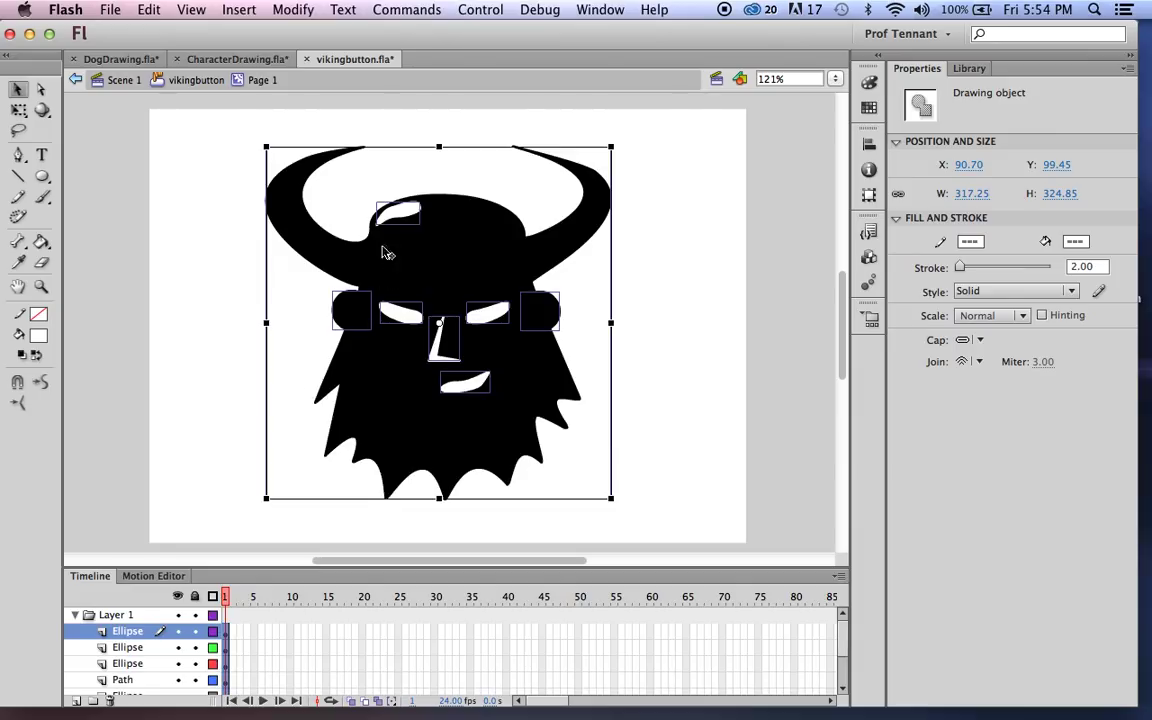
mouse_move(530, 324)
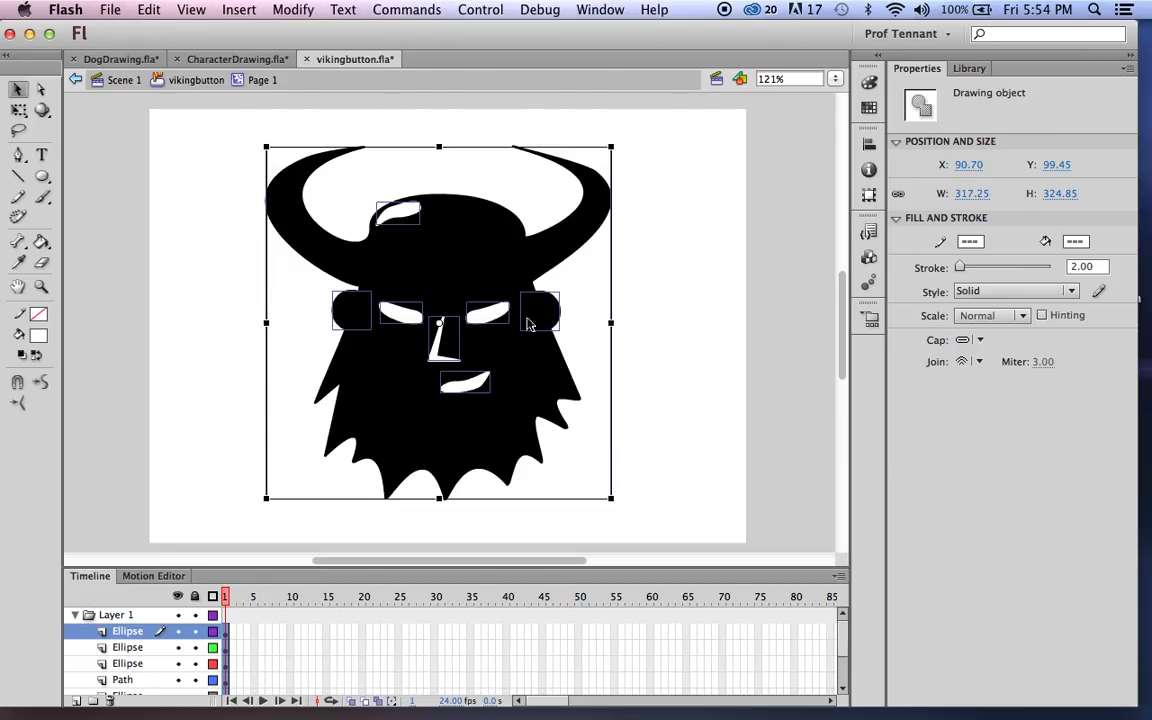
mouse_move(483, 322)
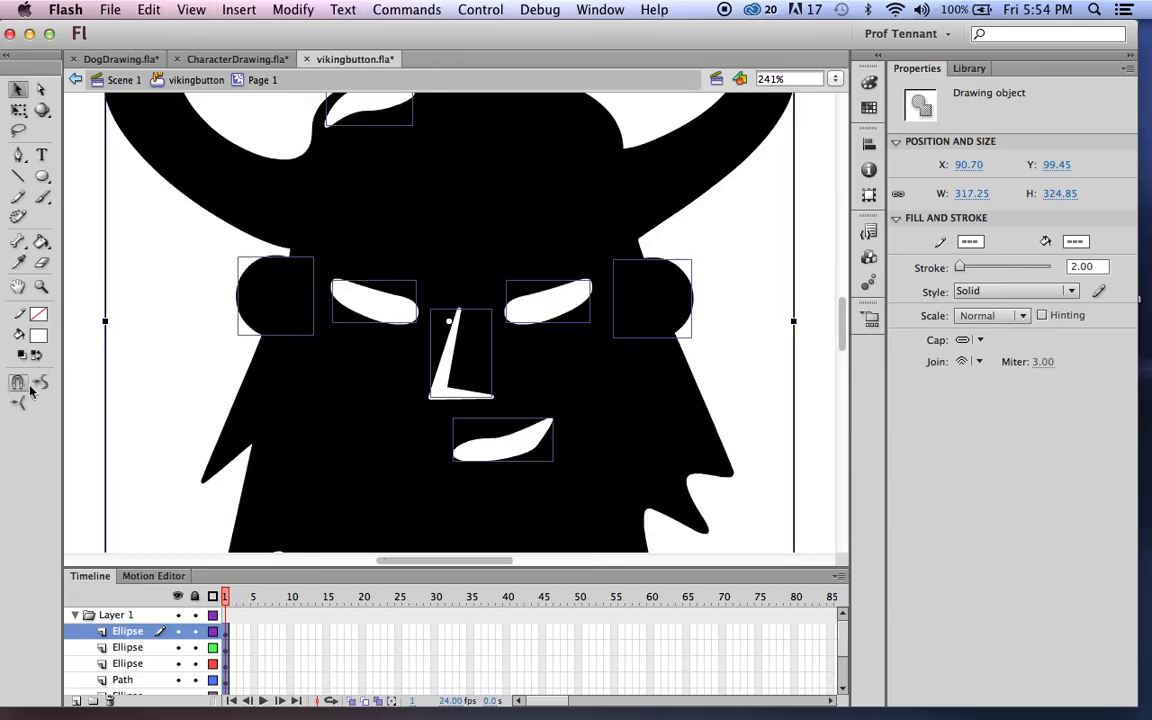
mouse_move(175, 127)
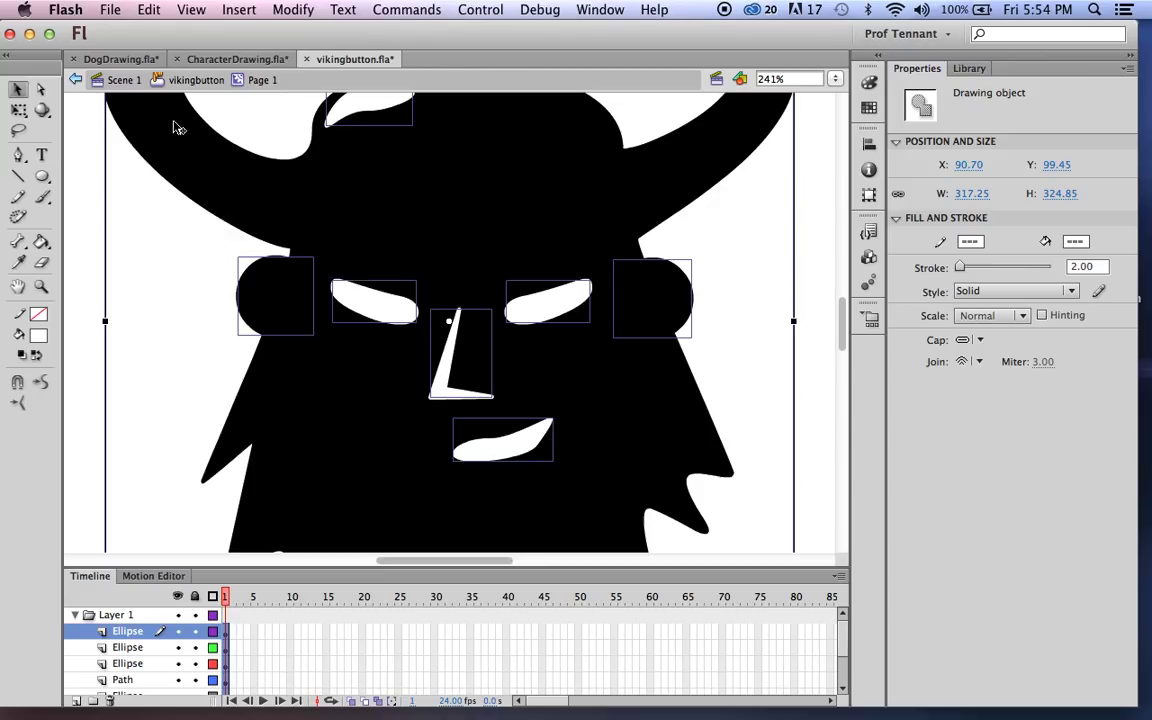
Step: In CharacterDrawing.fla, turn on Object Drawing with an orange fill and blue stroke
left_click(237, 59)
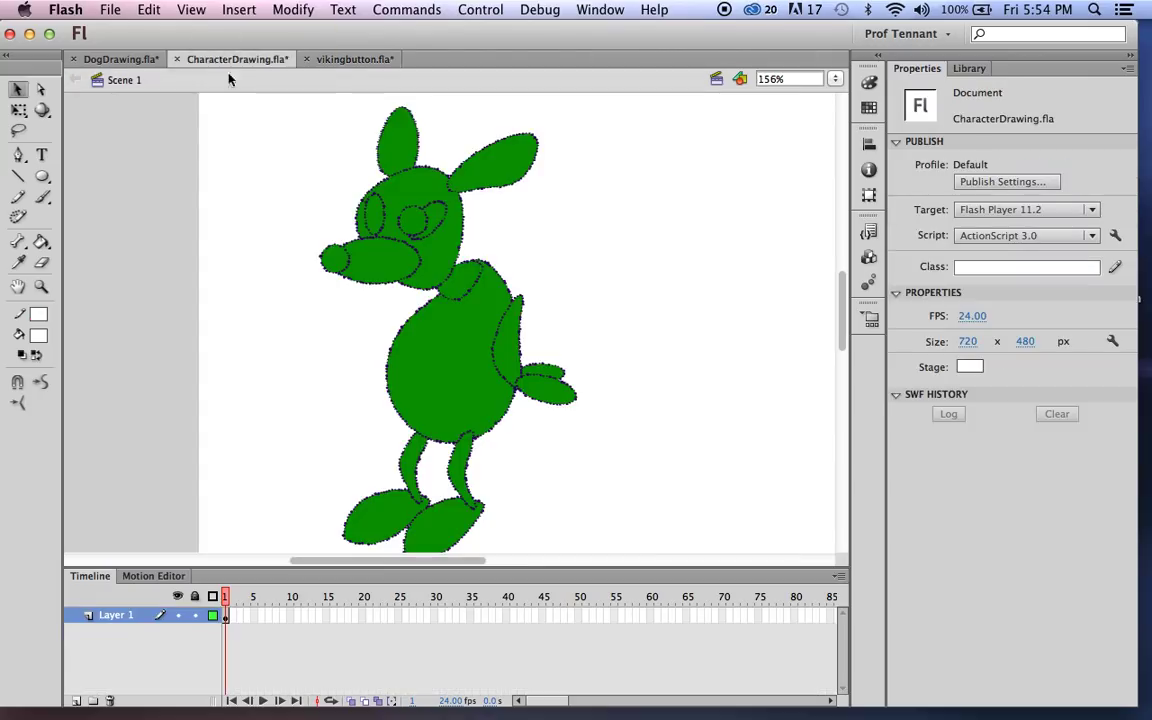
mouse_move(619, 236)
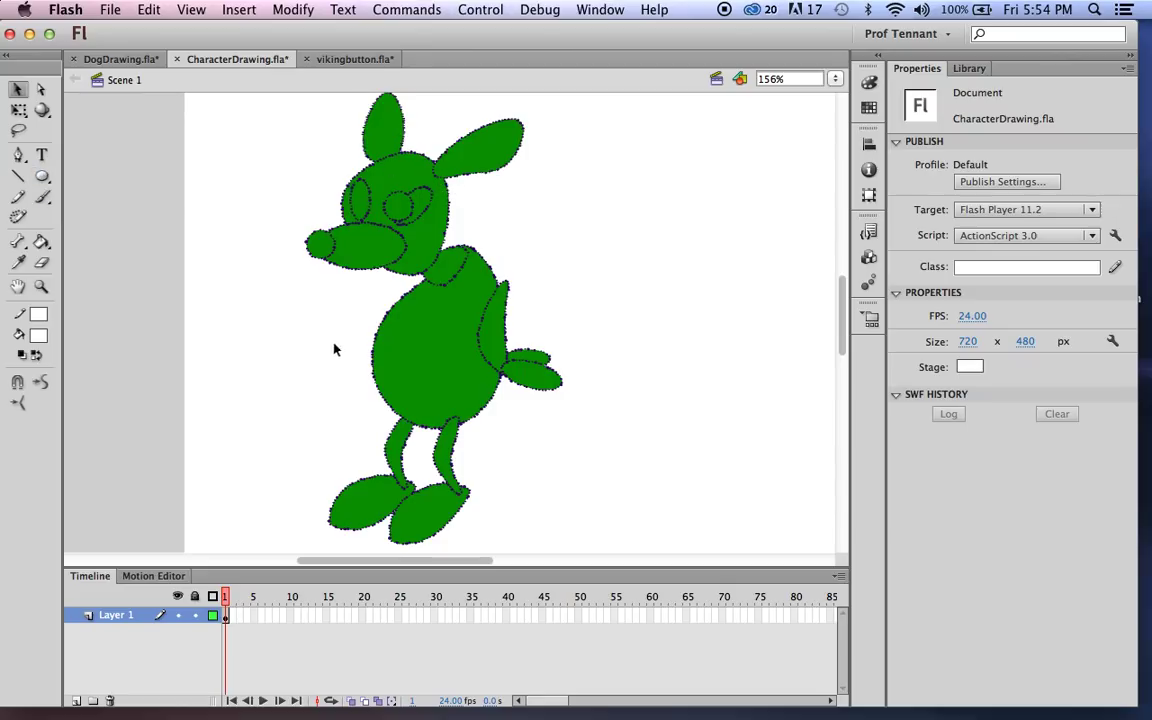
mouse_move(407, 351)
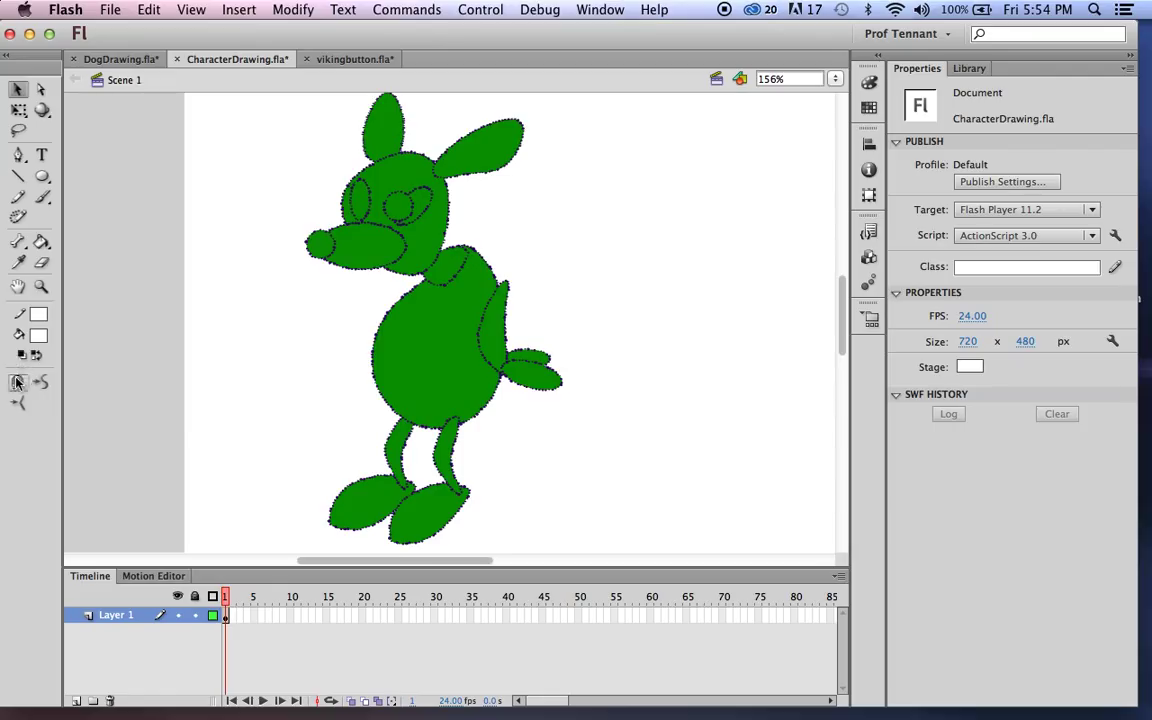
left_click(42, 176)
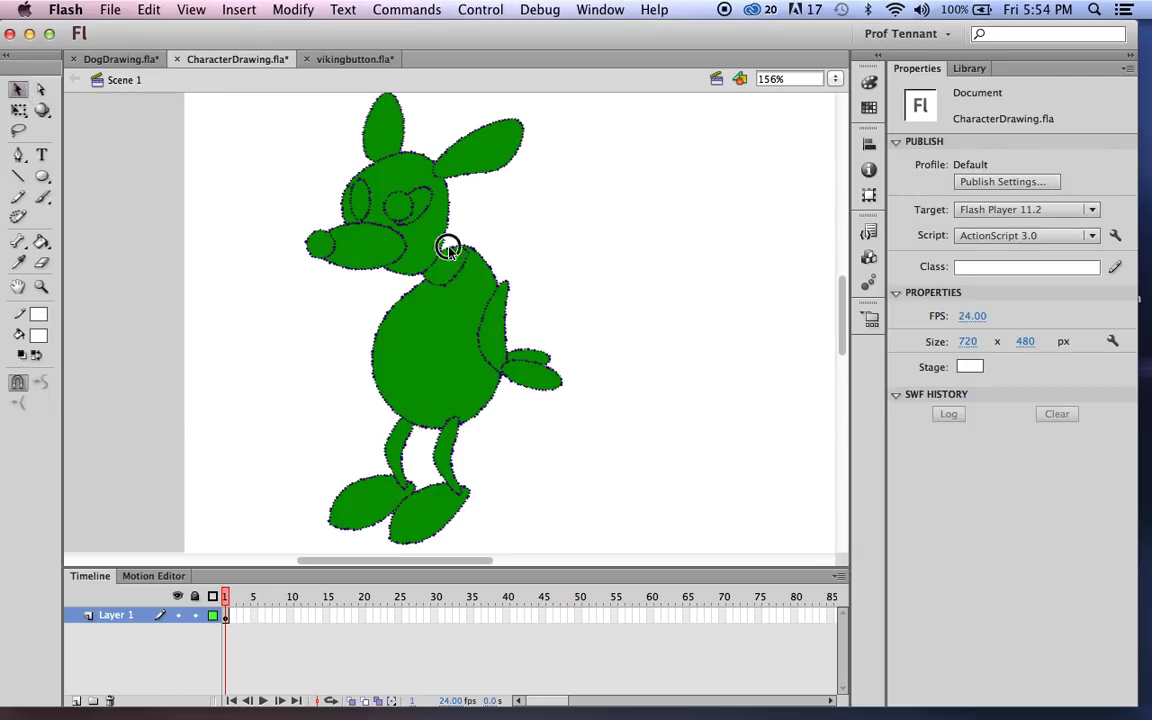
left_click(448, 248)
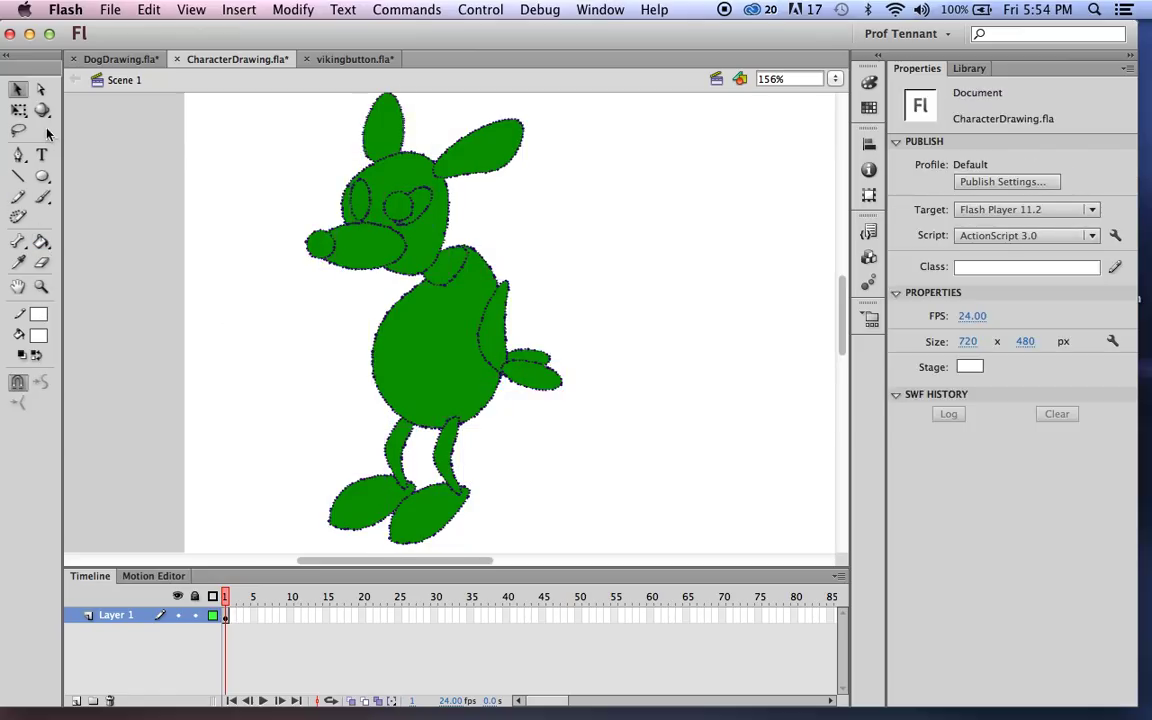
left_click(38, 335)
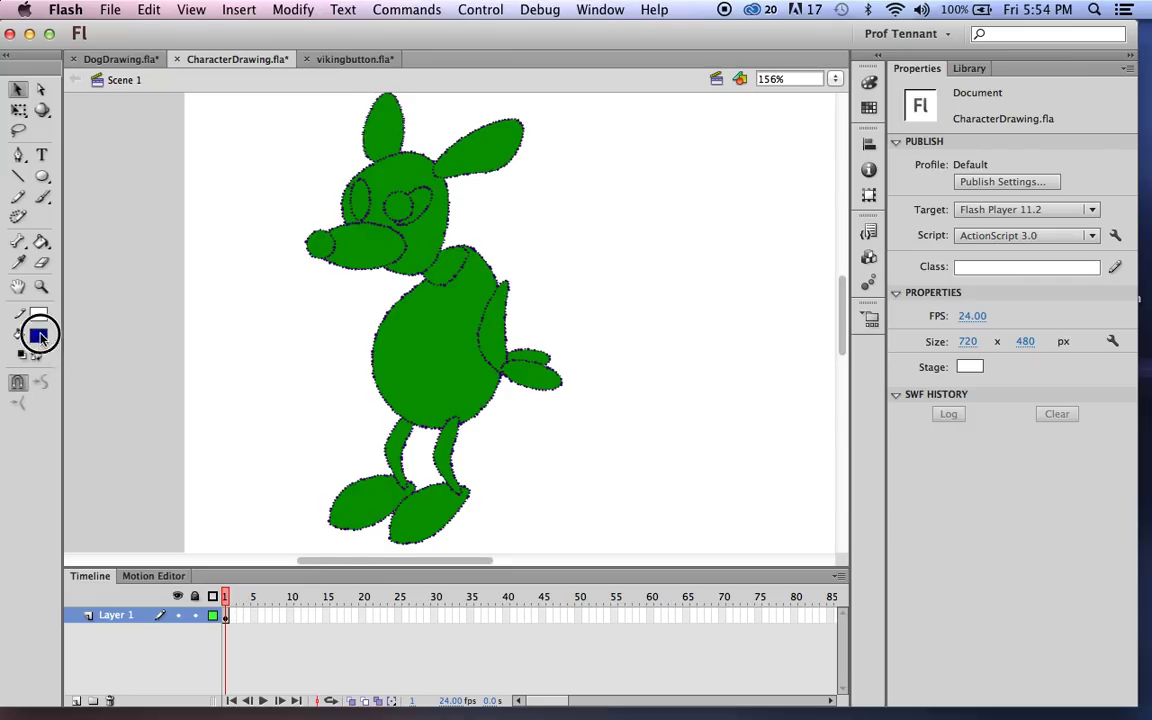
left_click(40, 335)
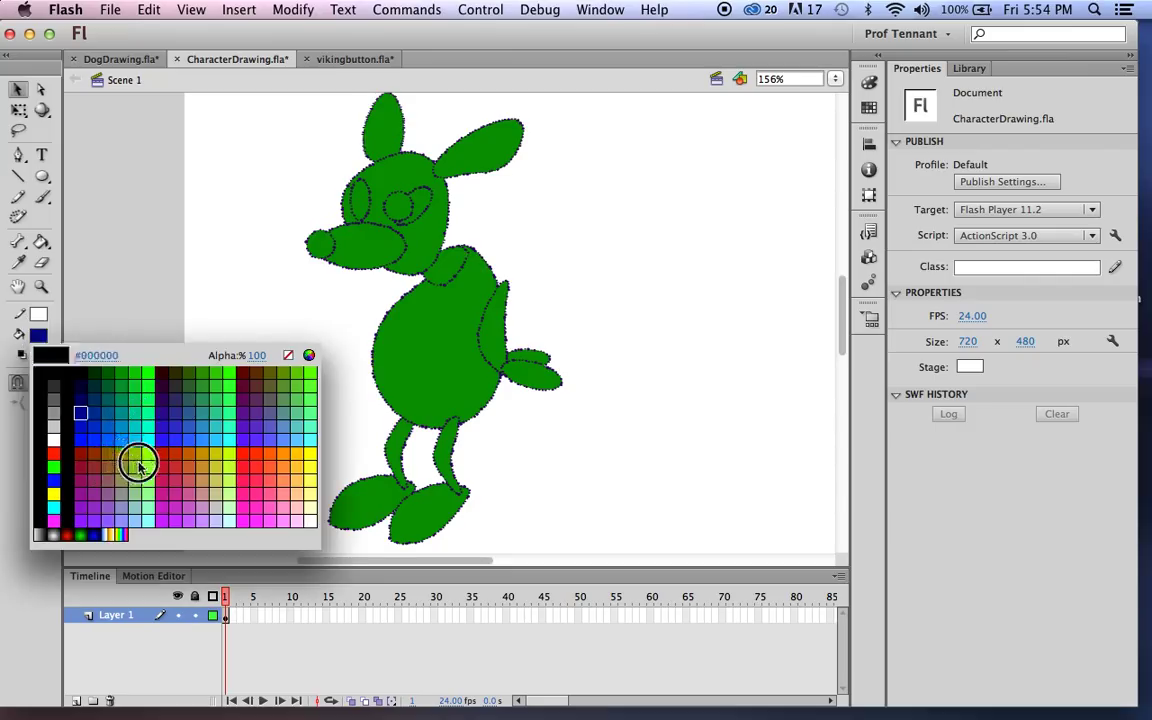
left_click(139, 465)
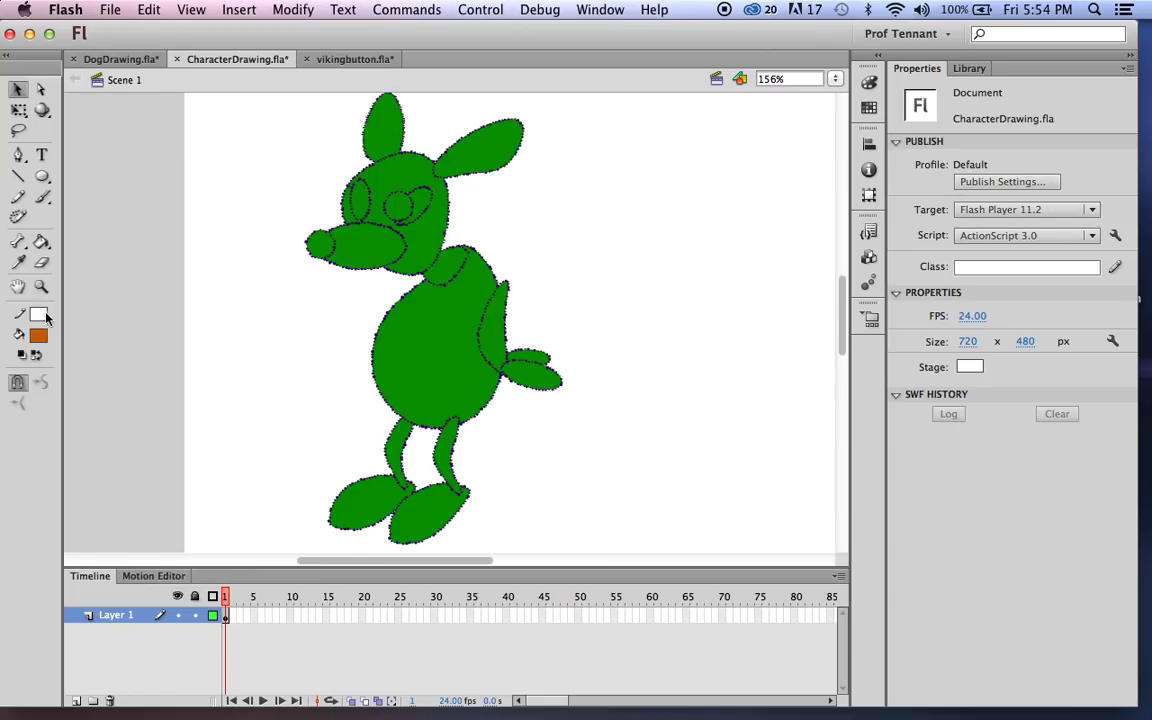
left_click(38, 313)
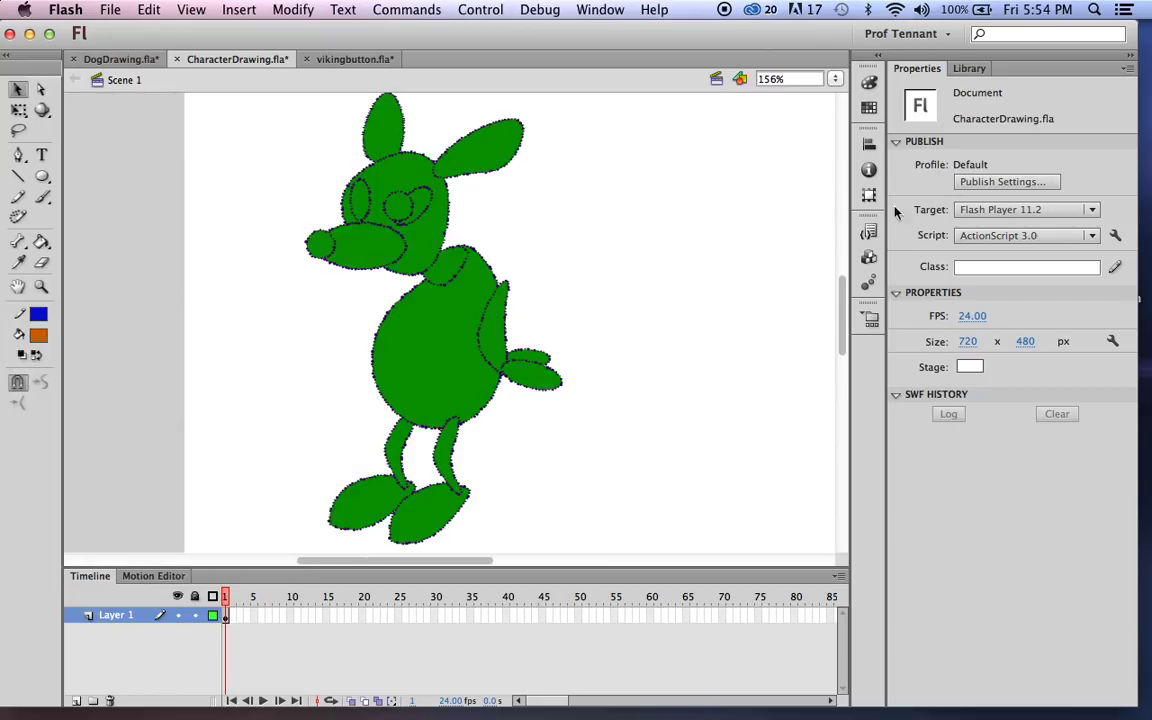
mouse_move(88, 248)
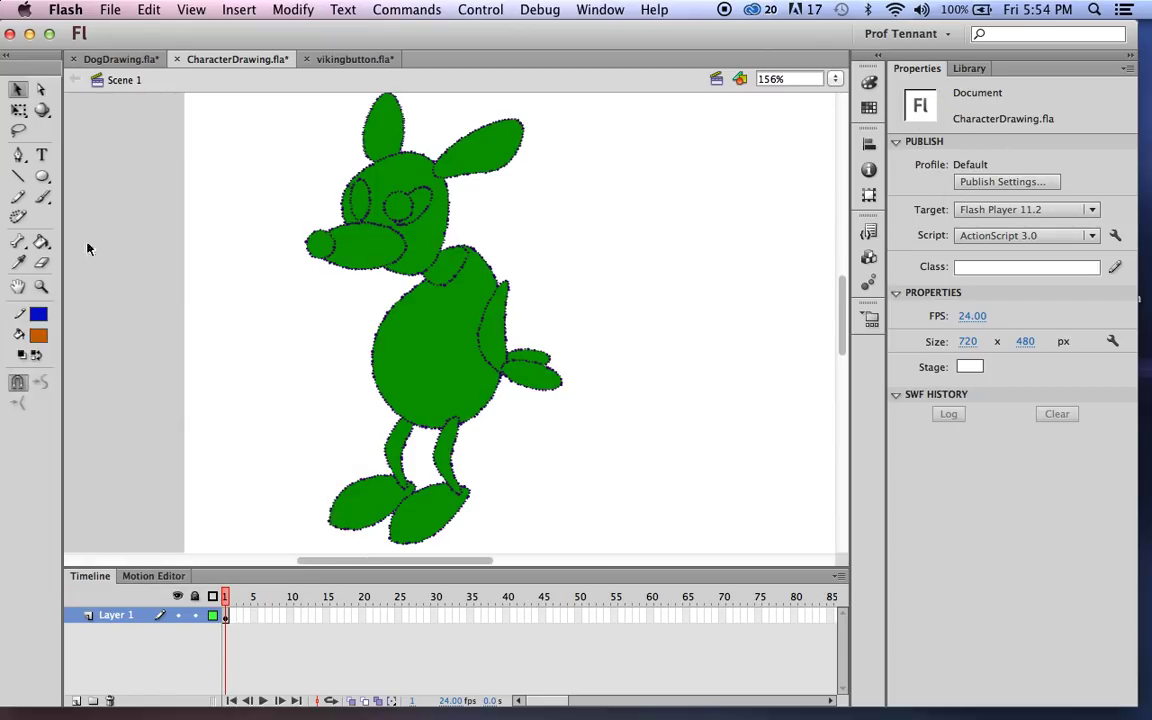
Step: Draw an orange oval with a solid 2-pt blue outline in Object Drawing mode beside the dog
left_click(18, 176)
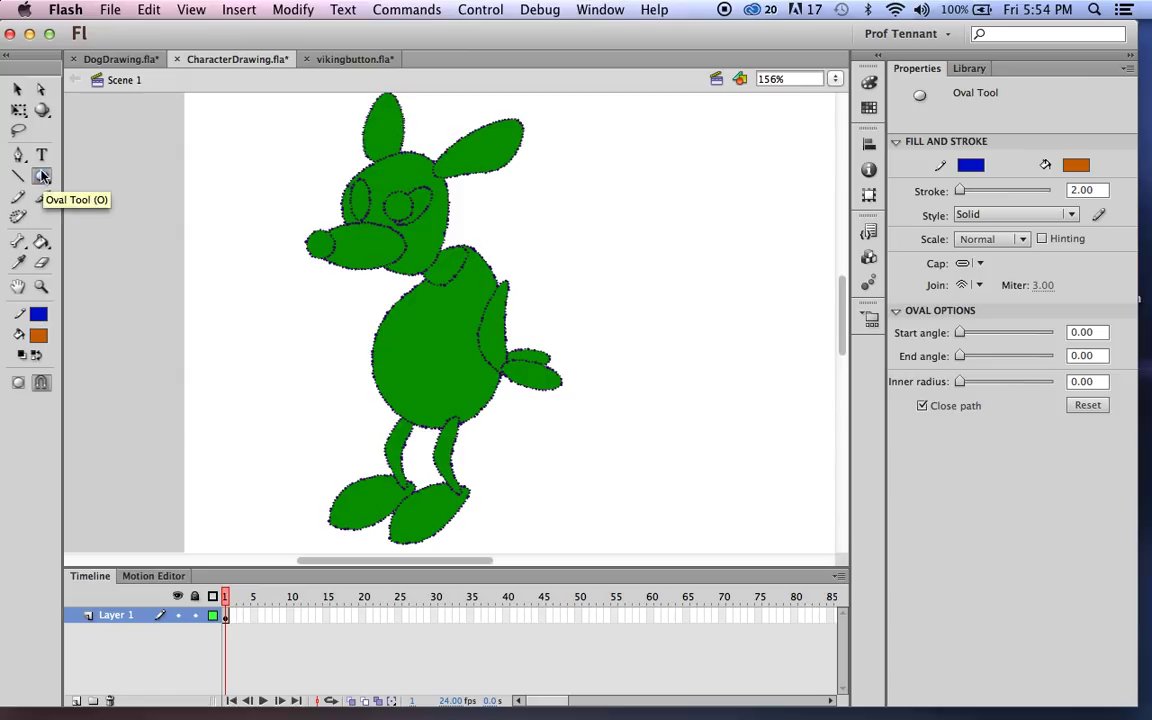
mouse_move(962, 191)
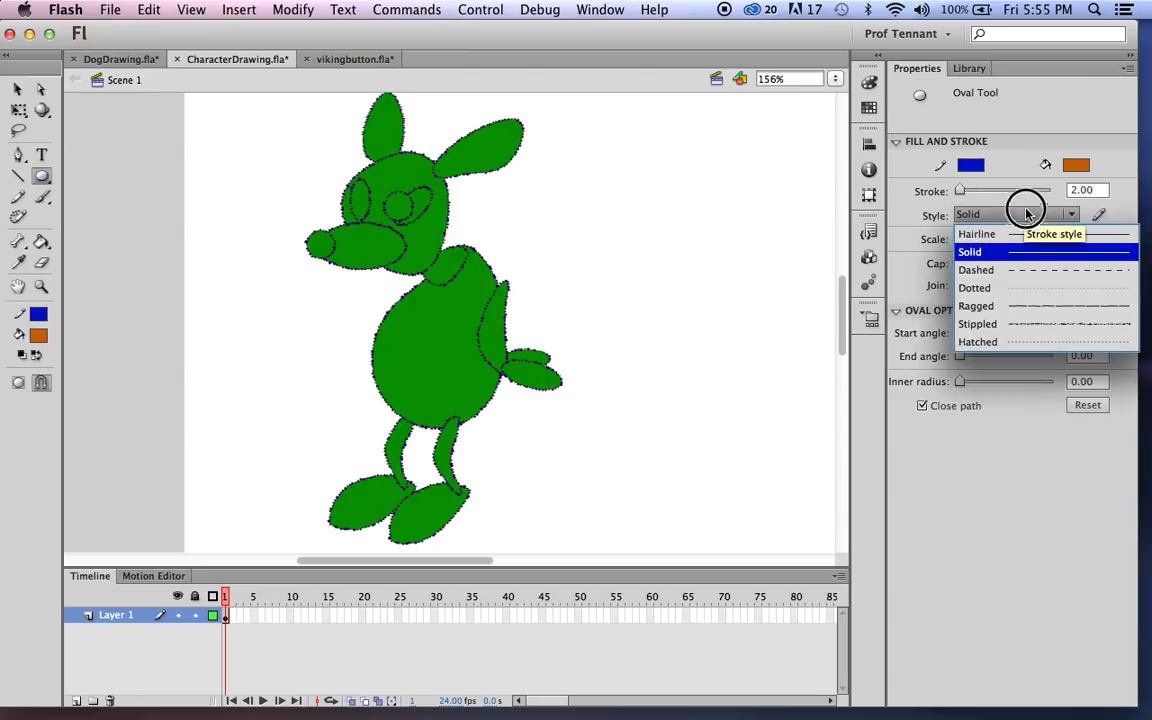
mouse_move(1036, 323)
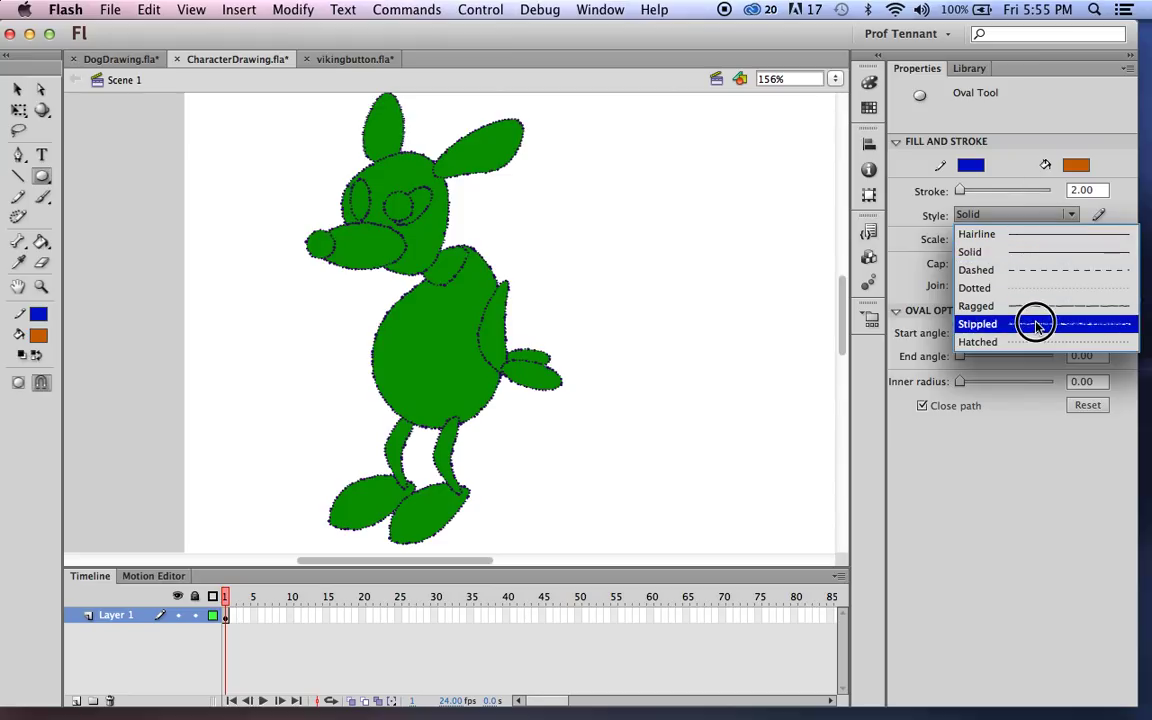
mouse_move(1025, 234)
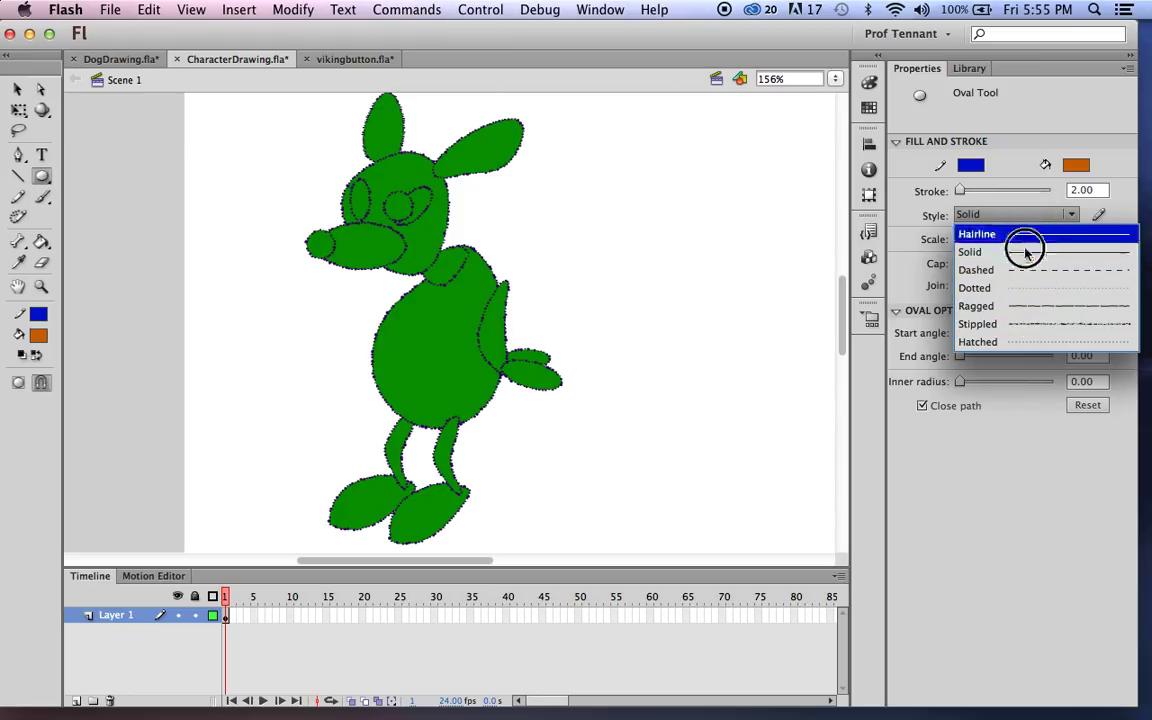
left_click(969, 251)
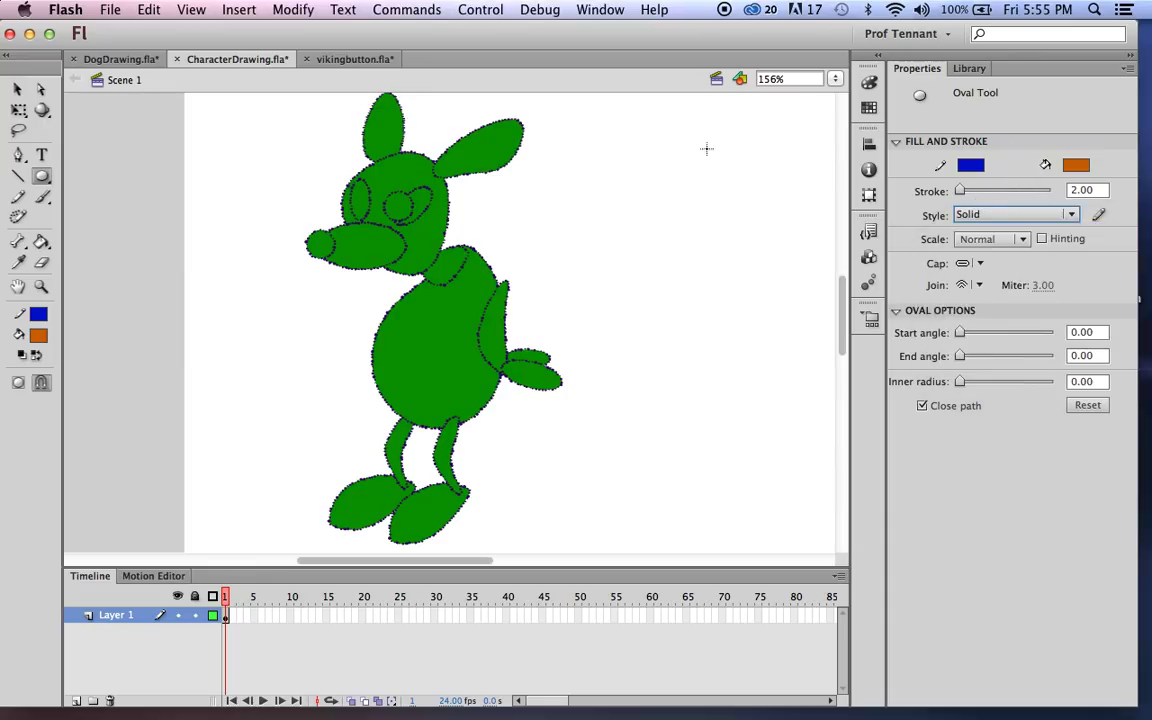
mouse_move(361, 381)
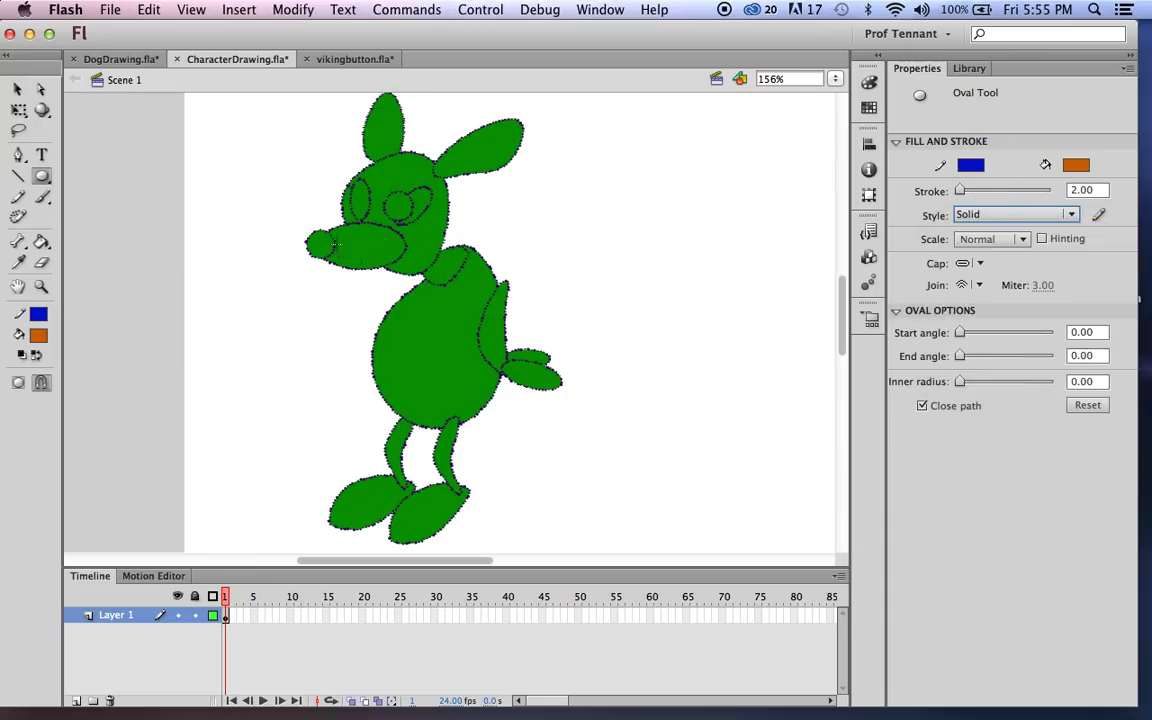
mouse_move(60, 196)
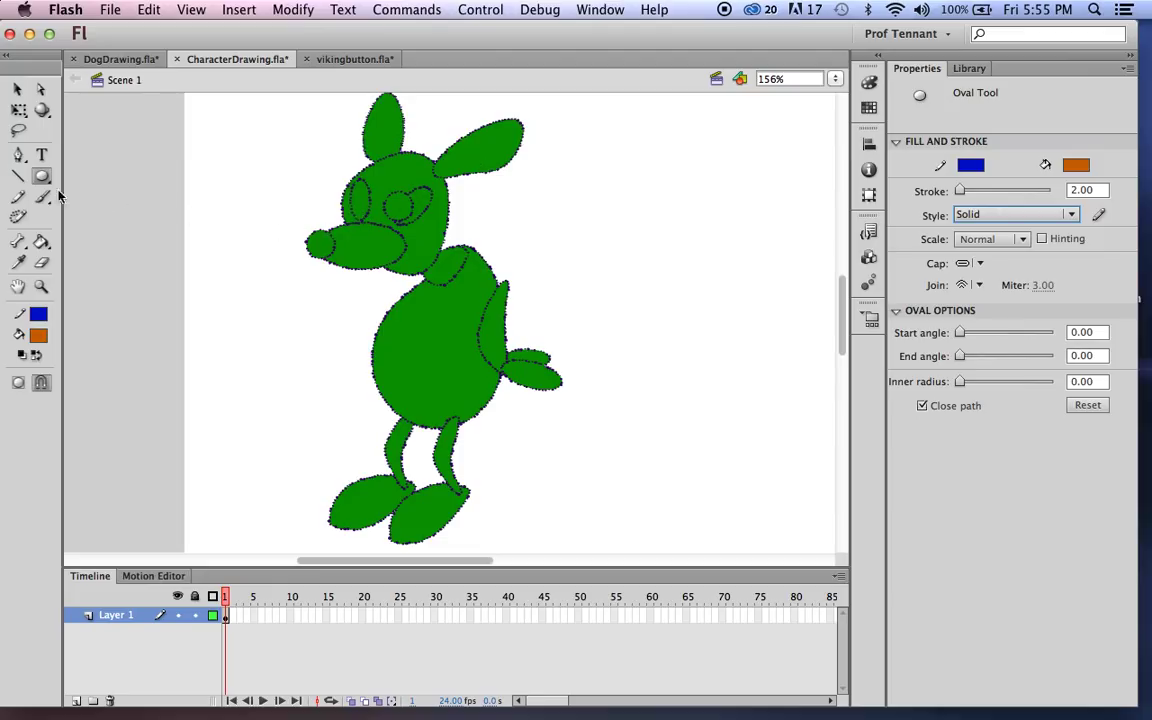
mouse_move(607, 151)
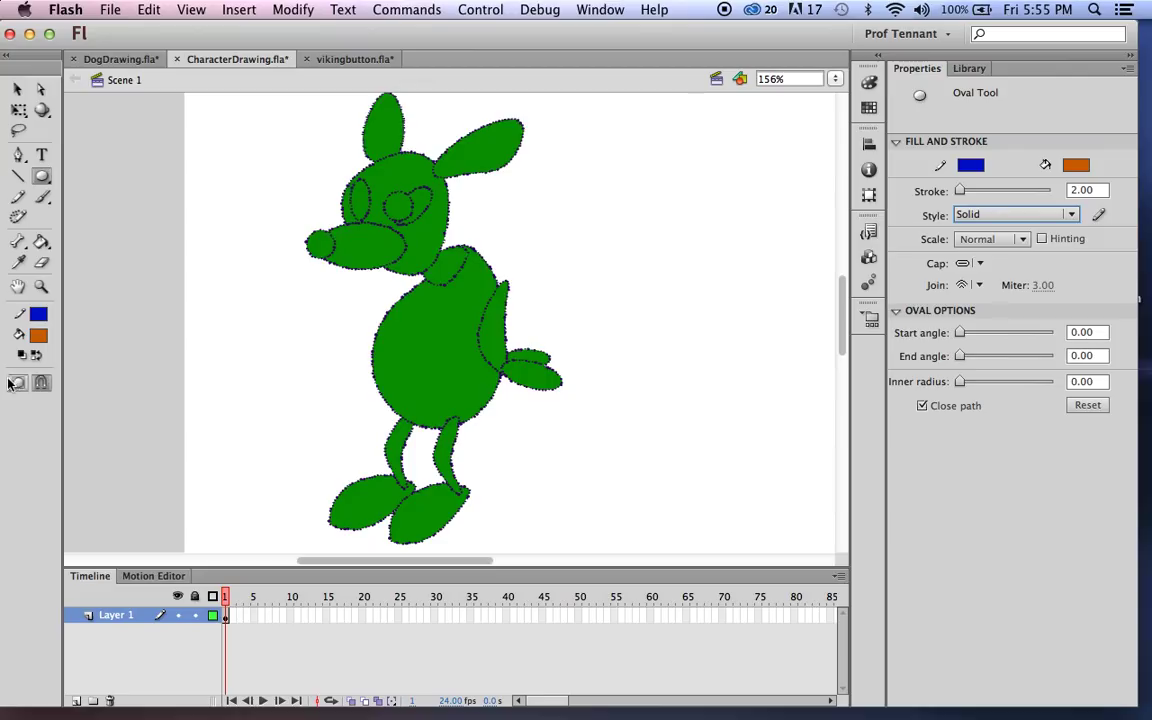
mouse_move(18, 384)
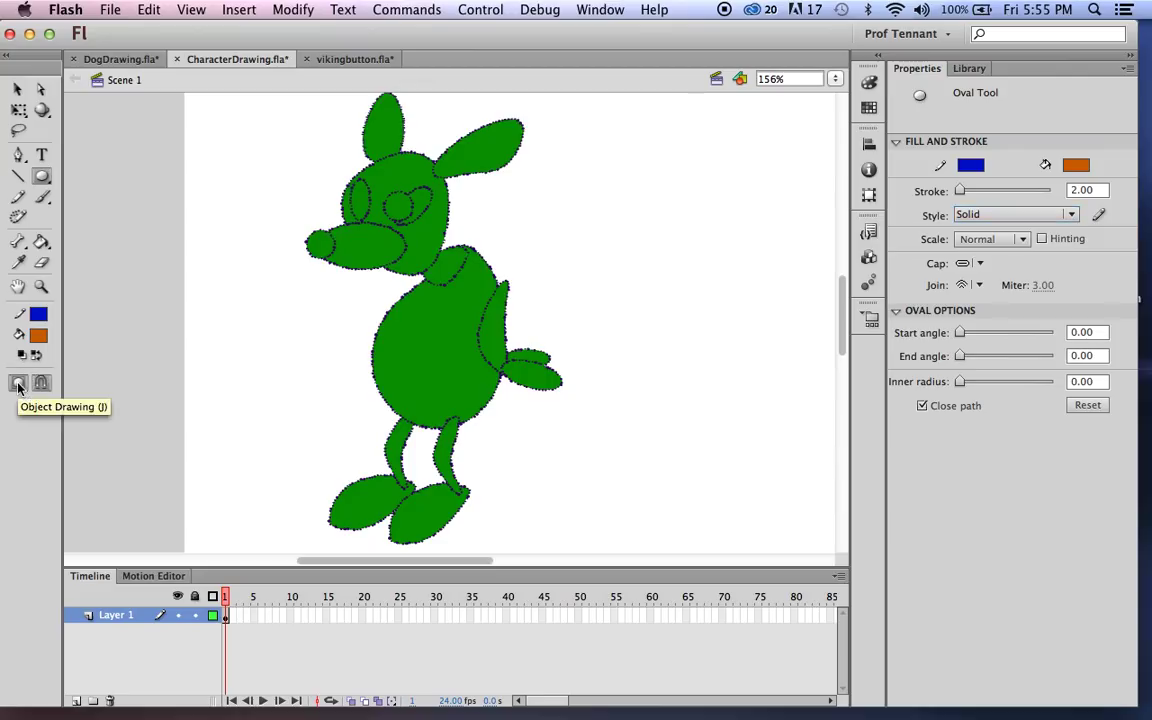
mouse_move(200, 614)
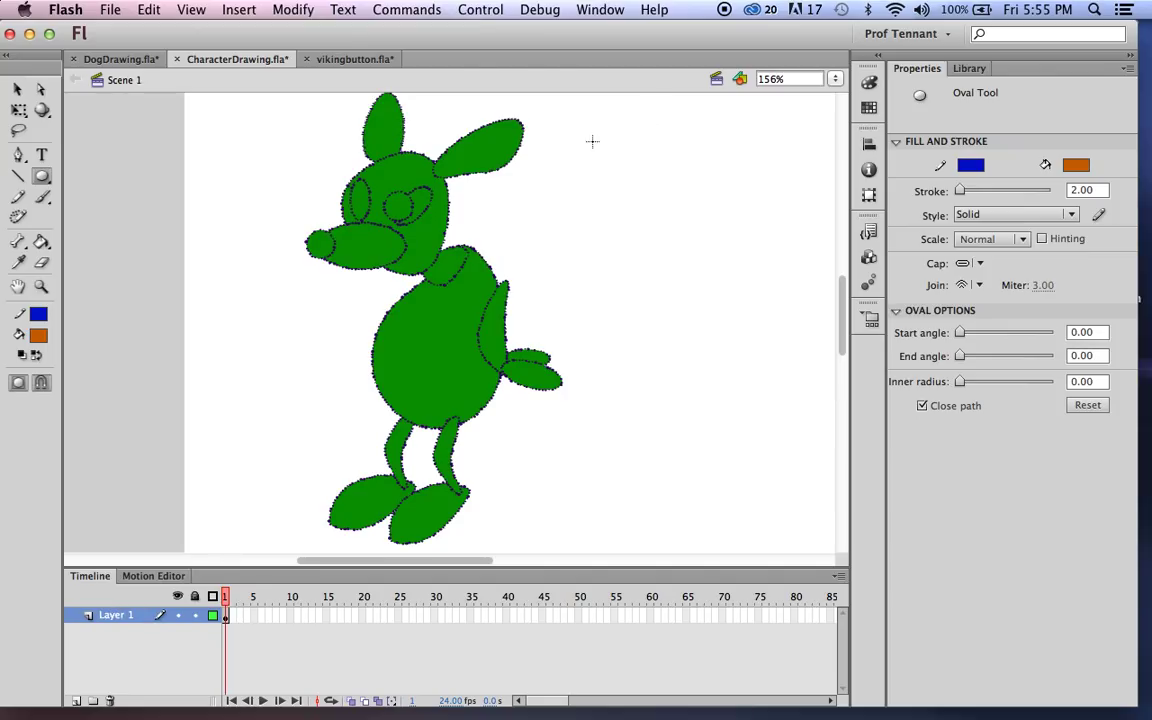
mouse_move(695, 267)
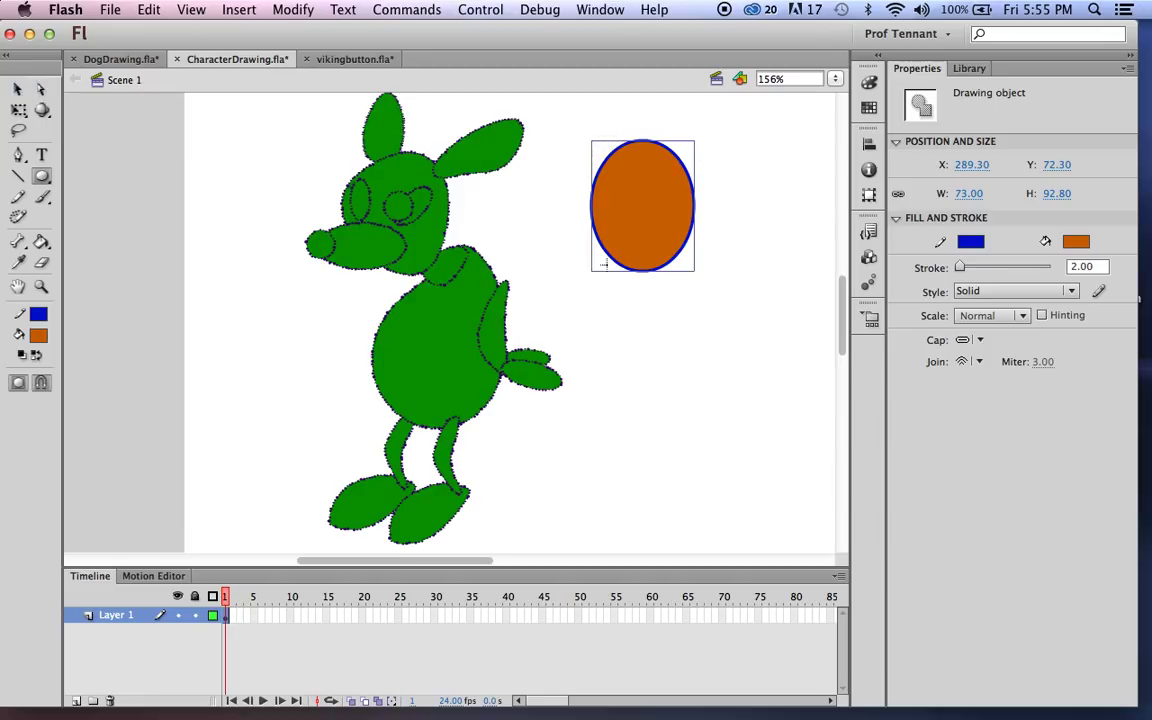
mouse_move(200, 134)
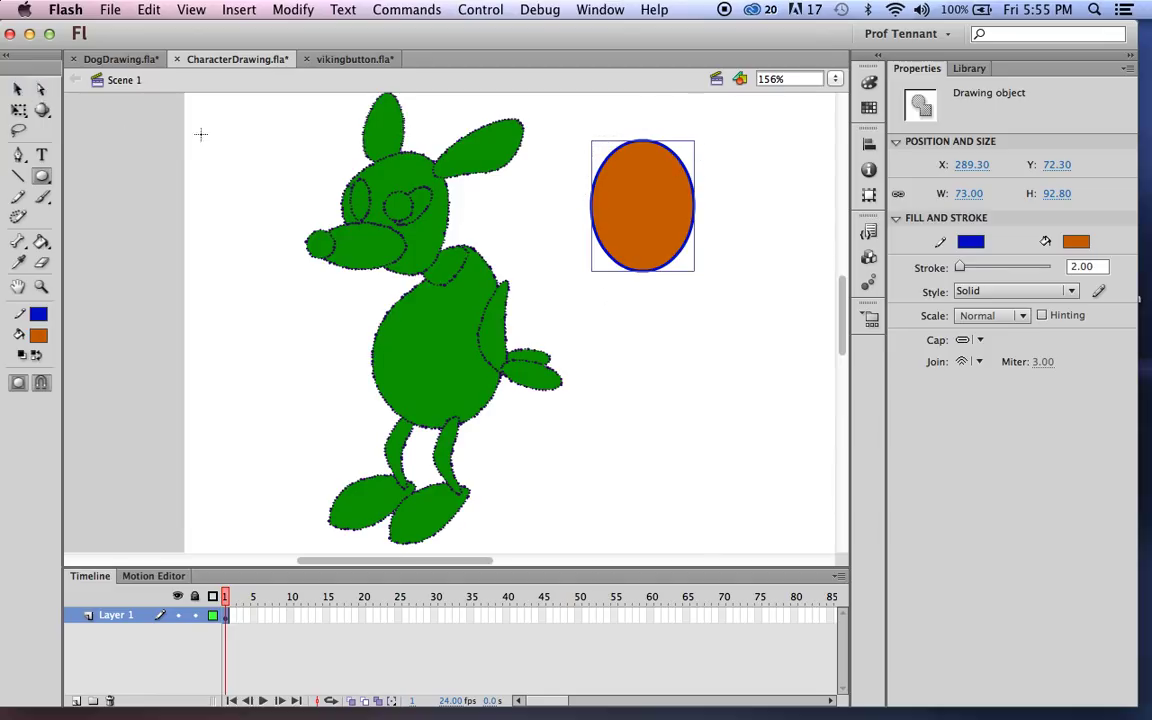
mouse_move(18, 89)
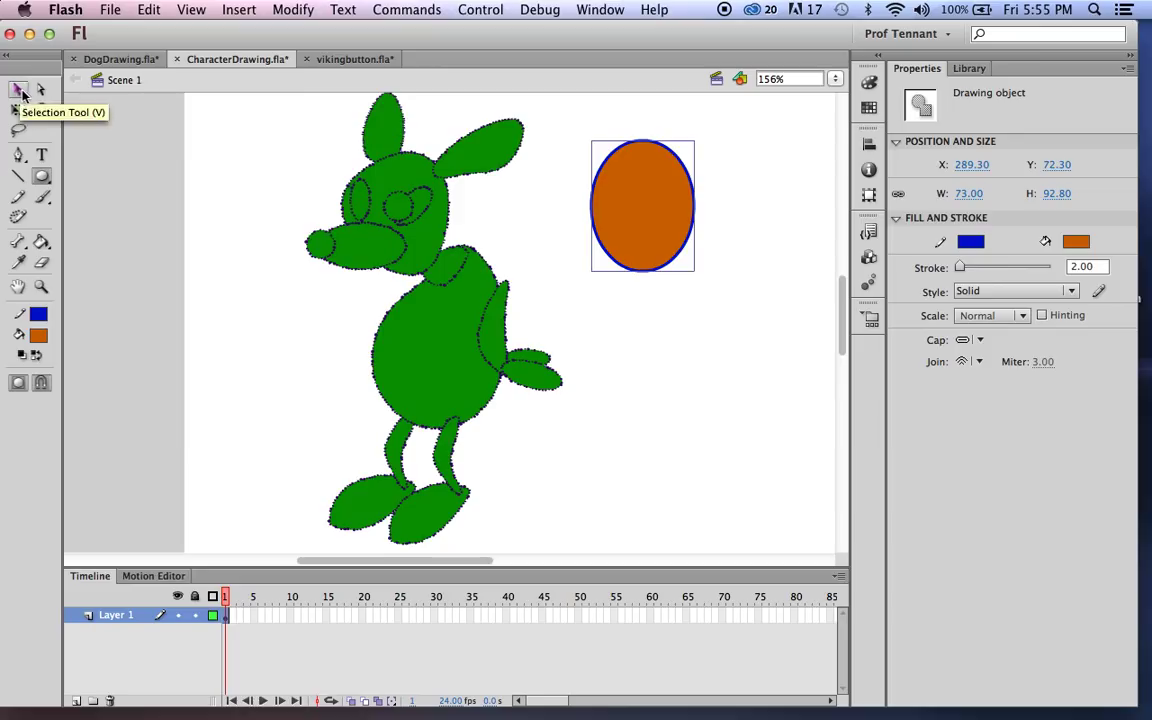
mouse_move(603, 131)
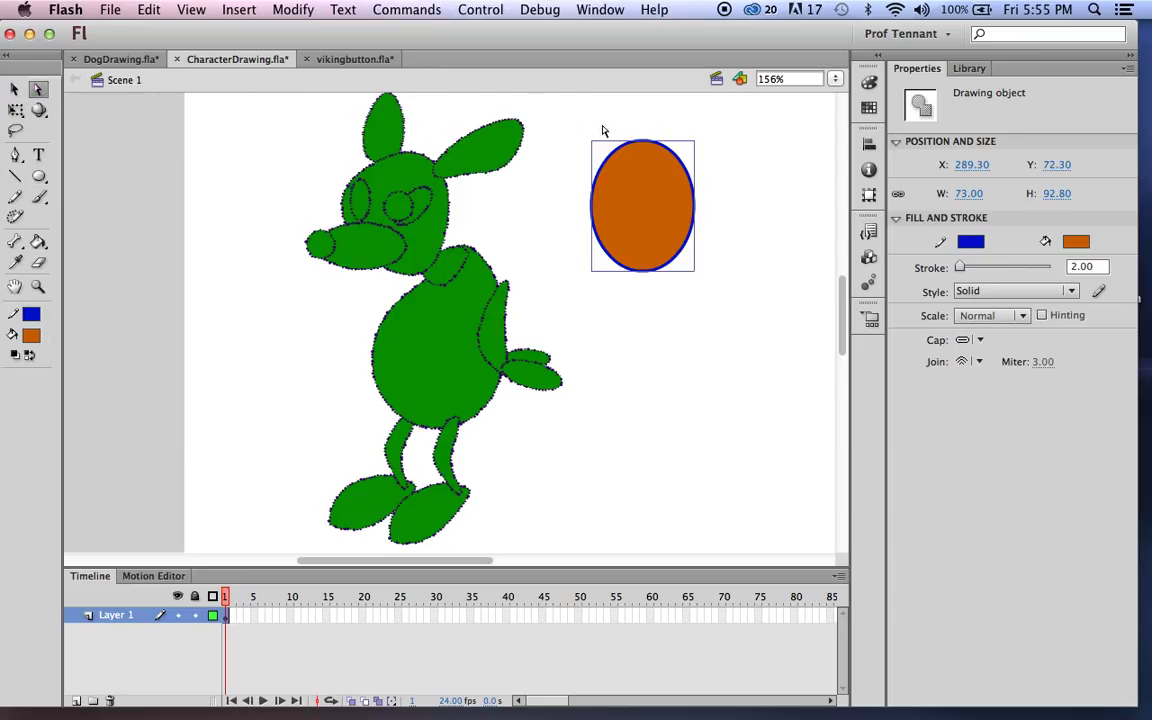
Step: Notch the oval's top into two pointed ears and draw a small narrow oval beneath it
left_click(39, 89)
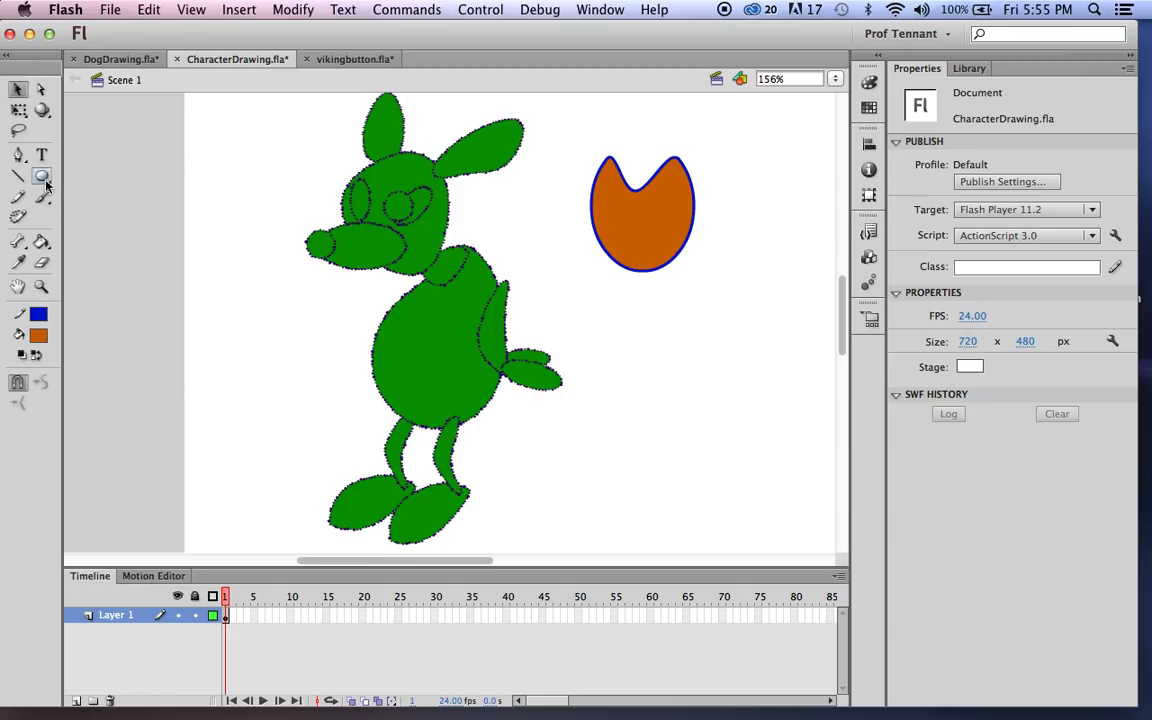
left_click(41, 175)
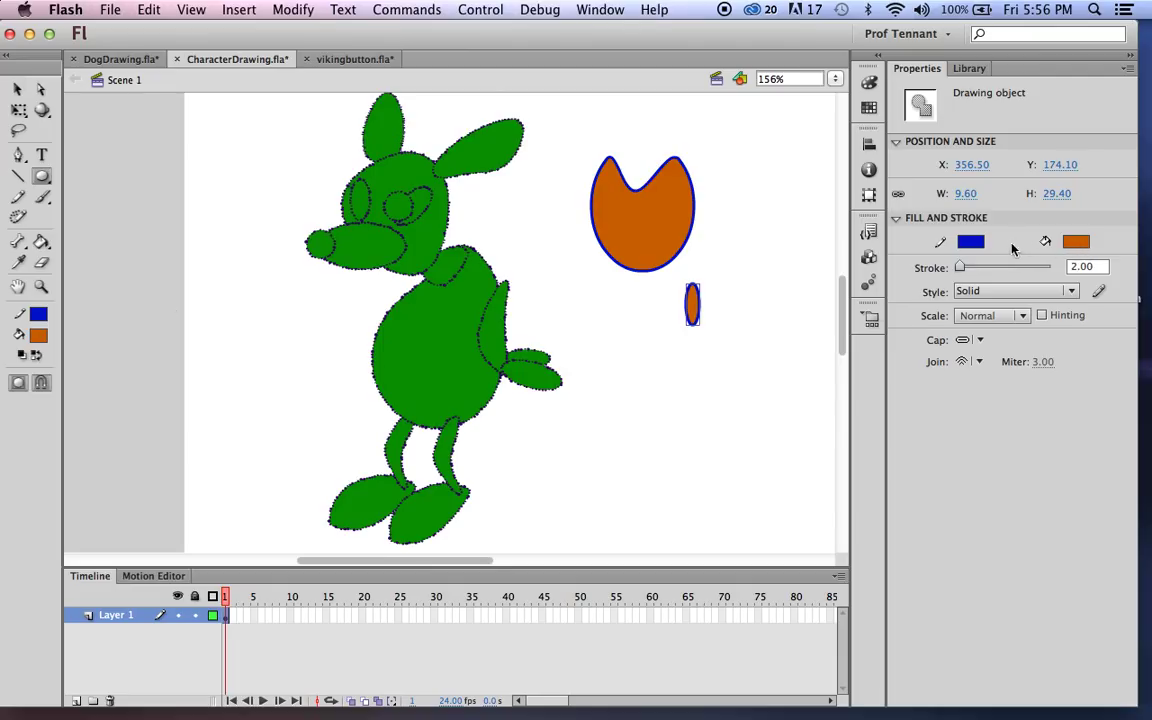
Step: Fill the small oval dark navy, duplicate it, place both eyes in the head and tilt the left one
left_click(970, 241)
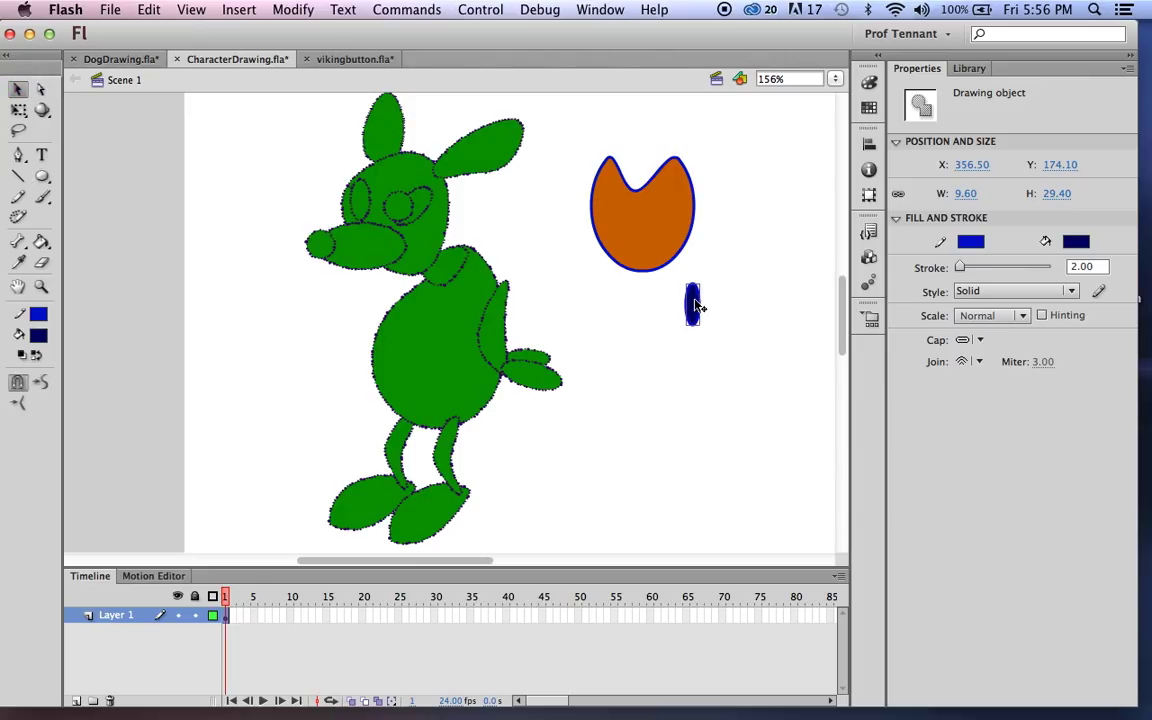
left_click_drag(693, 305, 743, 250)
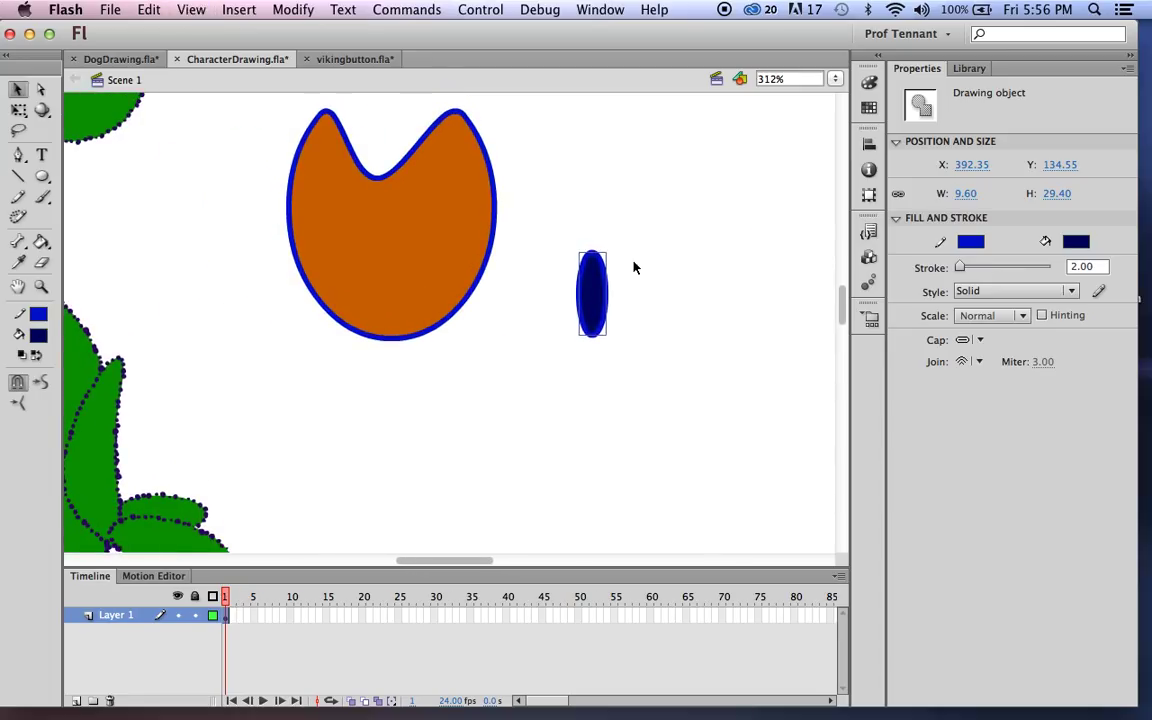
mouse_move(603, 305)
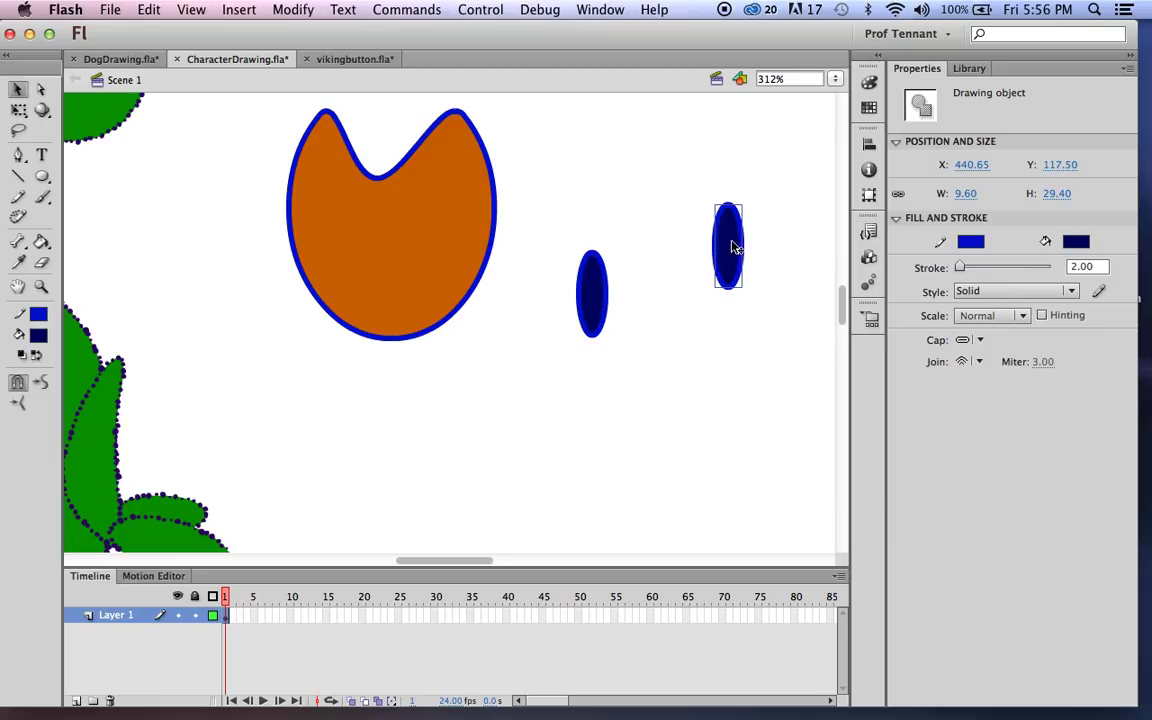
left_click_drag(728, 247, 662, 290)
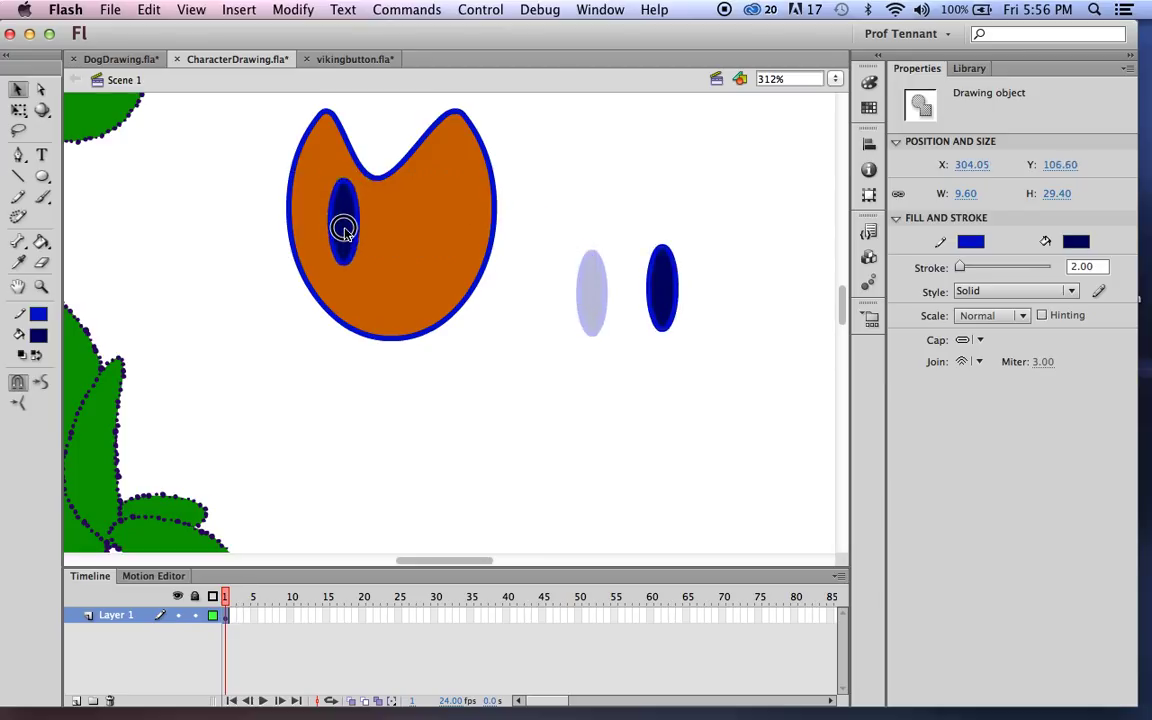
left_click_drag(590, 290, 343, 230)
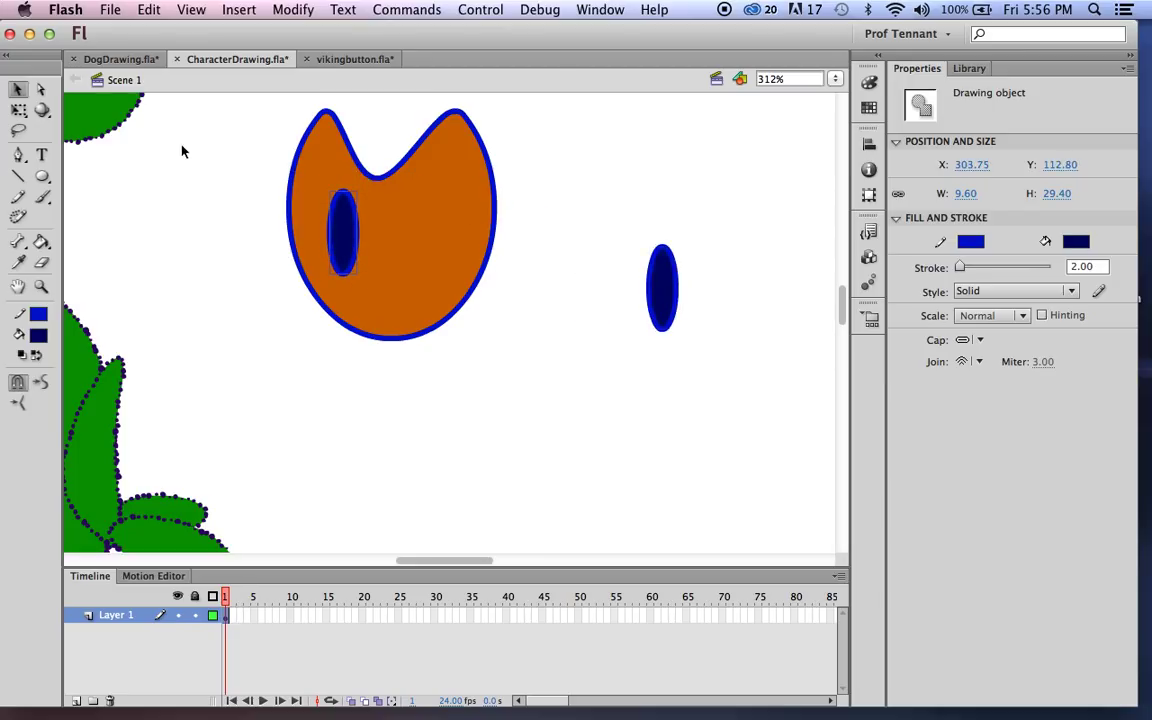
left_click(342, 231)
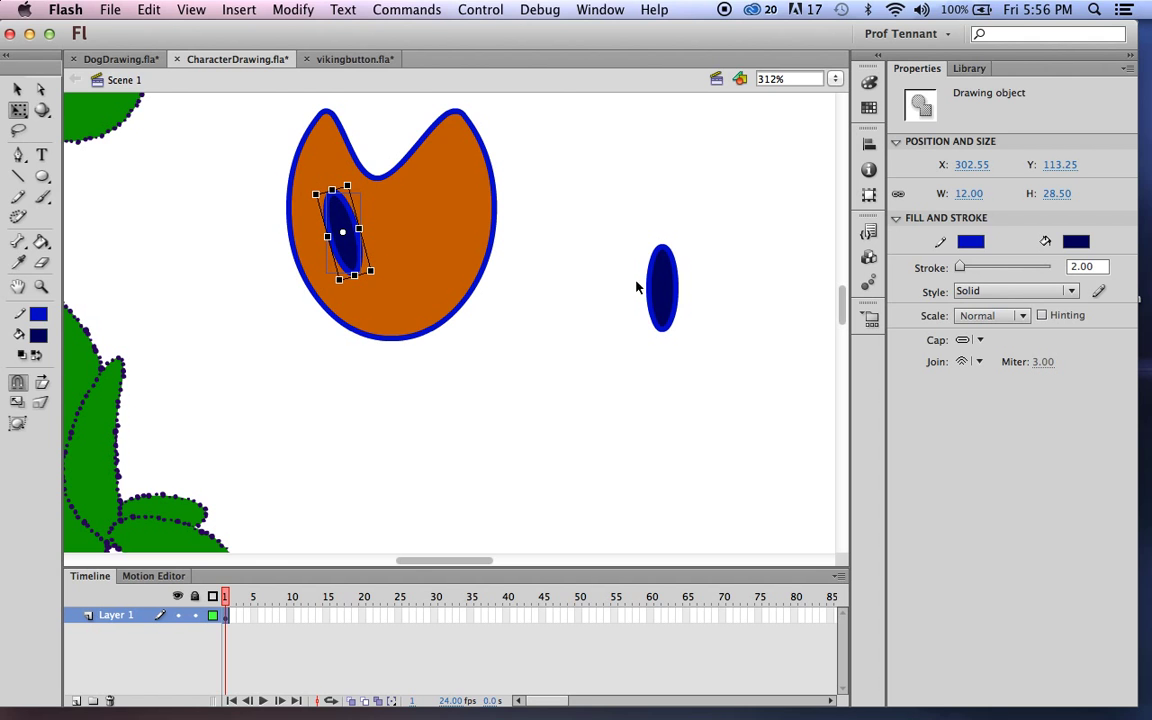
left_click_drag(660, 290, 418, 220)
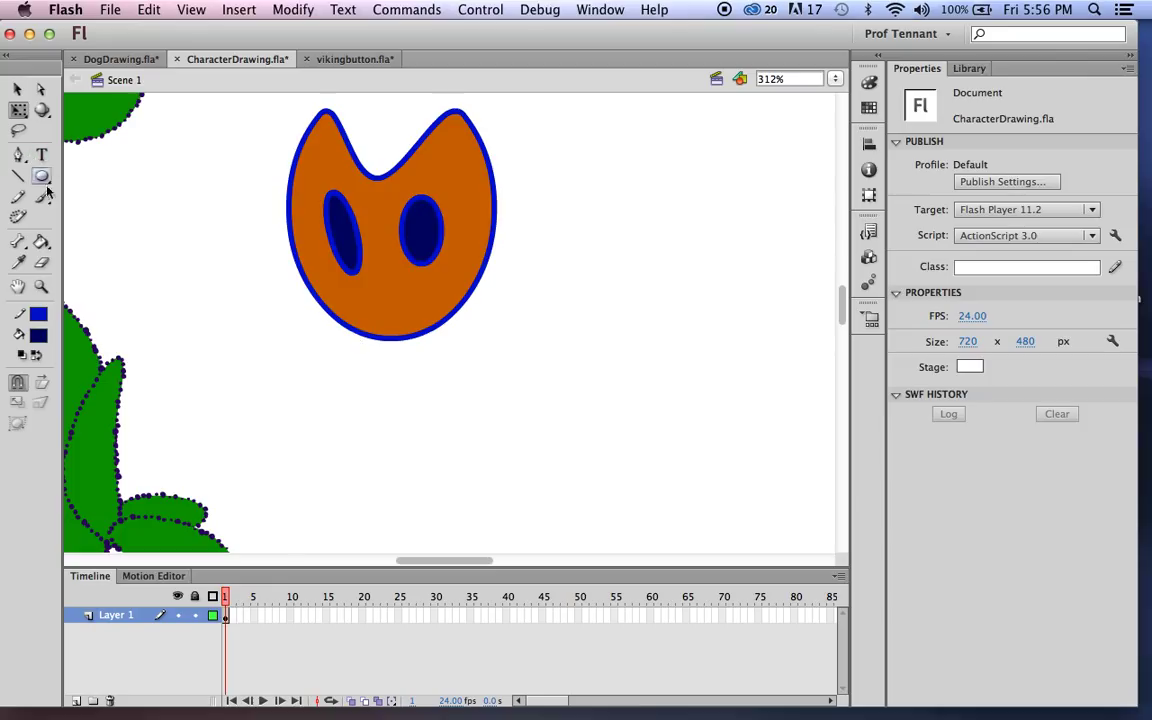
Step: Draw a small horizontal navy oval below the eyes at 1250% zoom and nudge it down
left_click(41, 176)
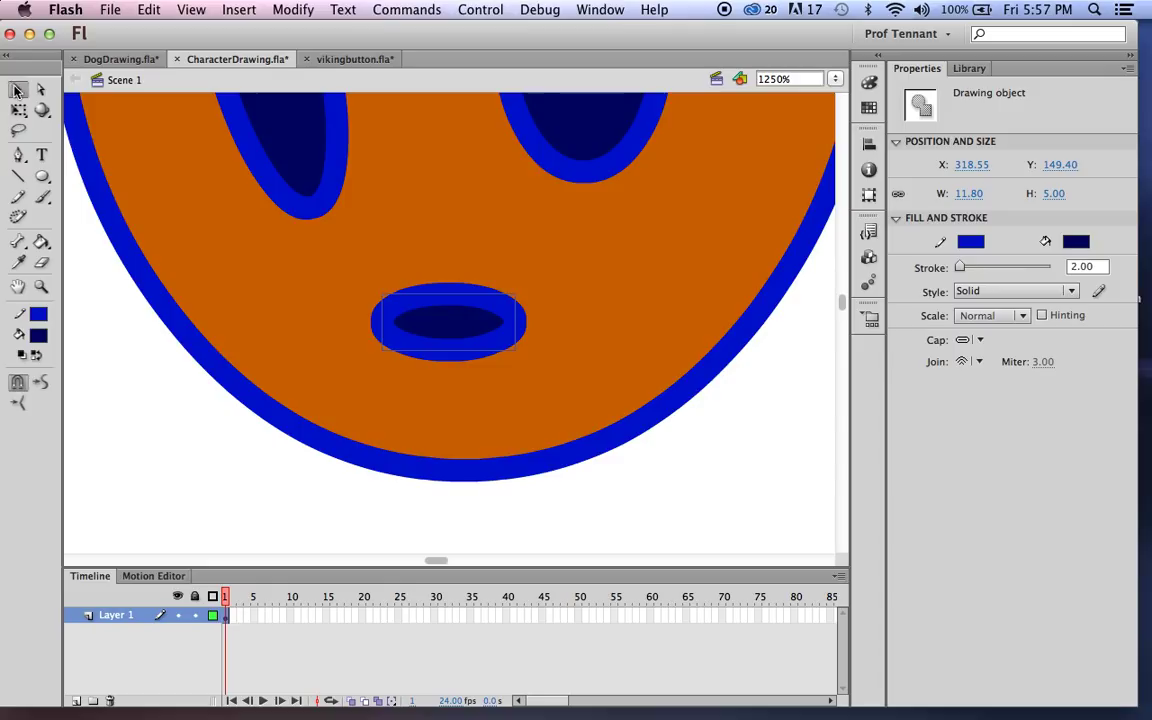
mouse_move(16, 90)
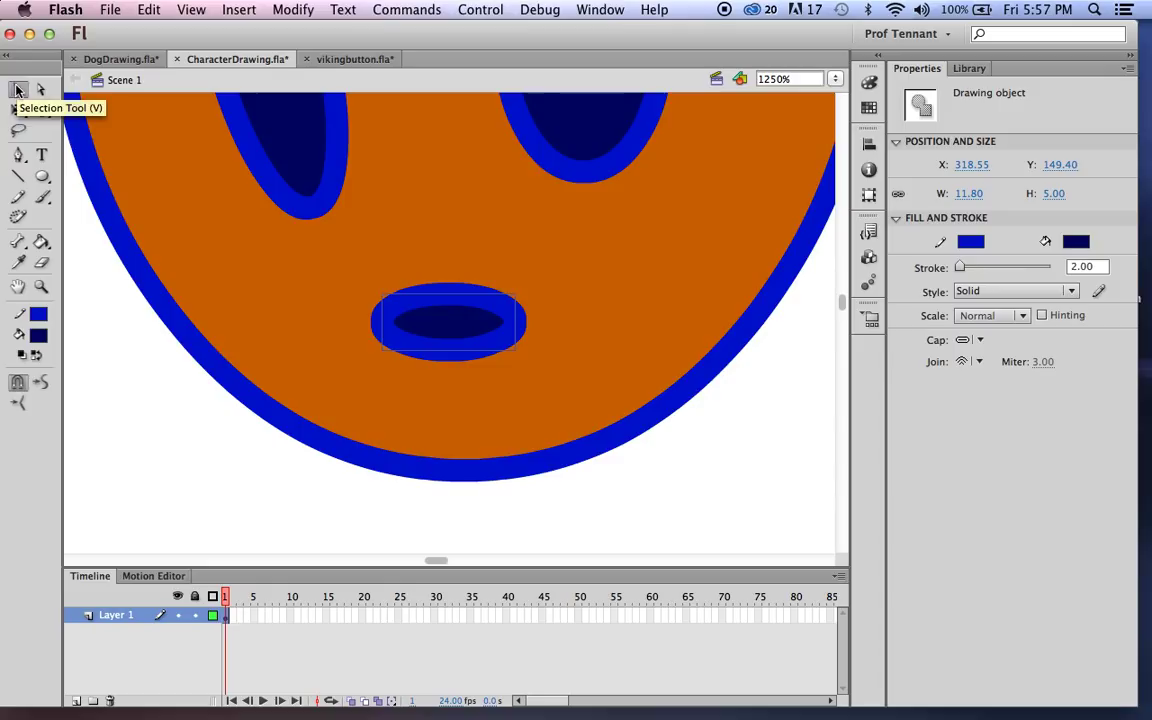
mouse_move(462, 318)
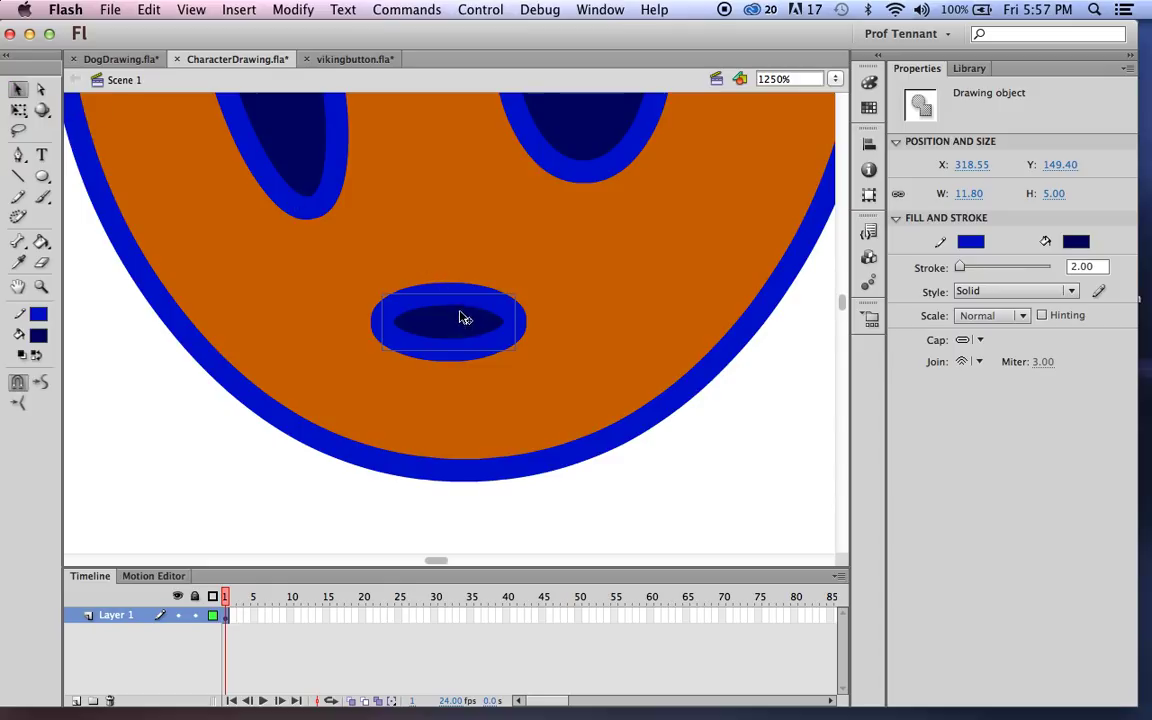
left_click_drag(465, 318, 450, 334)
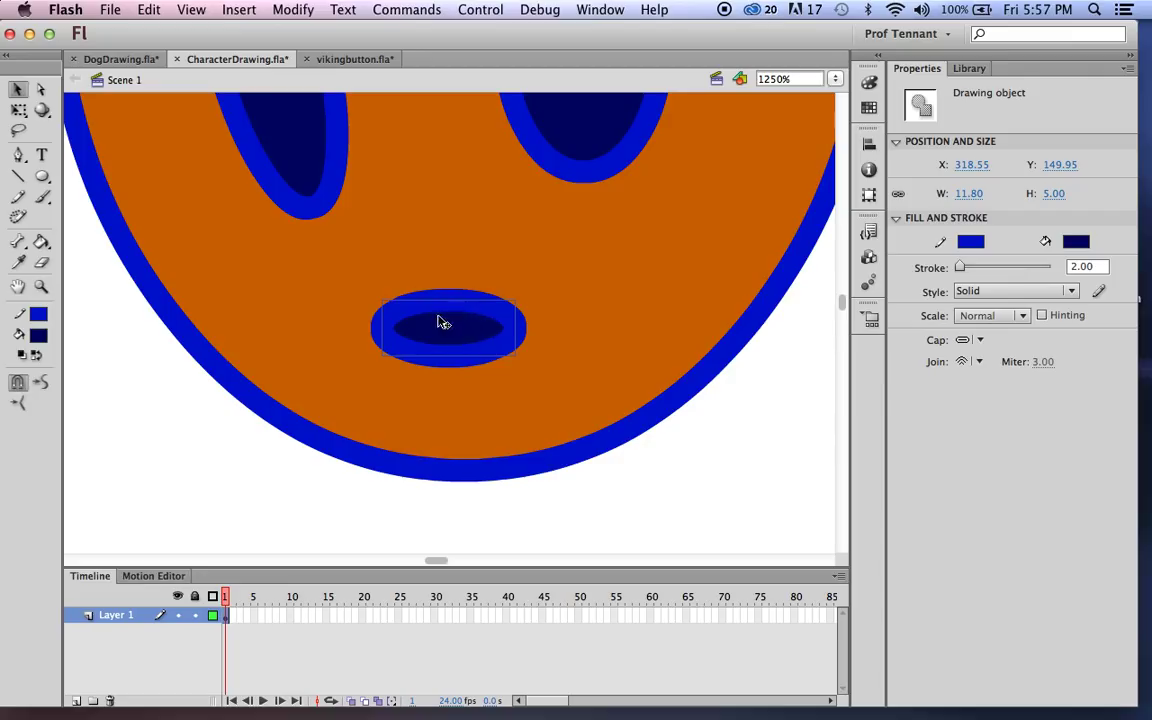
mouse_move(458, 313)
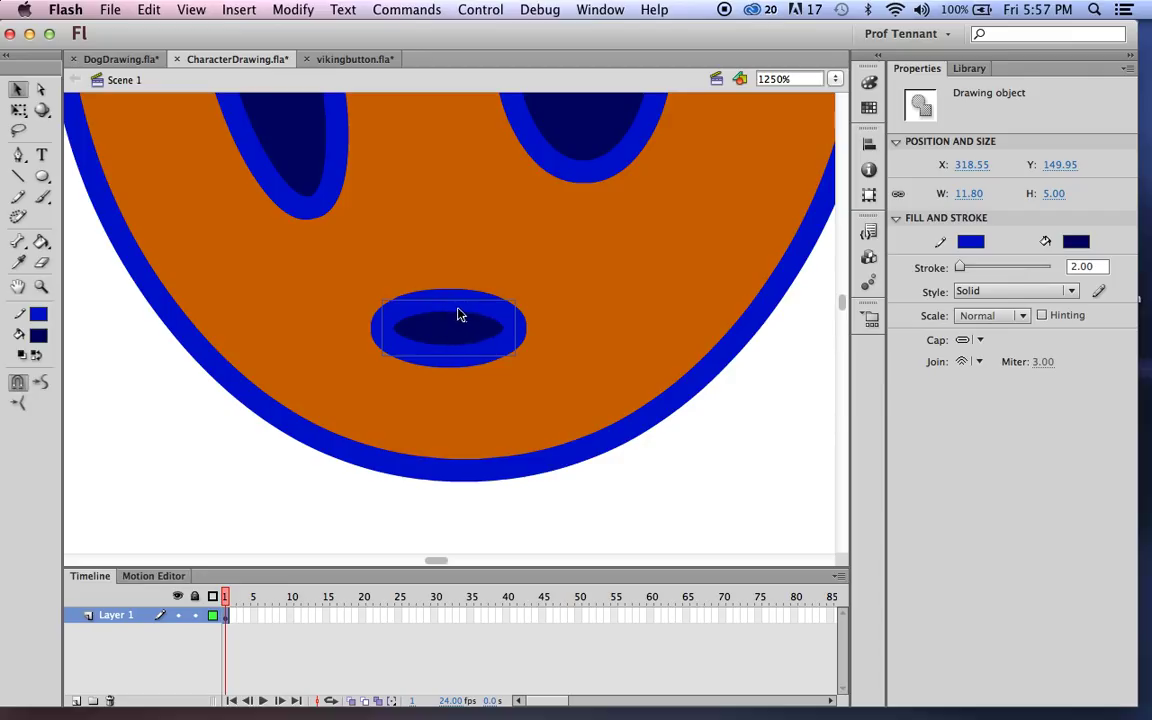
mouse_move(475, 316)
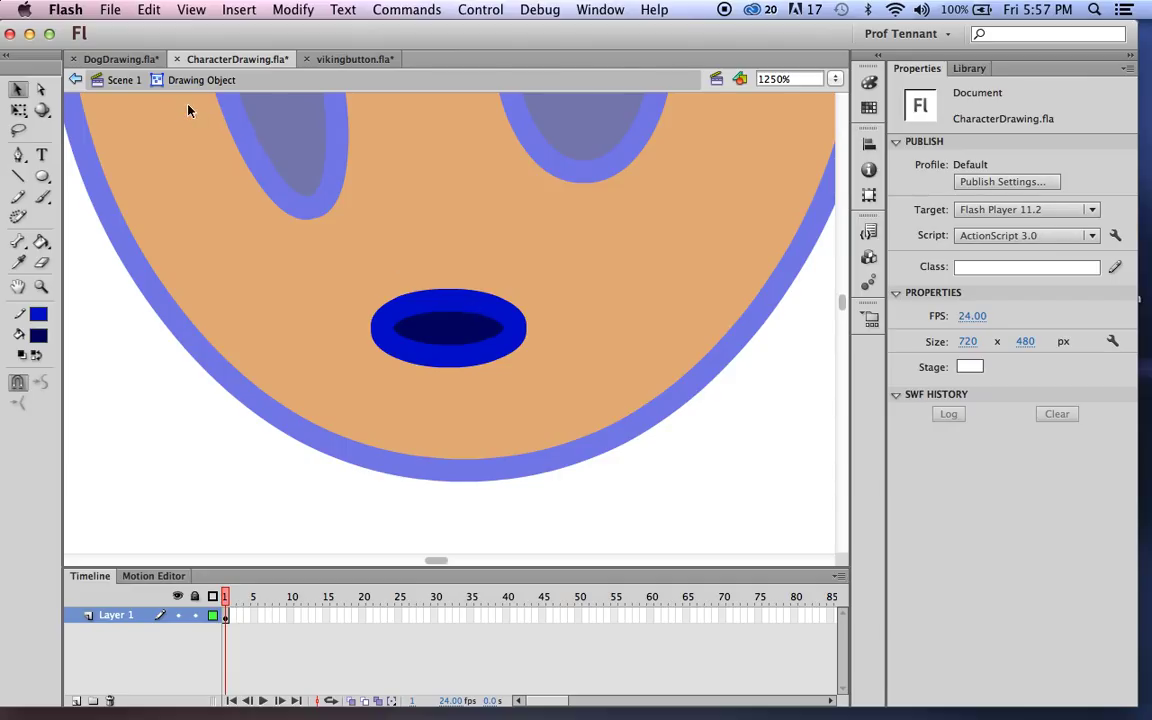
mouse_move(651, 196)
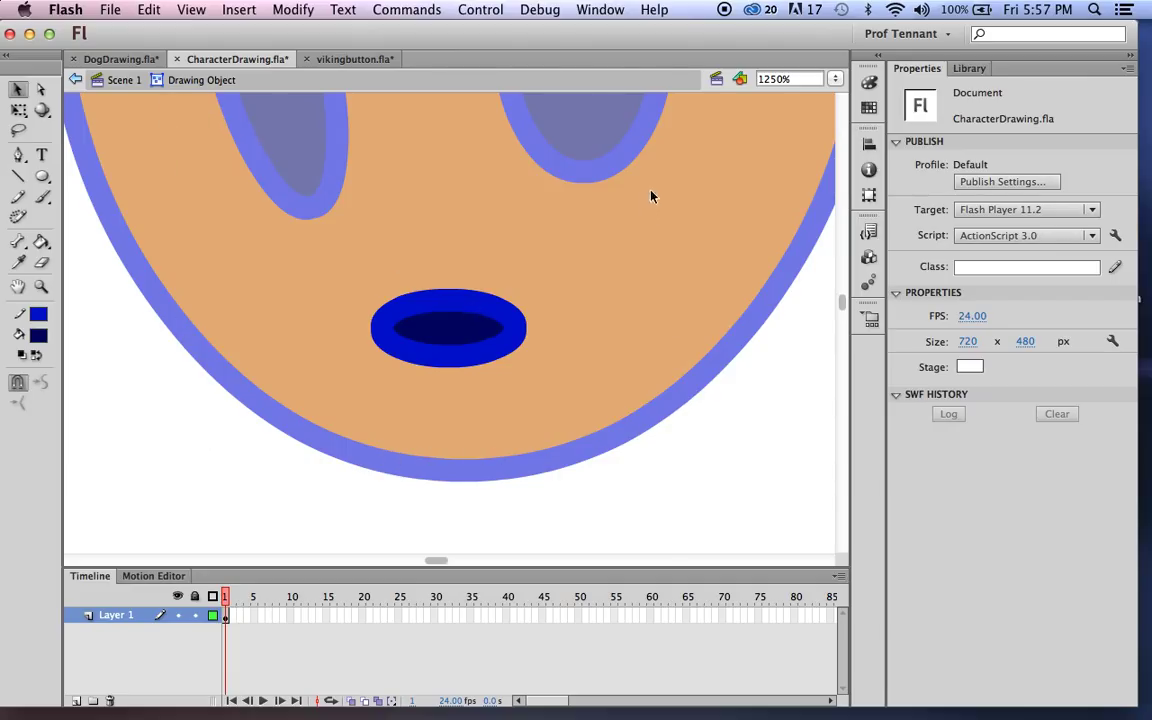
Step: Inside the mouth's drawing object, drag the oval's top edge down into a curved smile
left_click(450, 328)
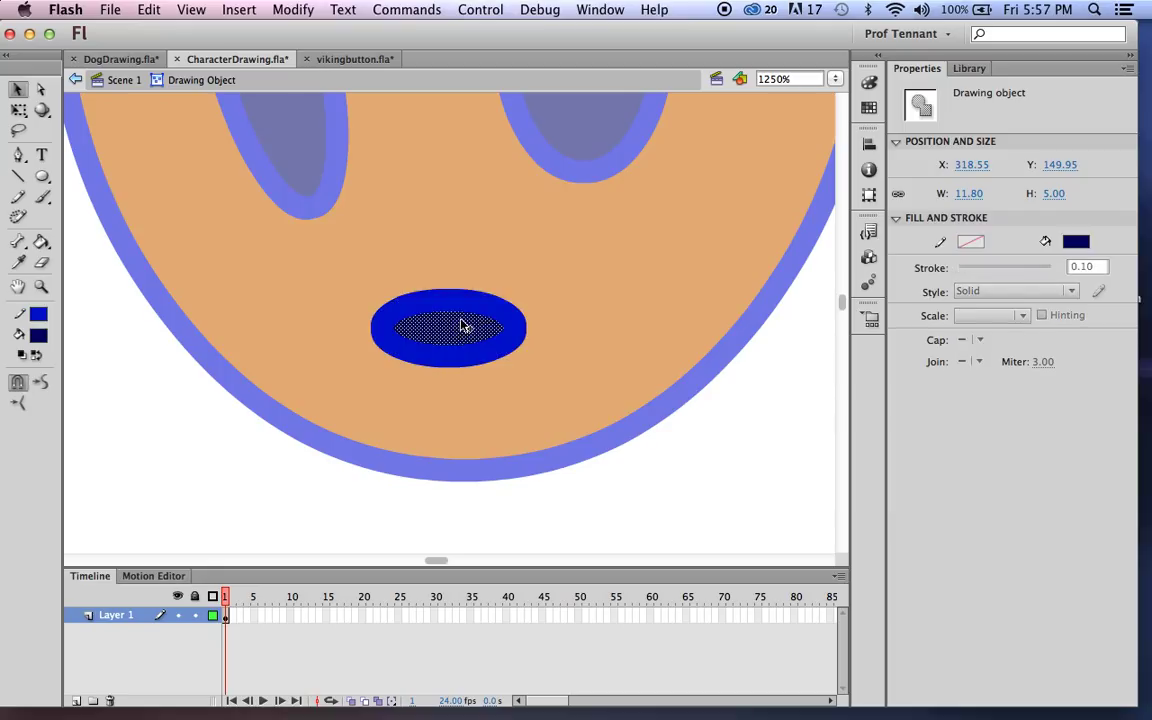
mouse_move(453, 307)
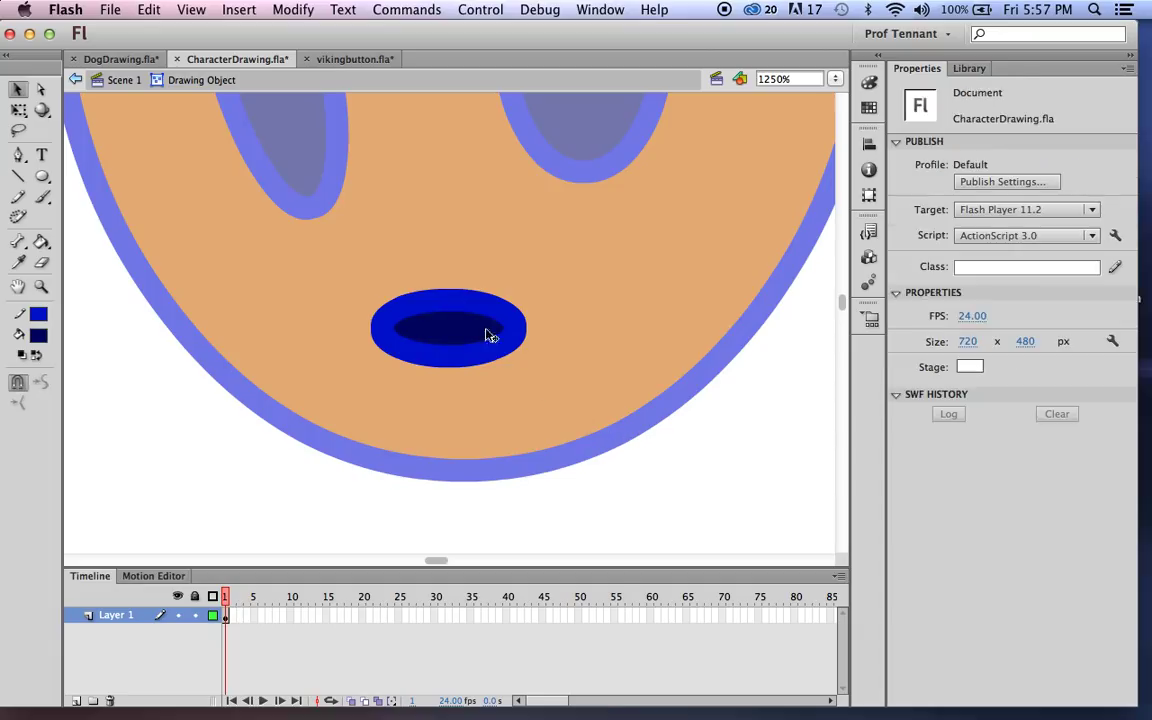
left_click(443, 306)
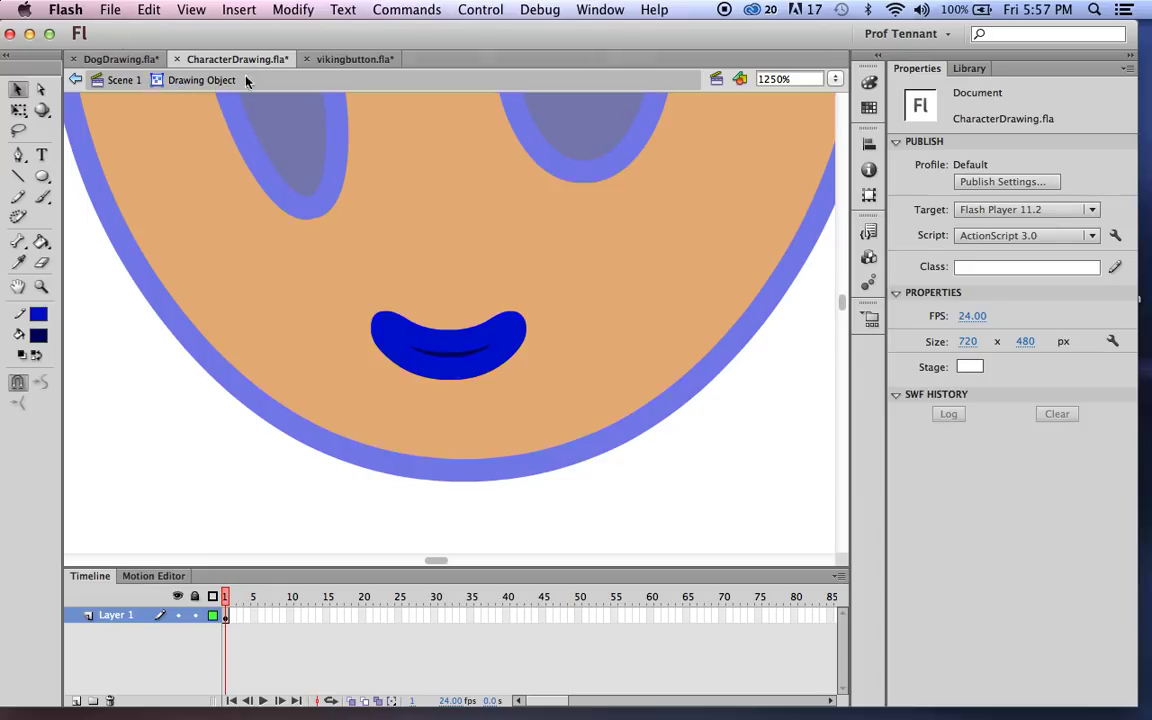
mouse_move(485, 313)
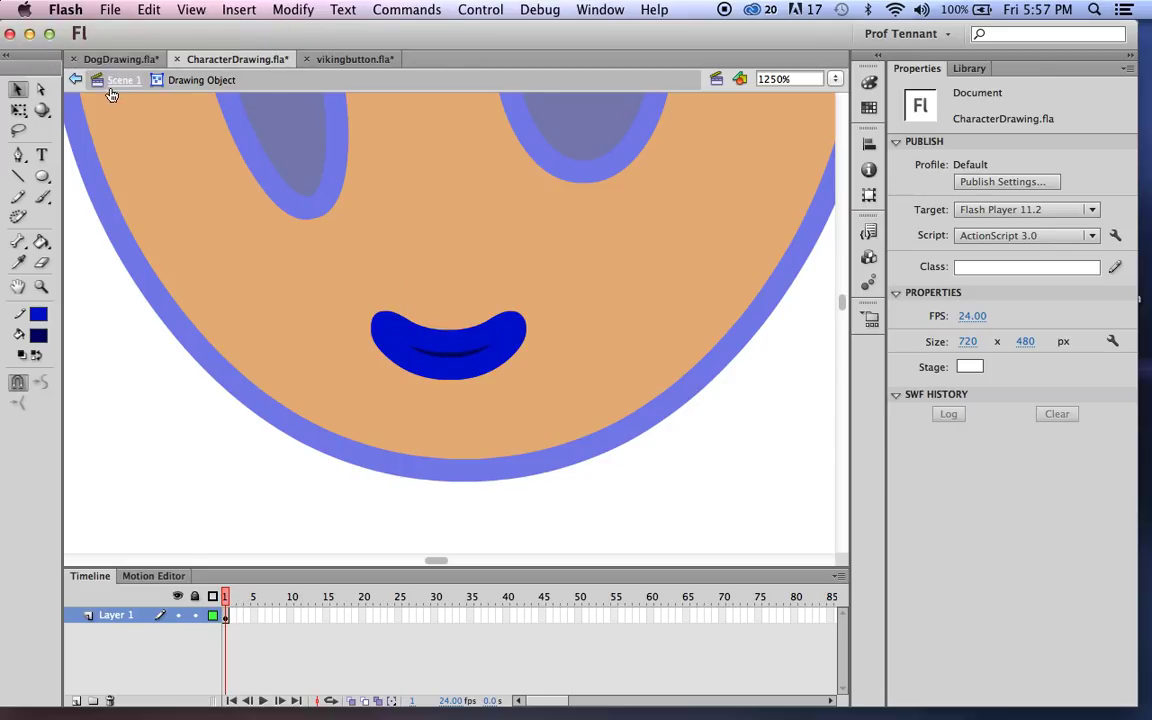
Step: Return to the main scene, move the smile higher, and draw a tiny round nose under it
left_click(449, 345)
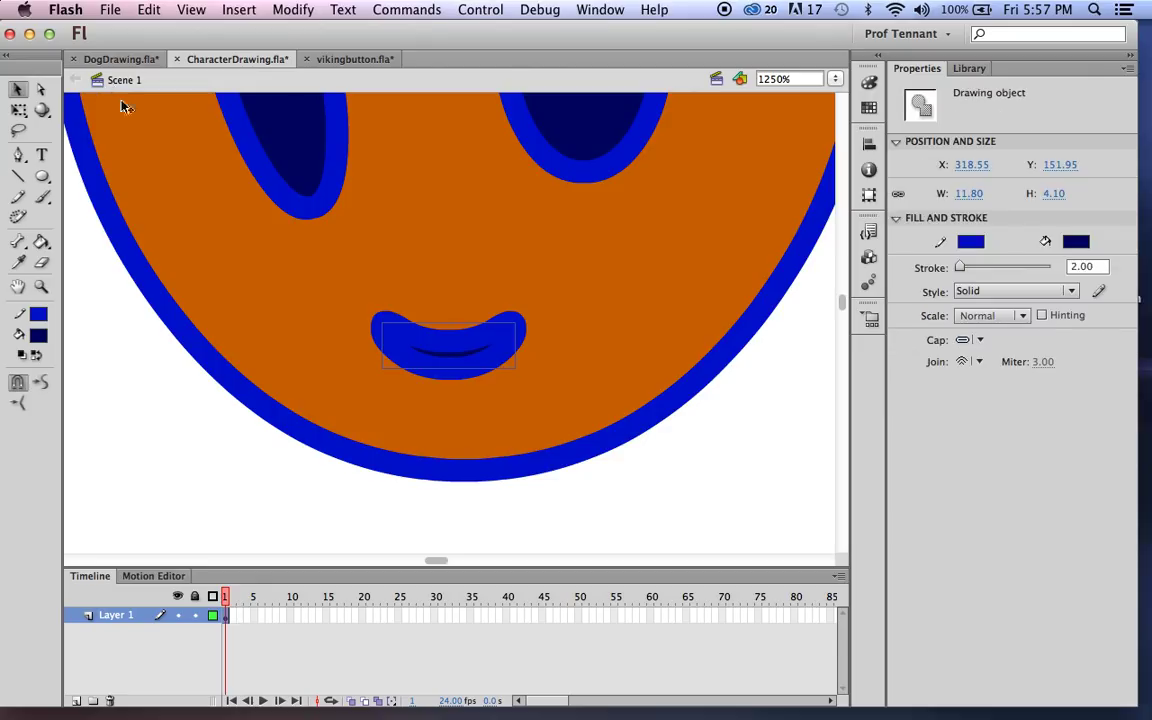
left_click(565, 354)
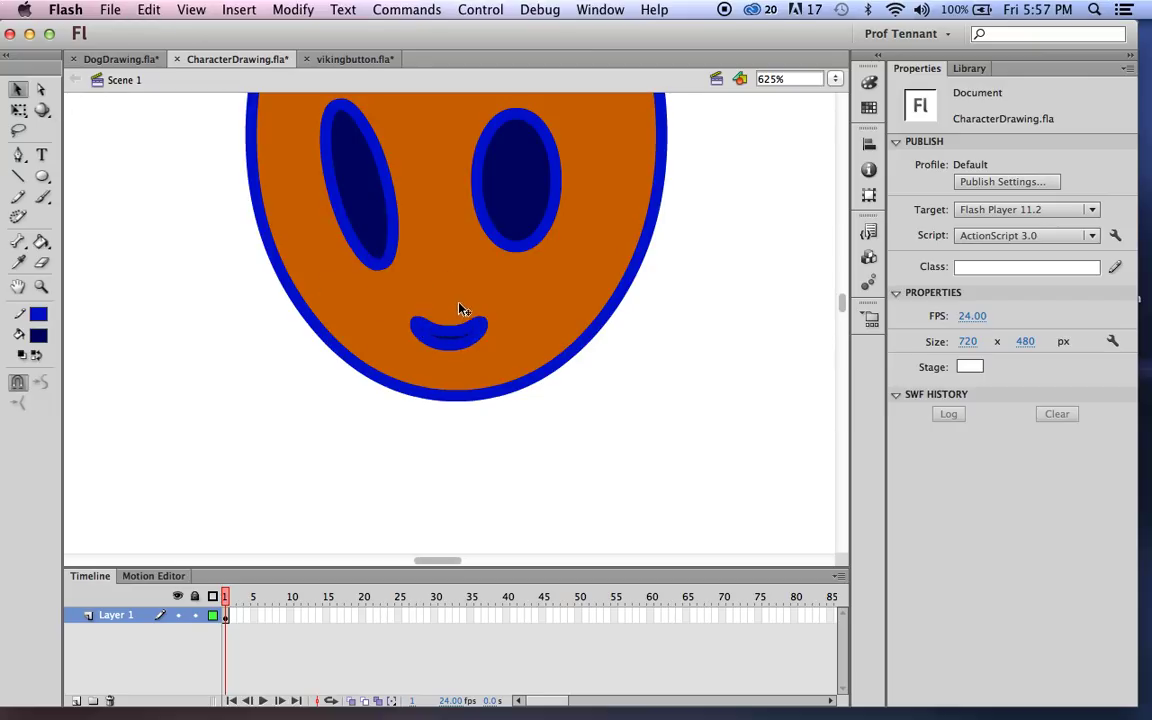
left_click(450, 330)
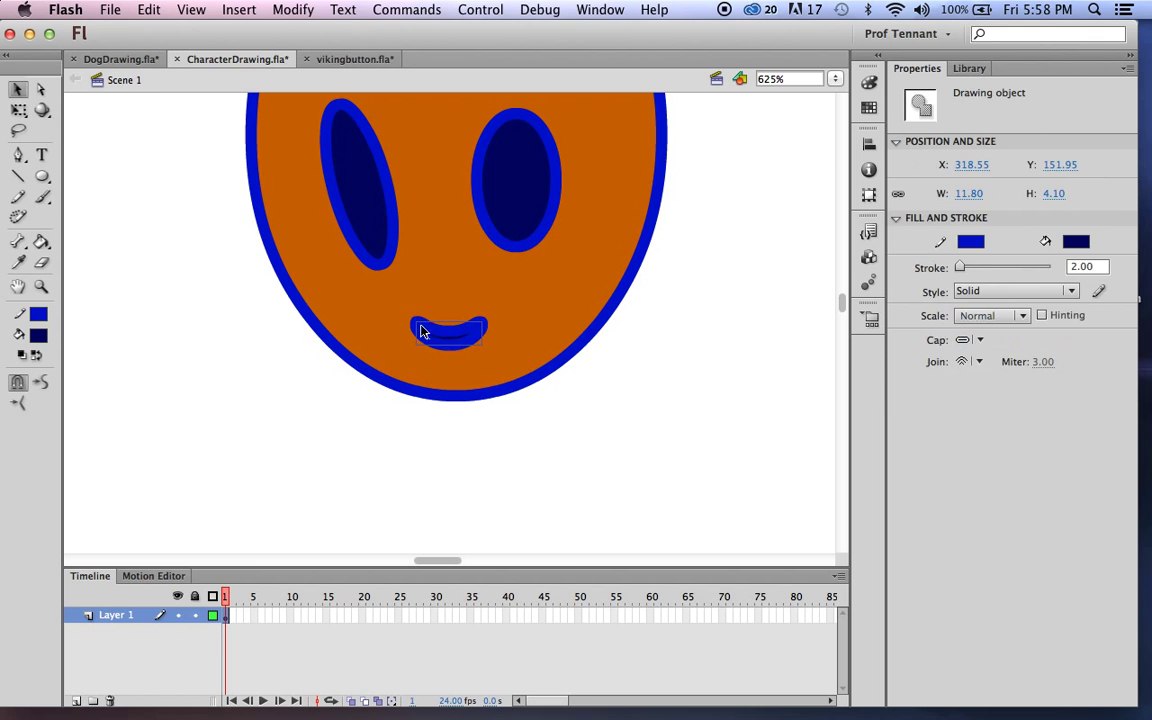
left_click_drag(450, 330, 452, 290)
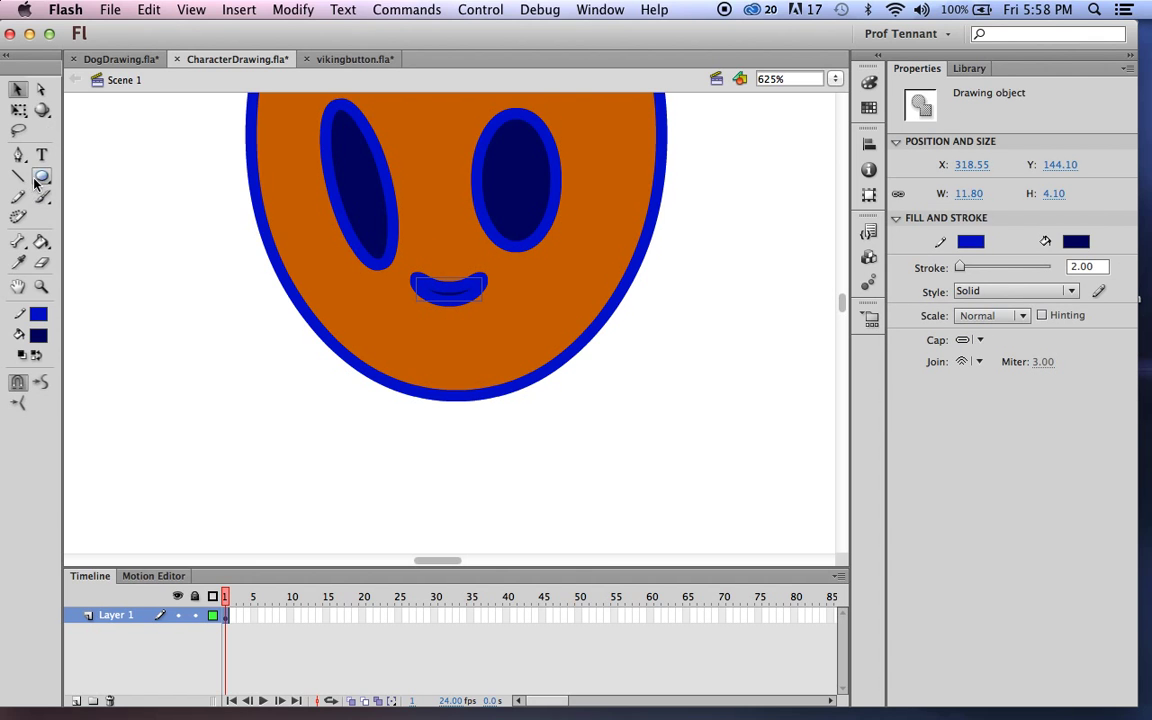
left_click(42, 176)
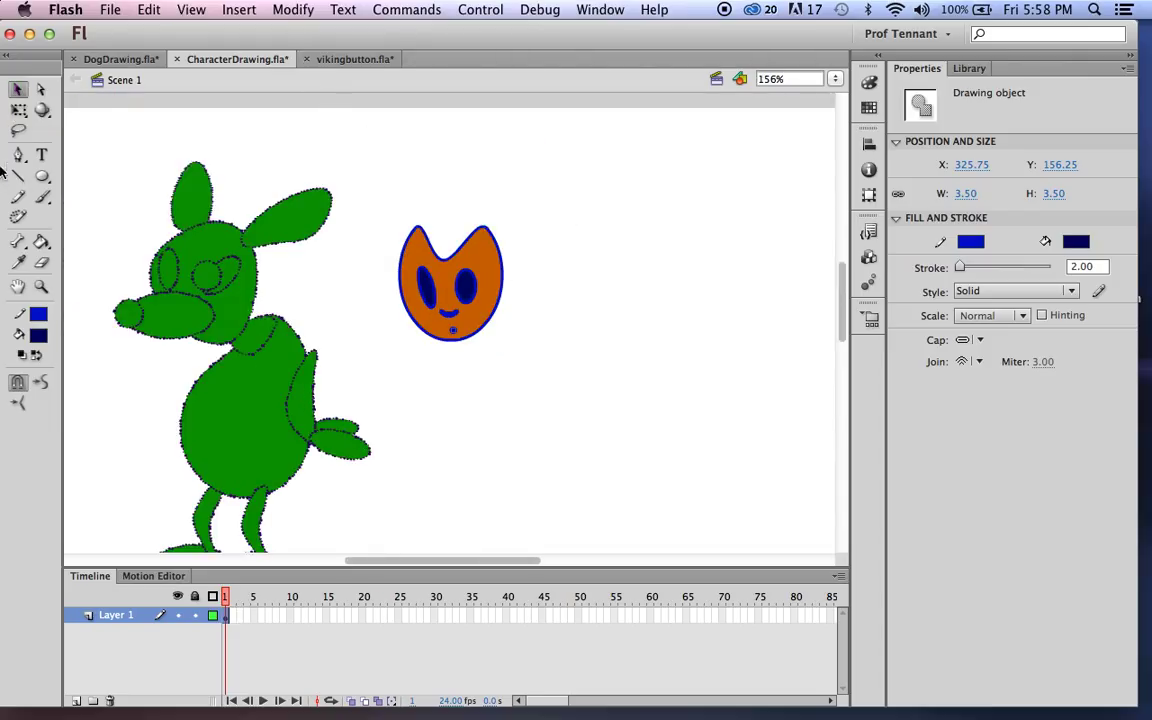
Step: Draw a wide orange, blue-outlined ellipse below the head and move it up against the head
left_click(42, 175)
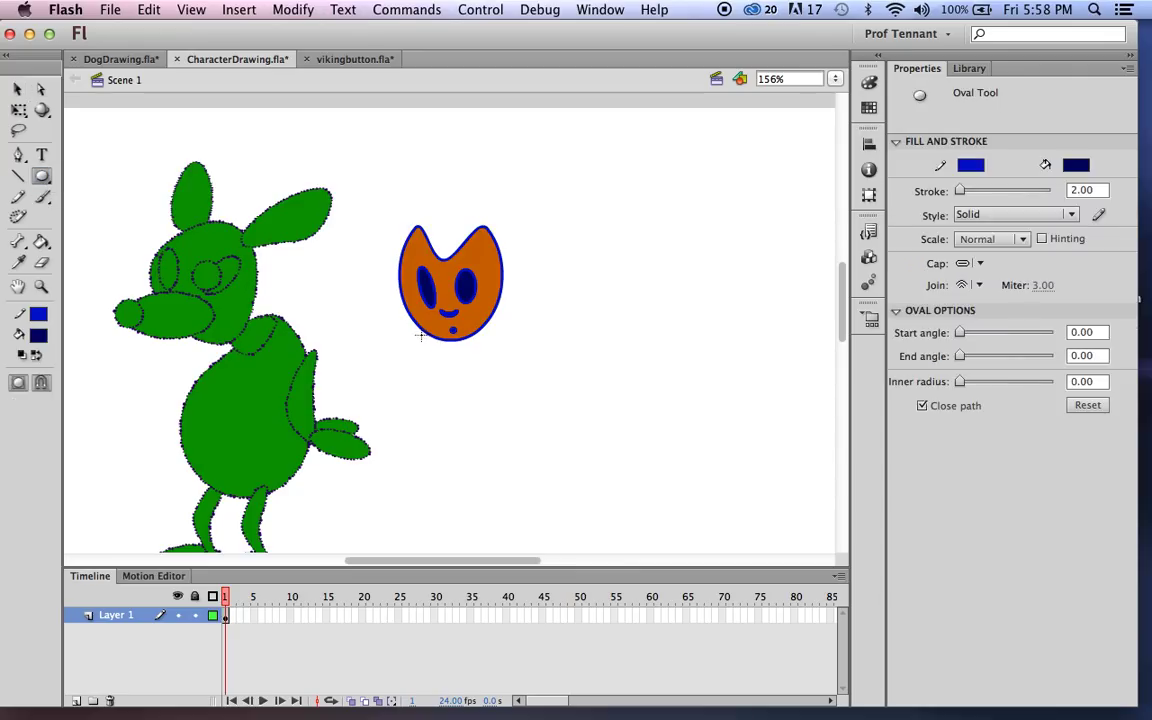
left_click_drag(420, 335, 605, 418)
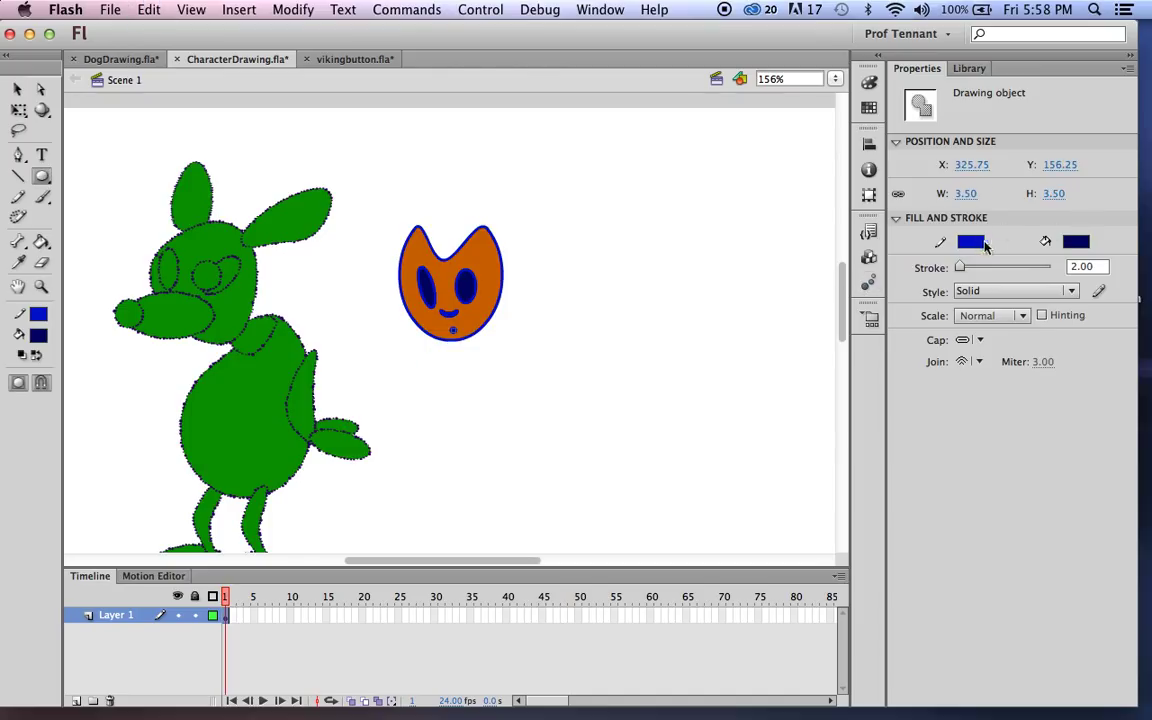
left_click(970, 241)
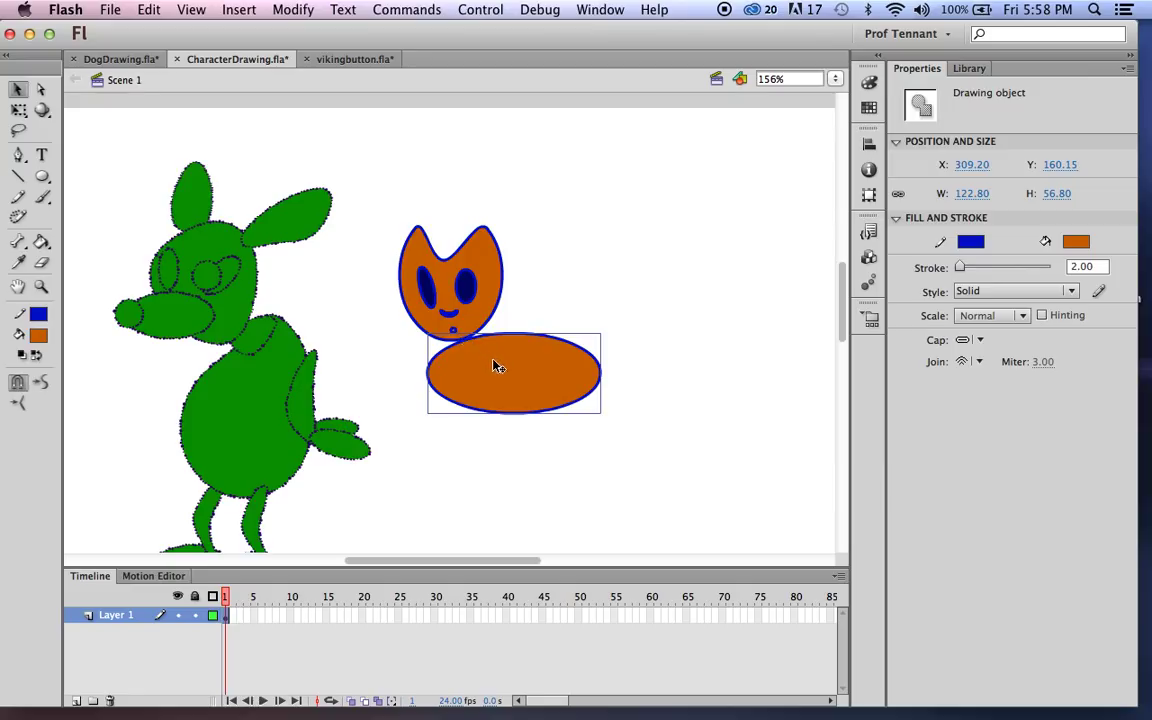
left_click_drag(495, 365, 565, 387)
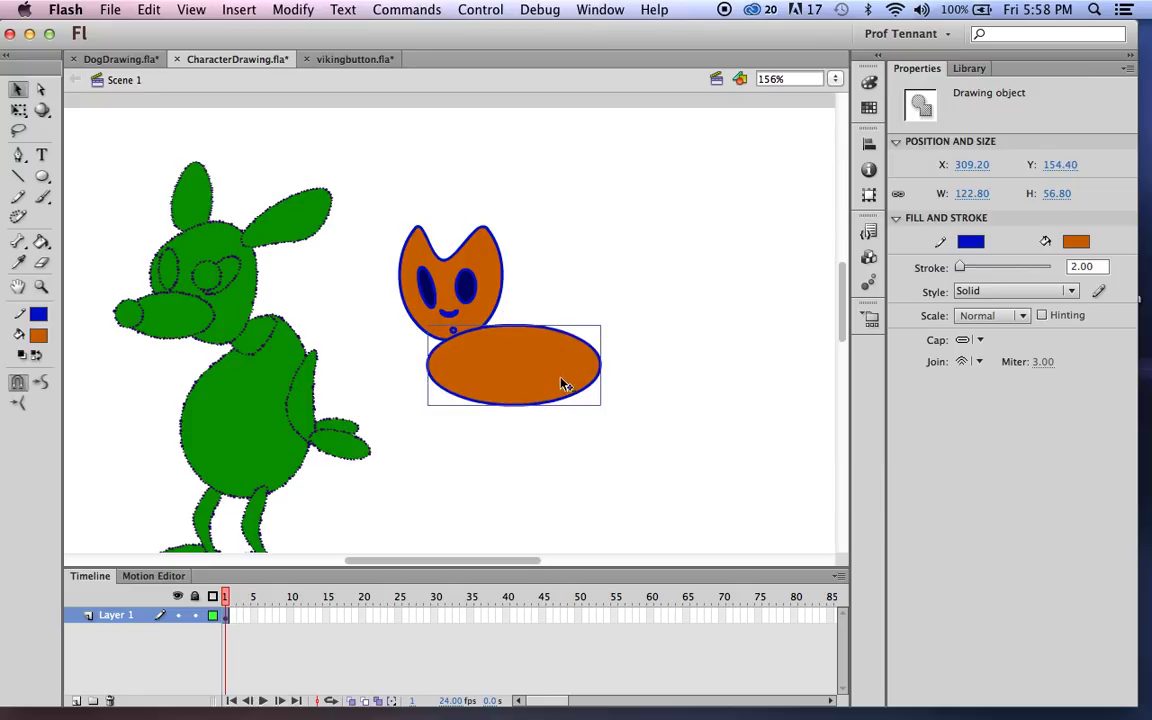
mouse_move(483, 268)
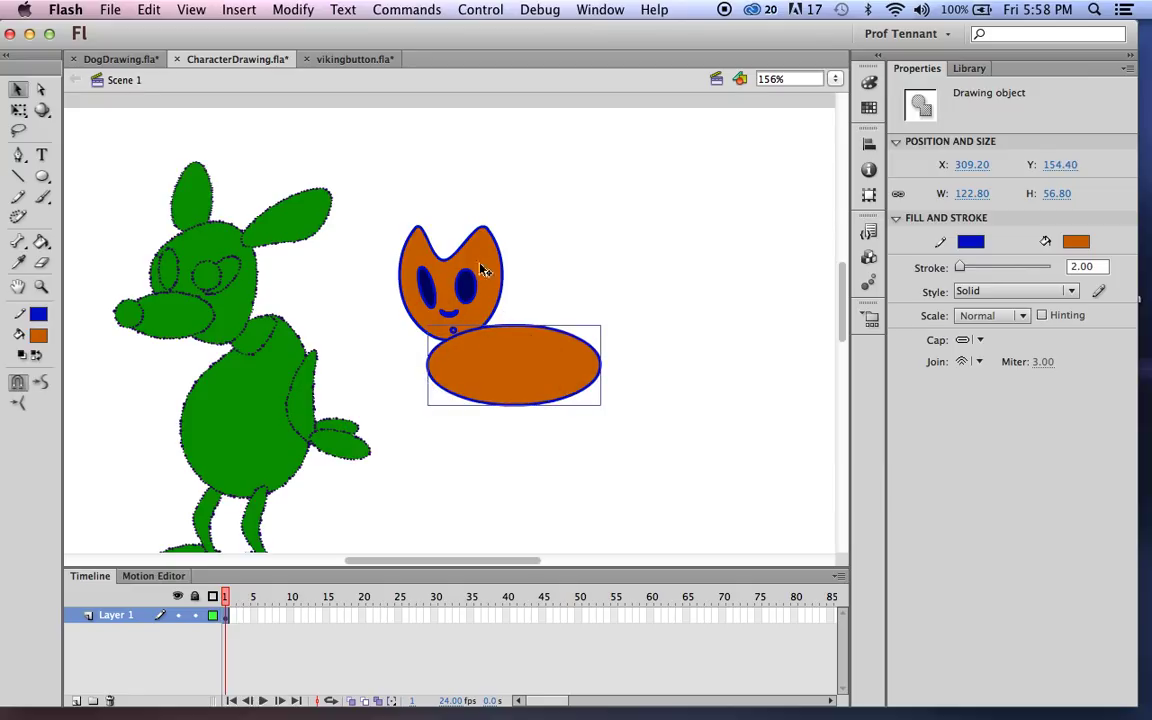
mouse_move(465, 347)
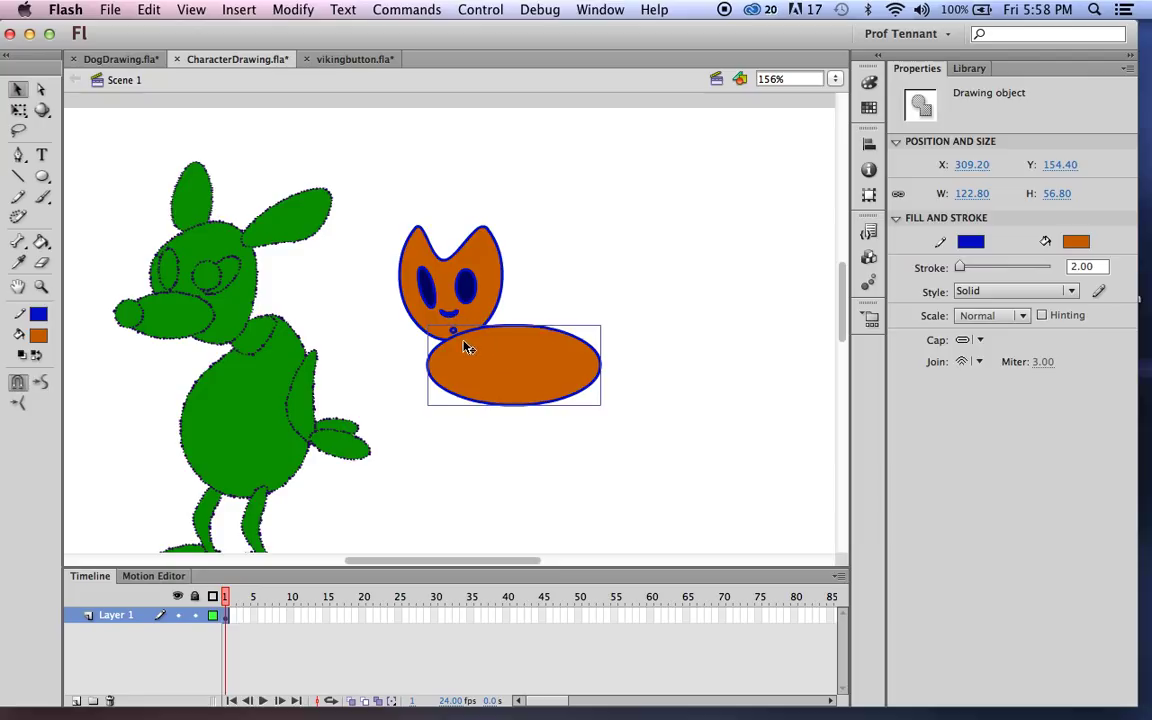
mouse_move(510, 351)
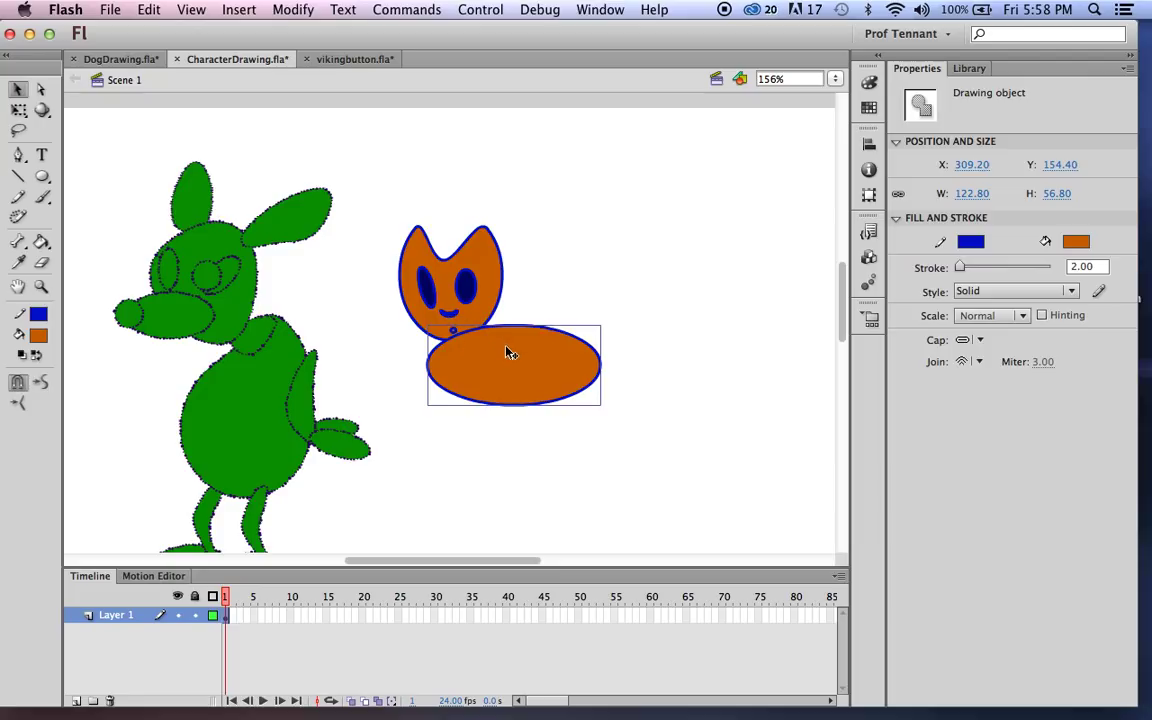
mouse_move(518, 378)
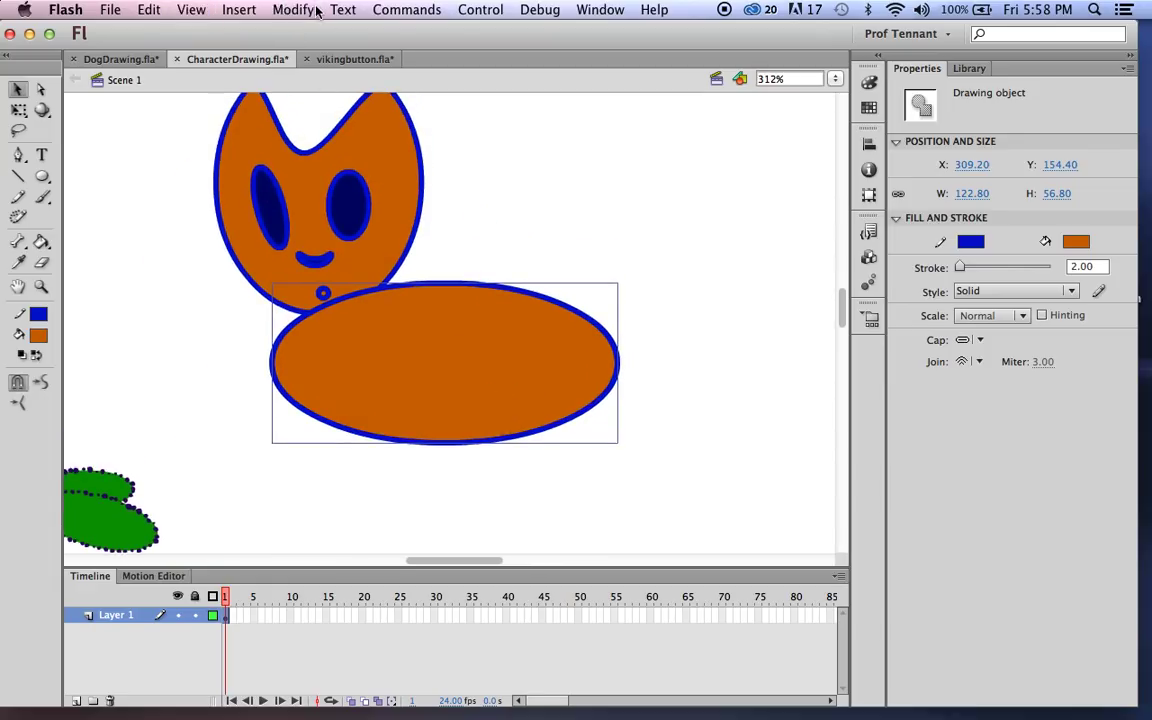
Step: Apply Modify > Arrange > Send Backward to the body oval, then deselect
left_click(294, 9)
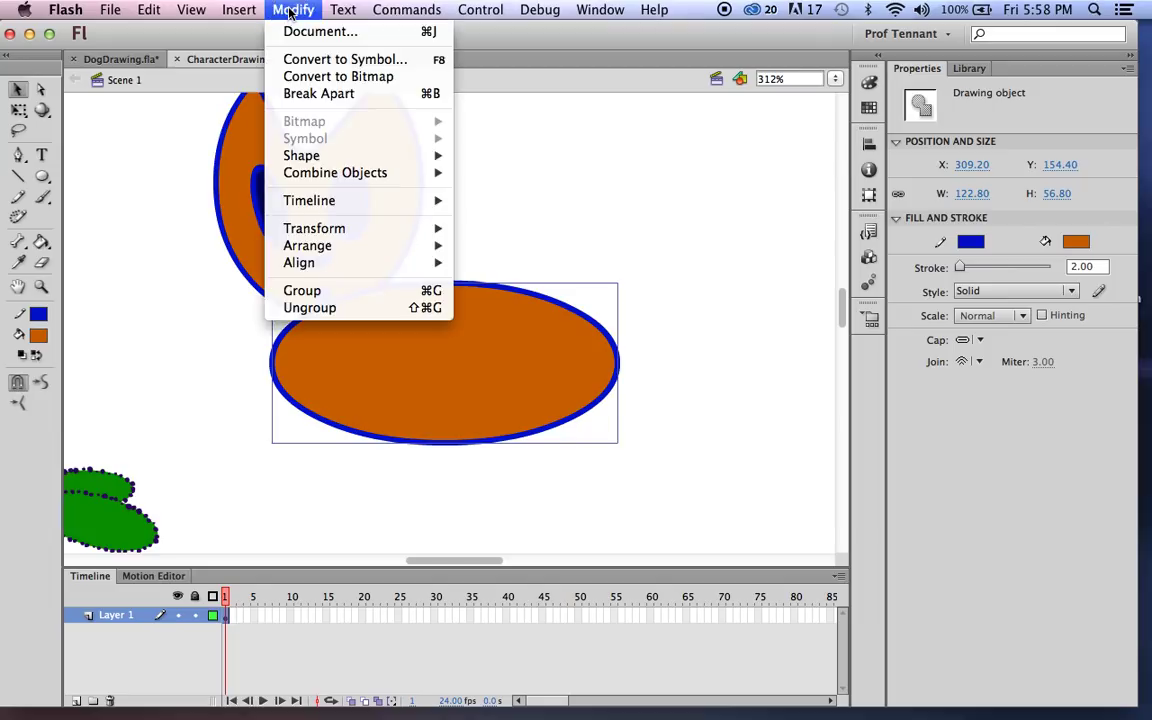
mouse_move(309, 200)
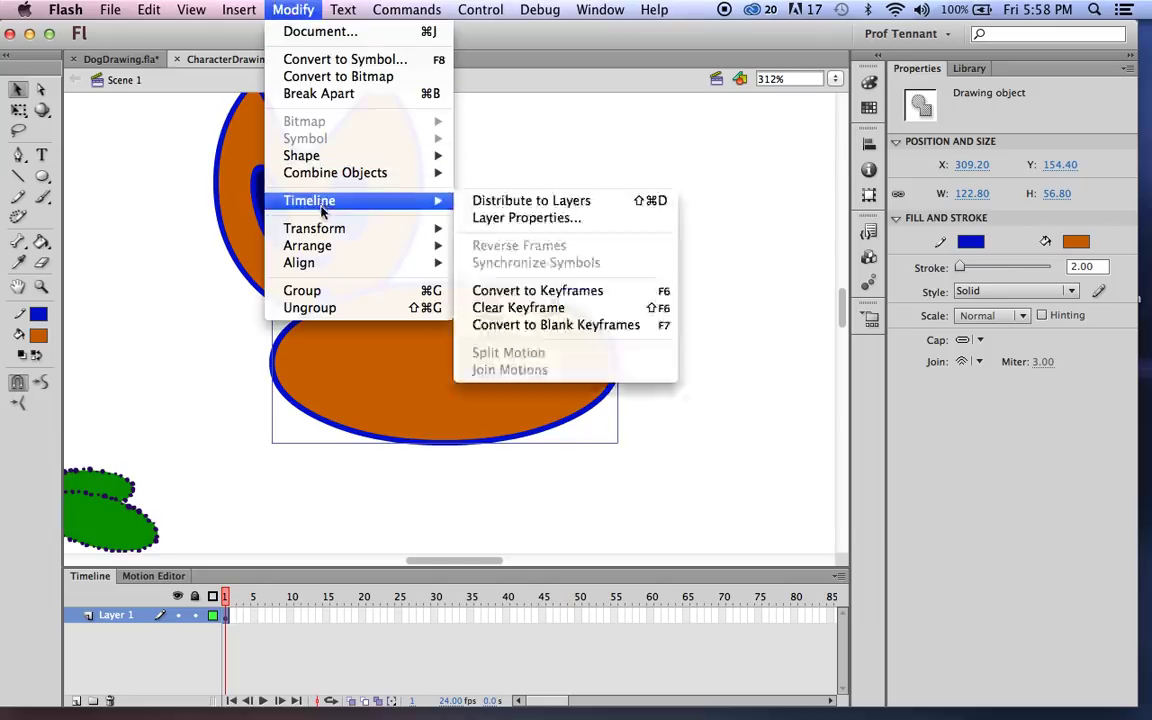
mouse_move(307, 245)
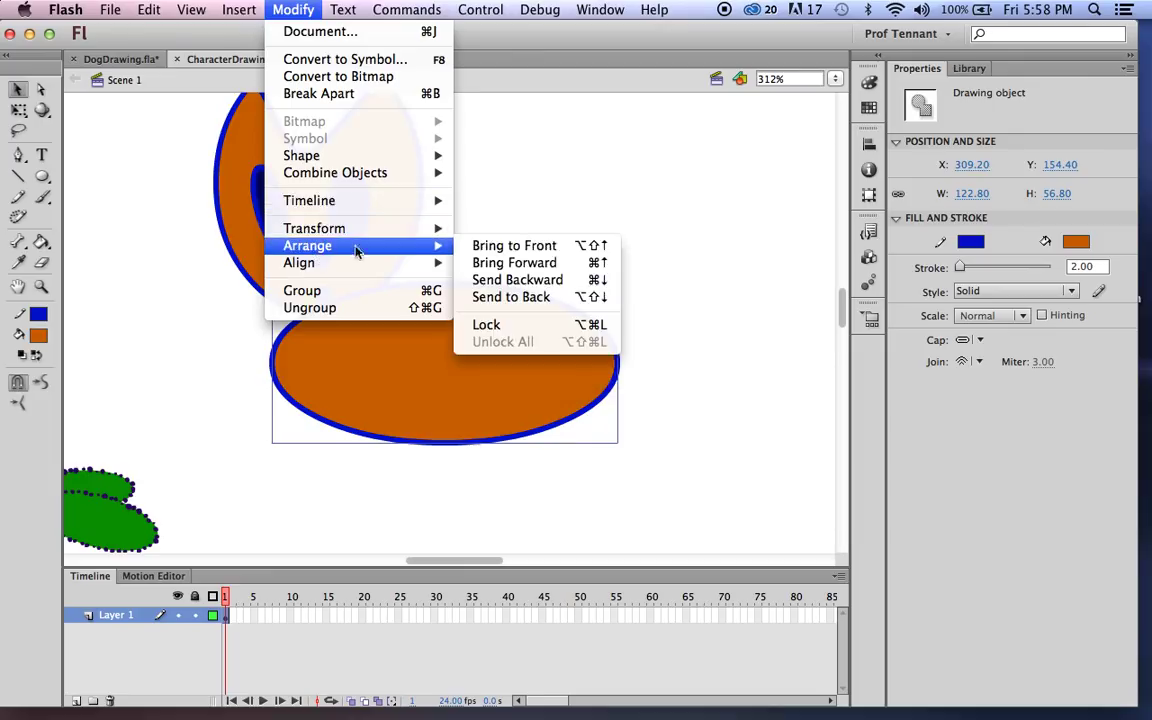
mouse_move(514, 262)
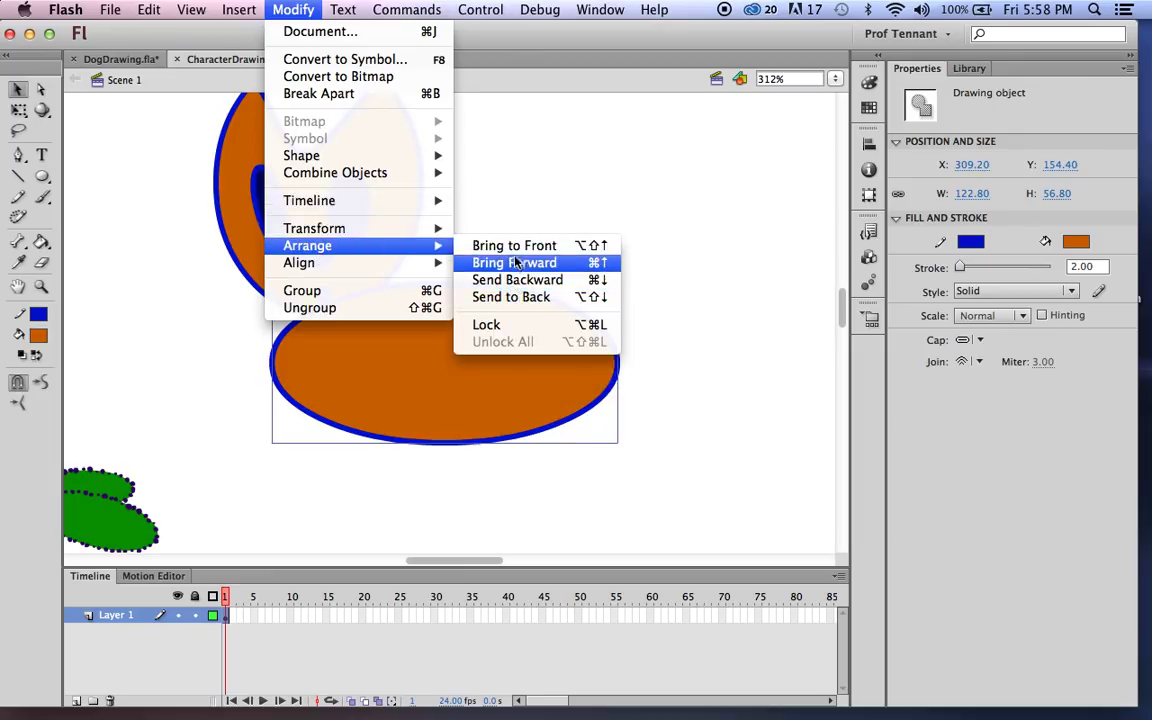
mouse_move(517, 279)
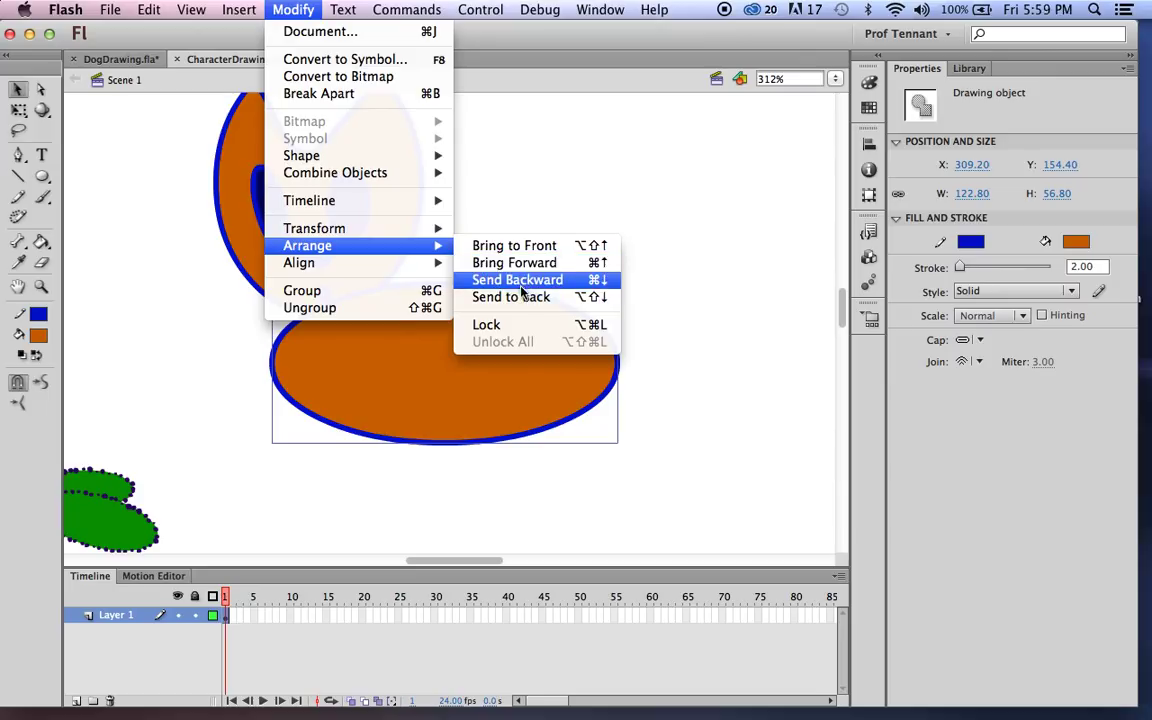
left_click(517, 280)
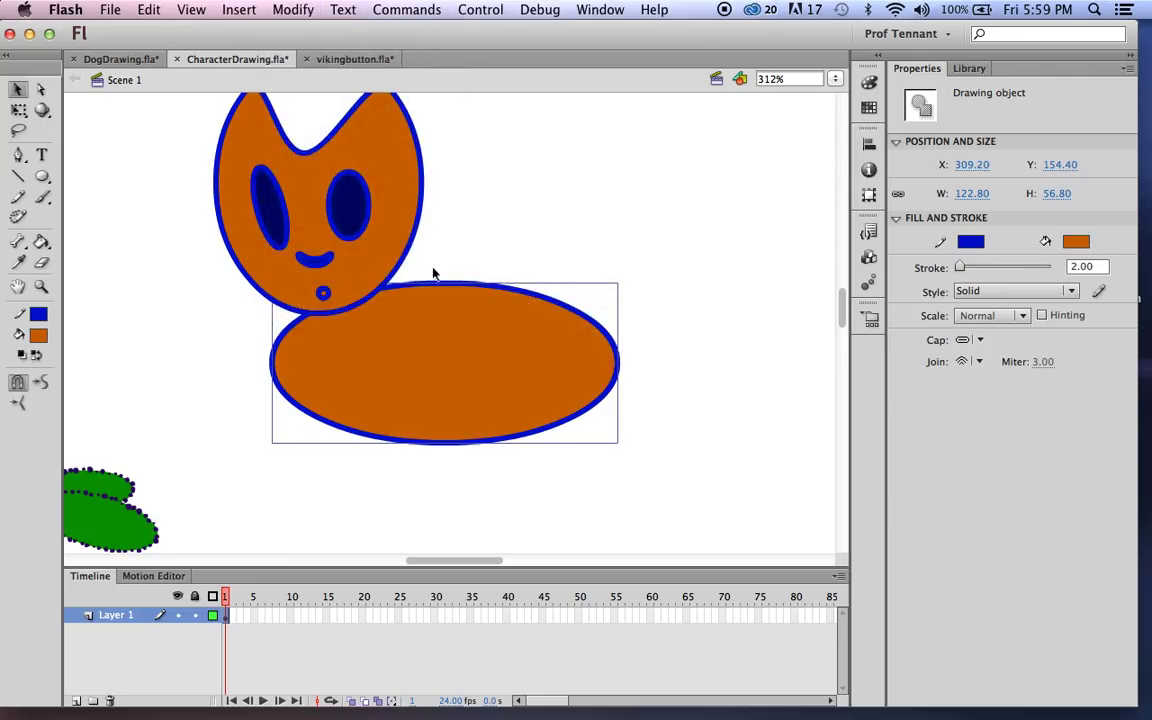
left_click(610, 294)
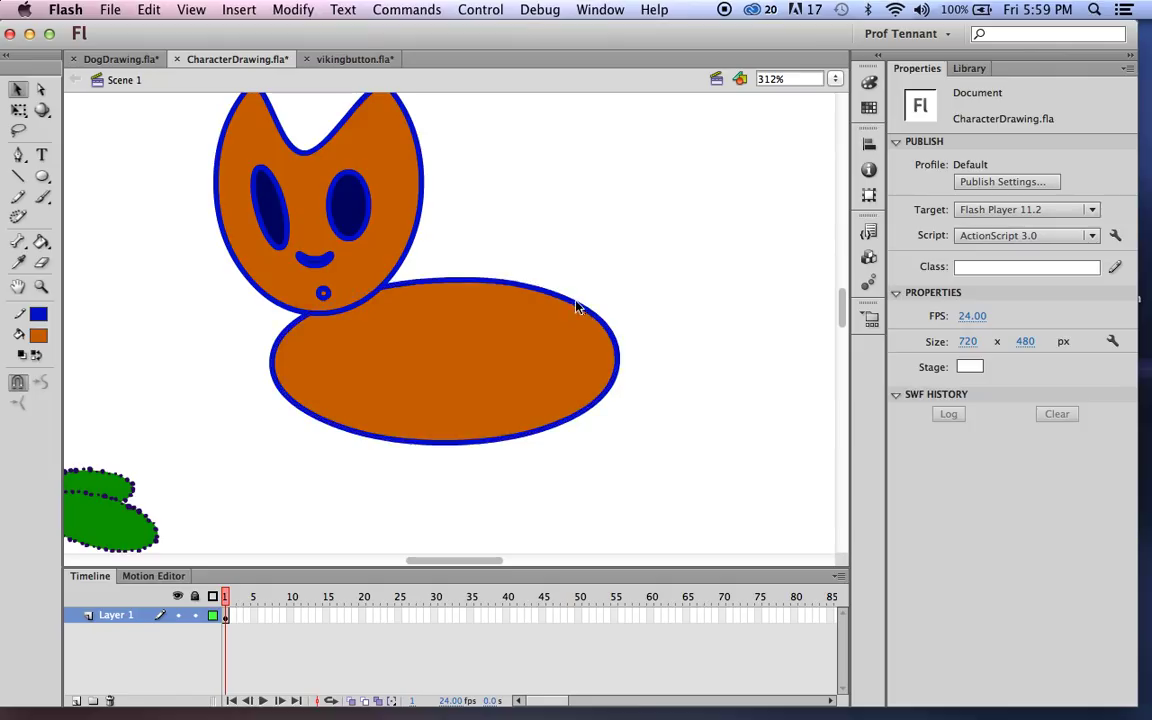
Step: Bend the body's right end upward and add a thin tapered front leg beneath the body
left_click_drag(575, 305, 613, 263)
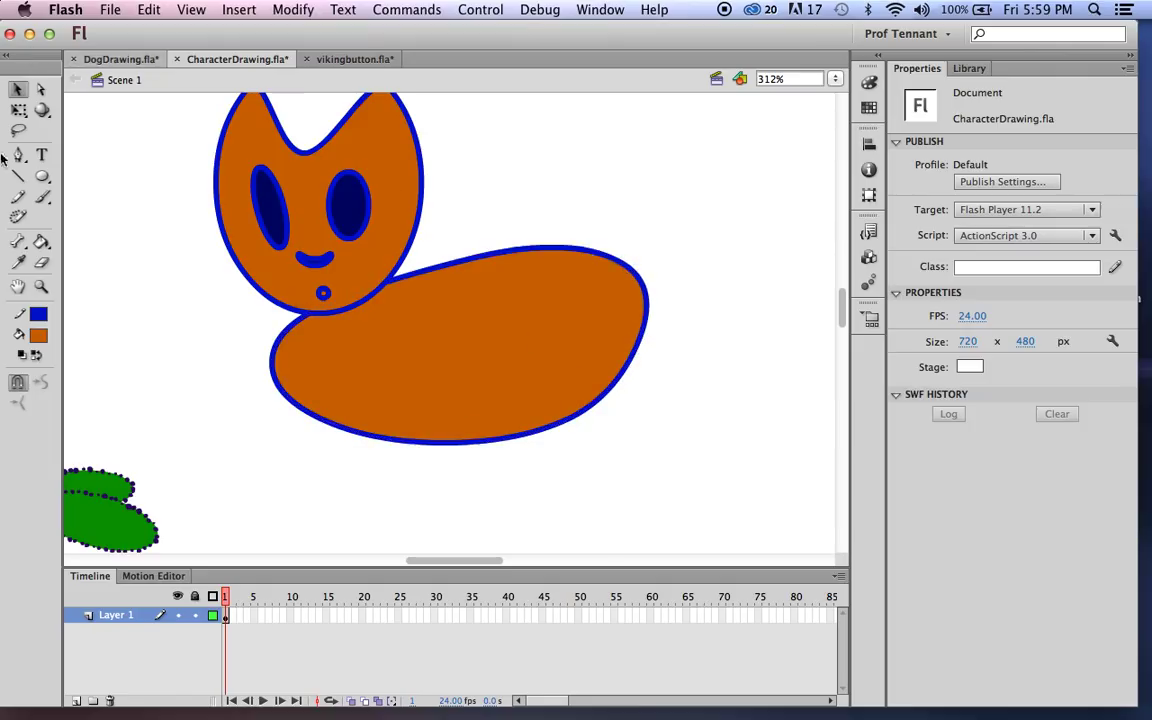
left_click(42, 175)
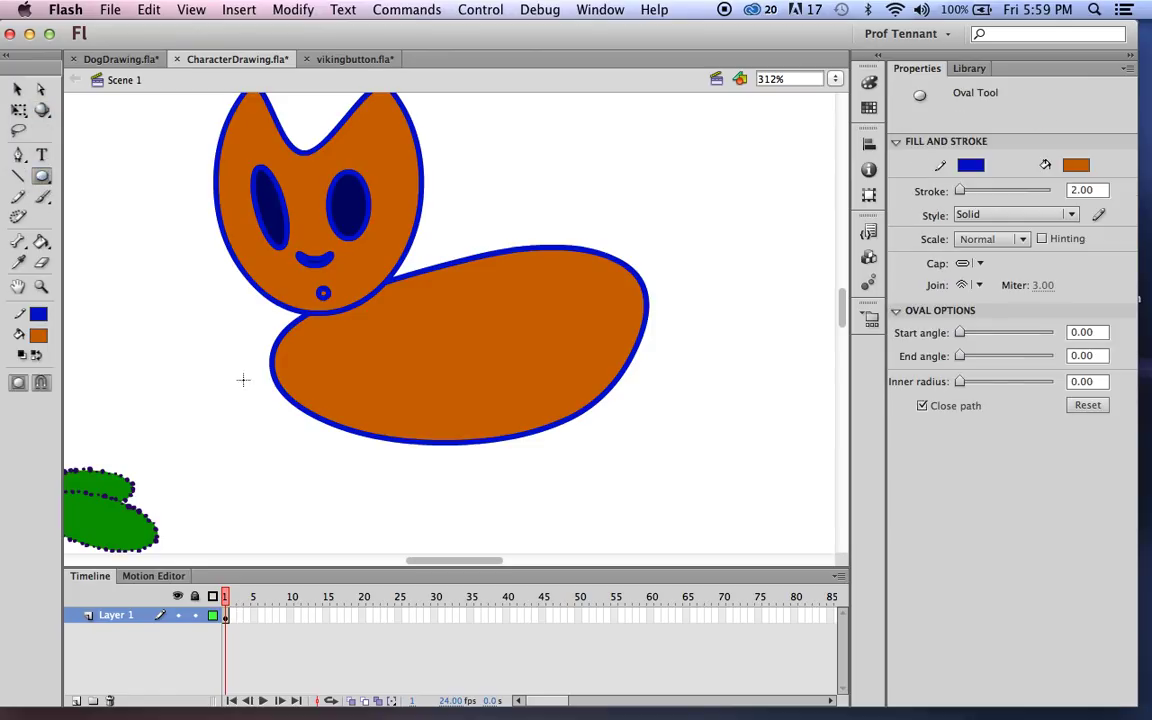
left_click_drag(315, 390, 315, 530)
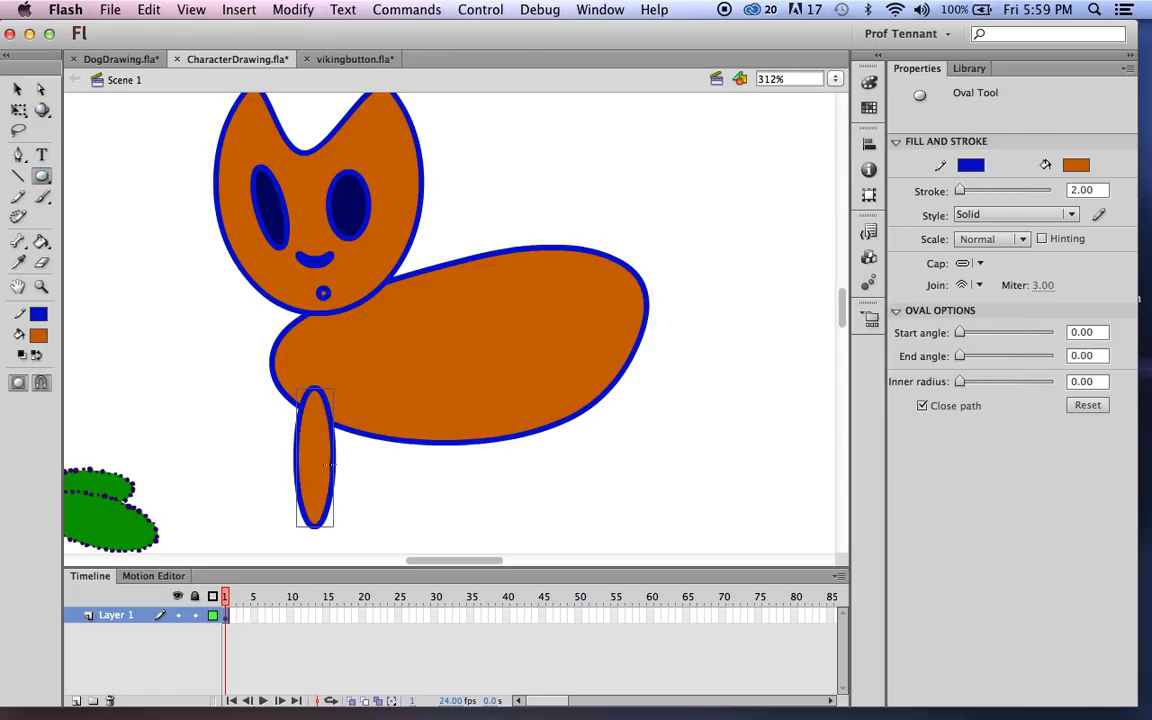
left_click(17, 90)
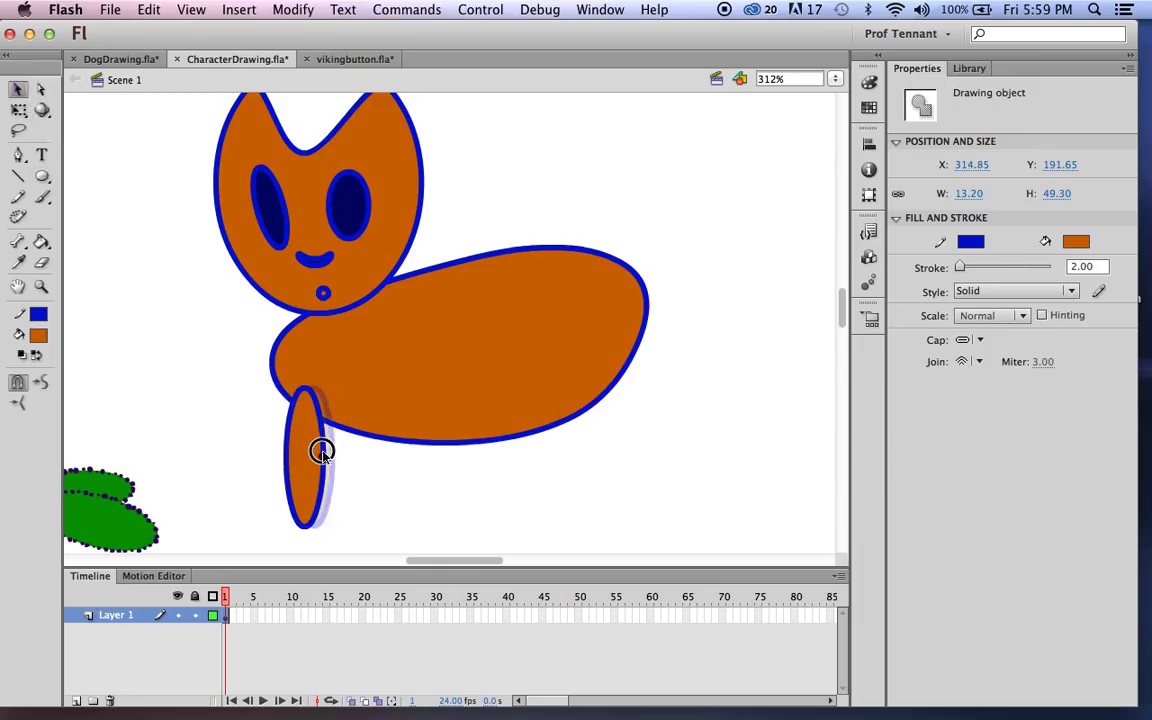
left_click_drag(322, 451, 333, 452)
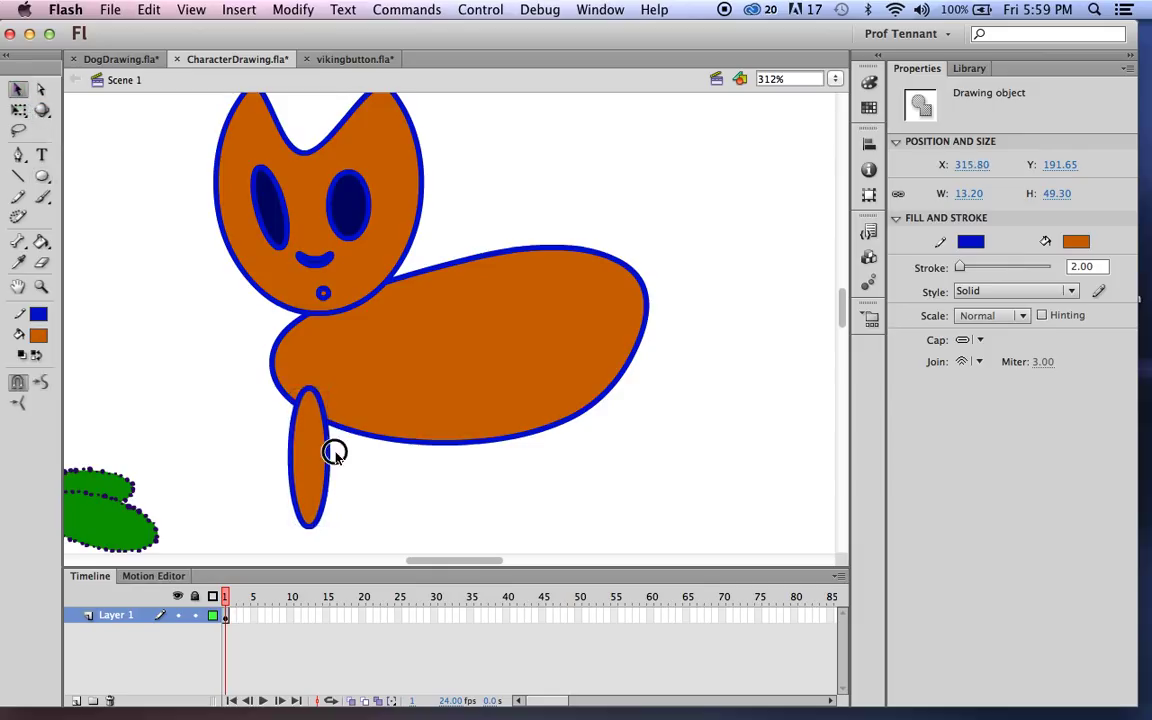
left_click(310, 460)
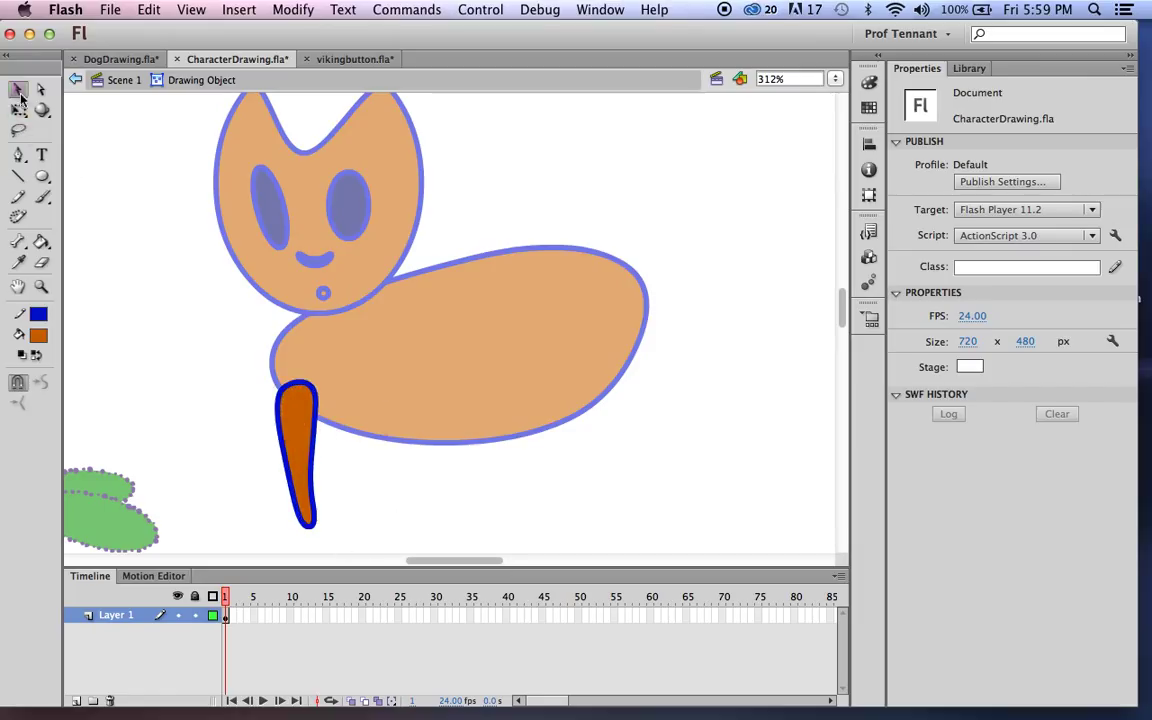
Step: Exit the leg's drawing object back to the main scene
left_click(298, 460)
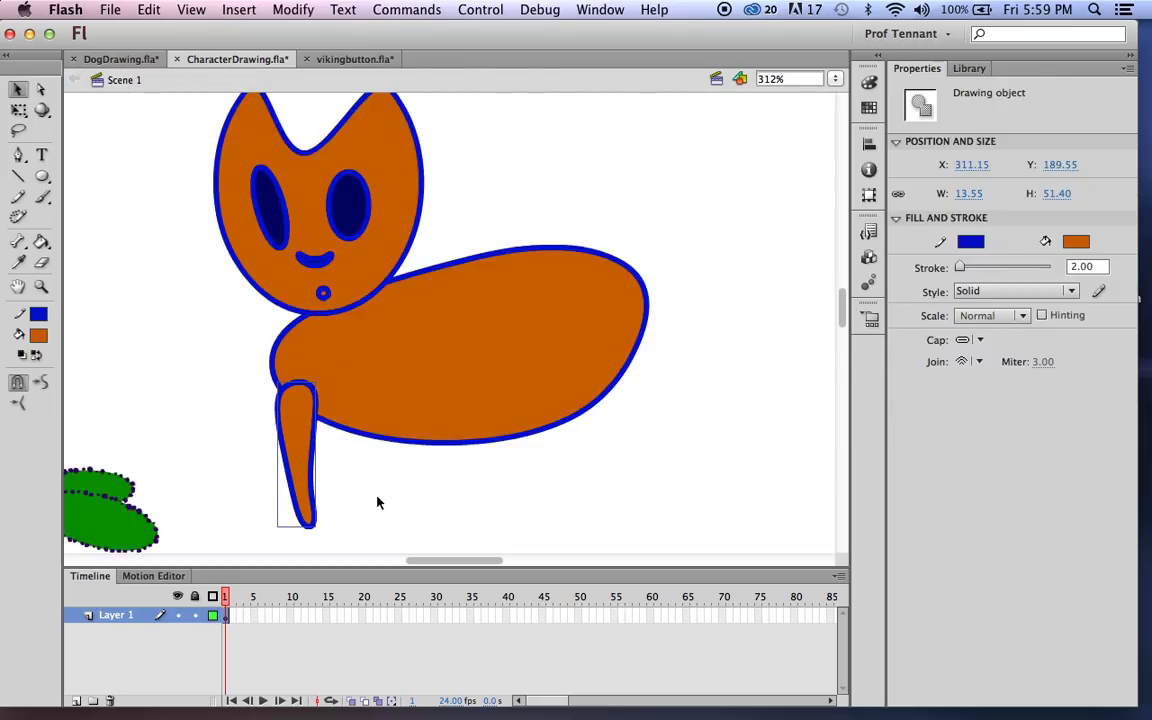
mouse_move(305, 443)
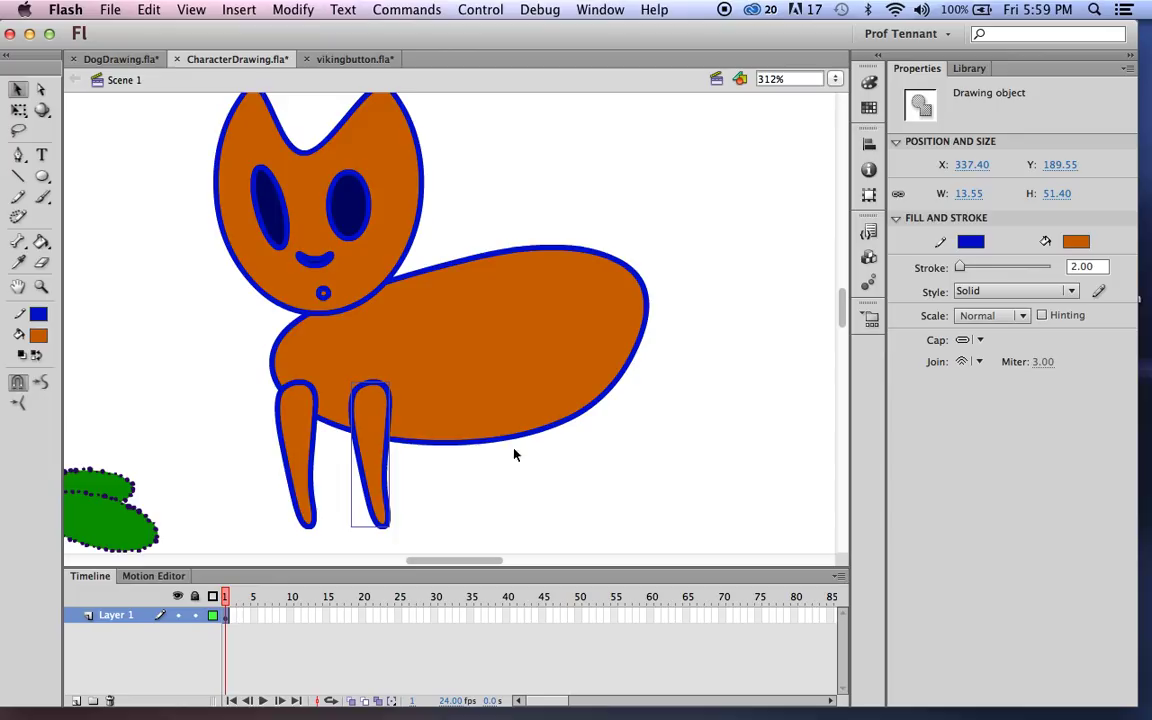
mouse_move(488, 443)
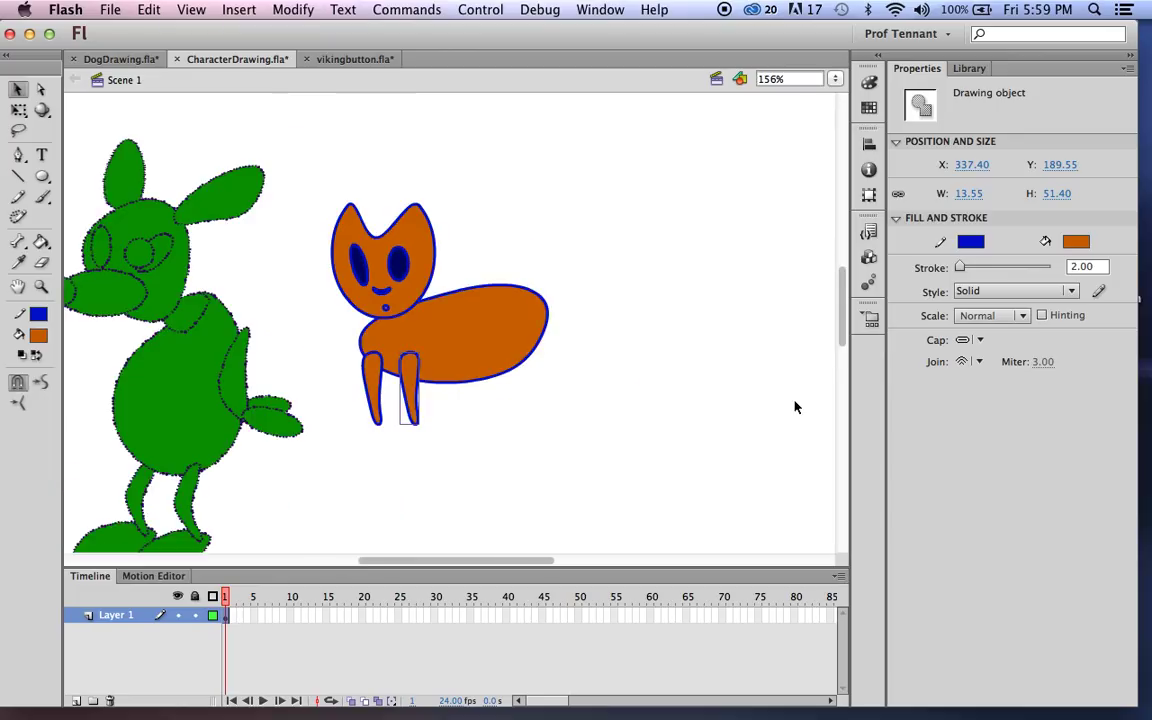
mouse_move(548, 404)
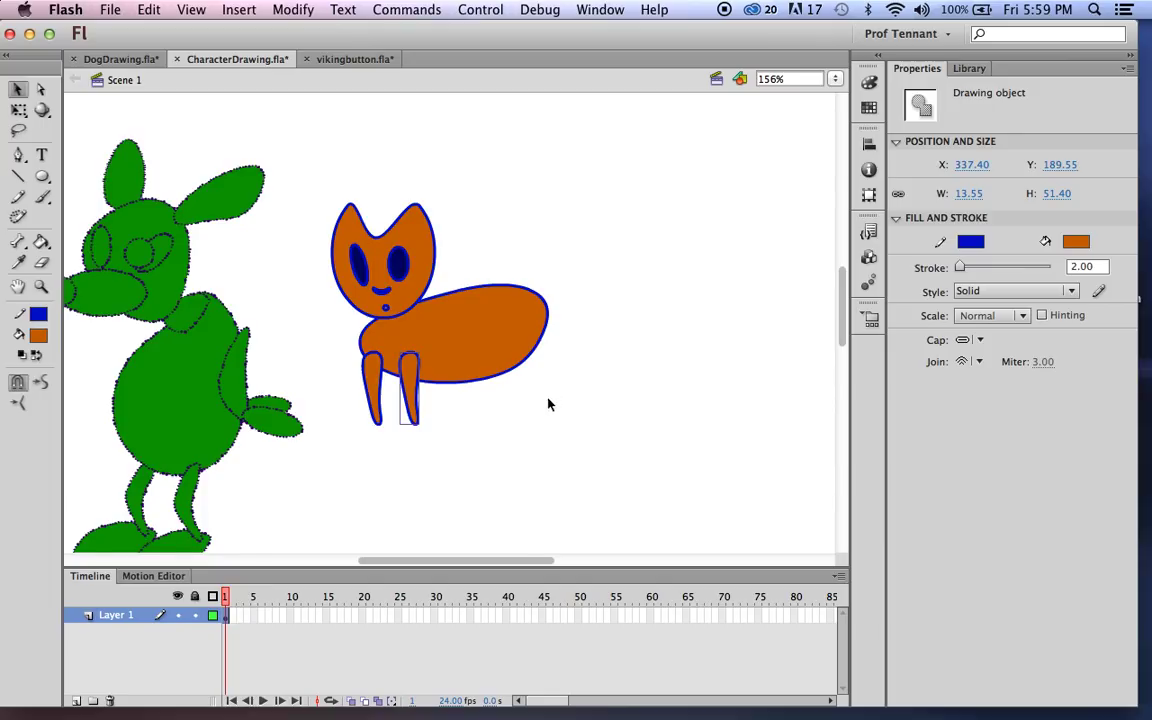